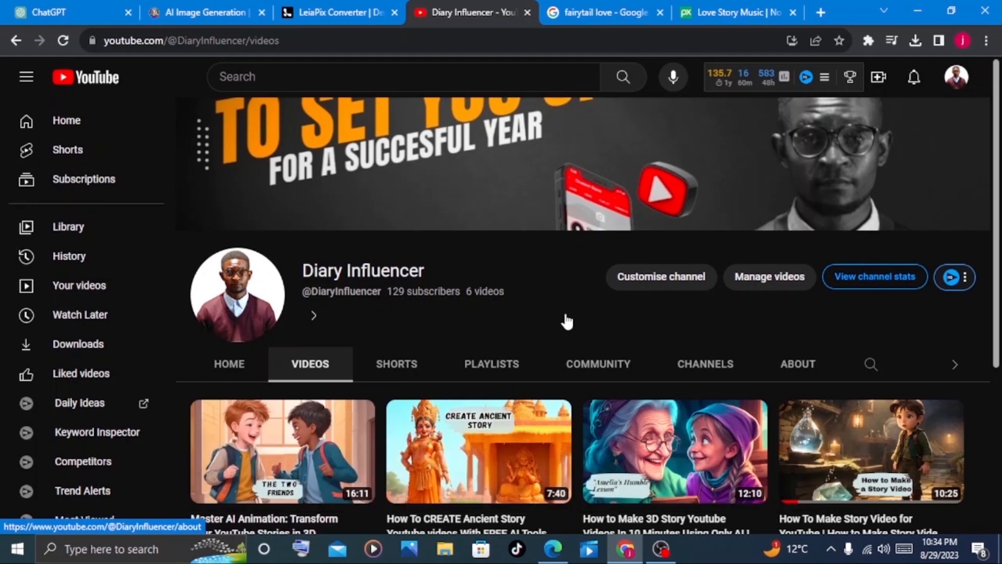
# In ChatGPT, request the 'Eternal Bonds of Love' fairytale about a childless elderly couple.
pyautogui.click(63, 12)
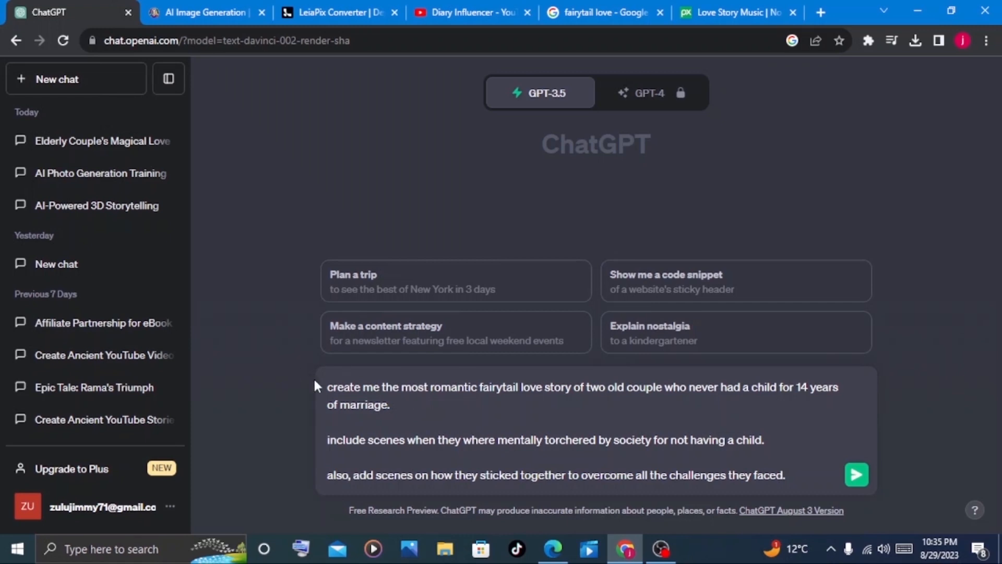
pyautogui.moveTo(336, 444)
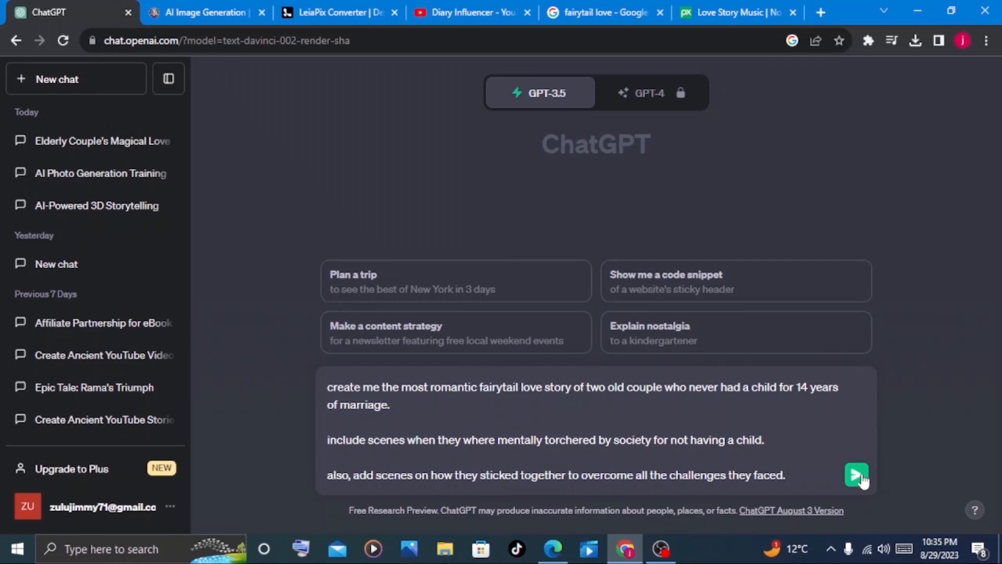
pyautogui.click(856, 475)
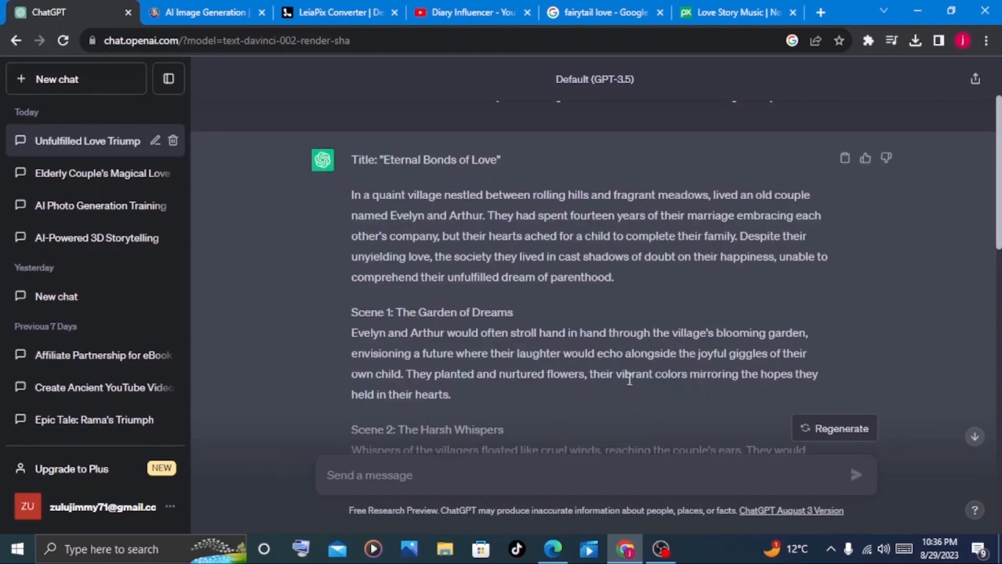
pyautogui.moveTo(638, 318)
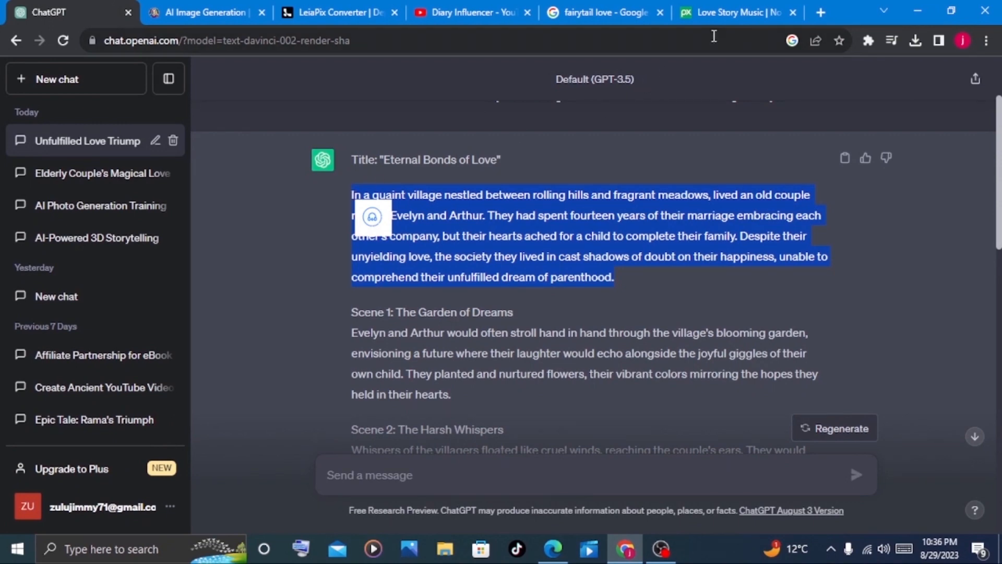
# Open quillbot.com in a new tab and paste the story's opening paragraph.
pyautogui.click(821, 12)
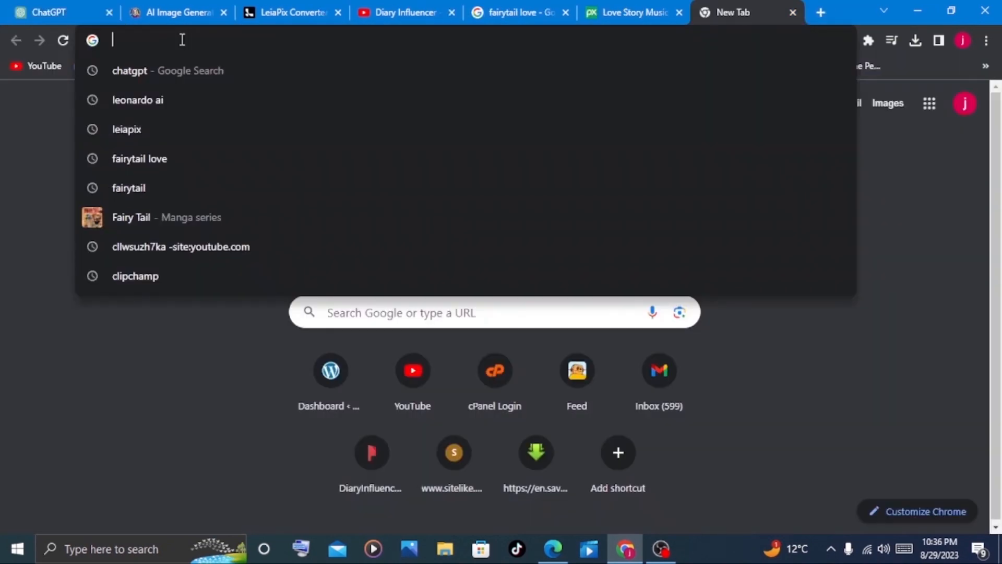
pyautogui.write('quillbot.com')
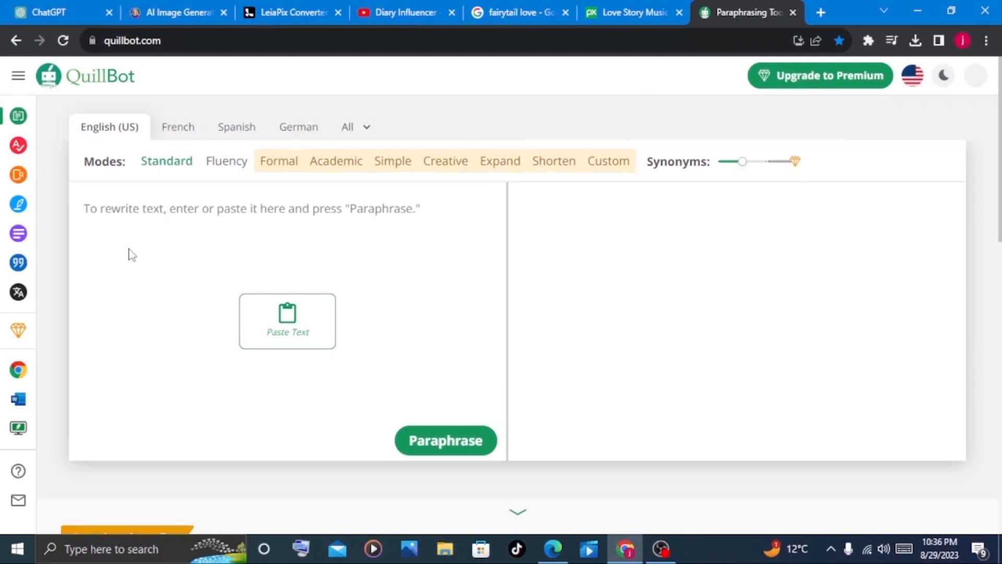
pyautogui.click(58, 12)
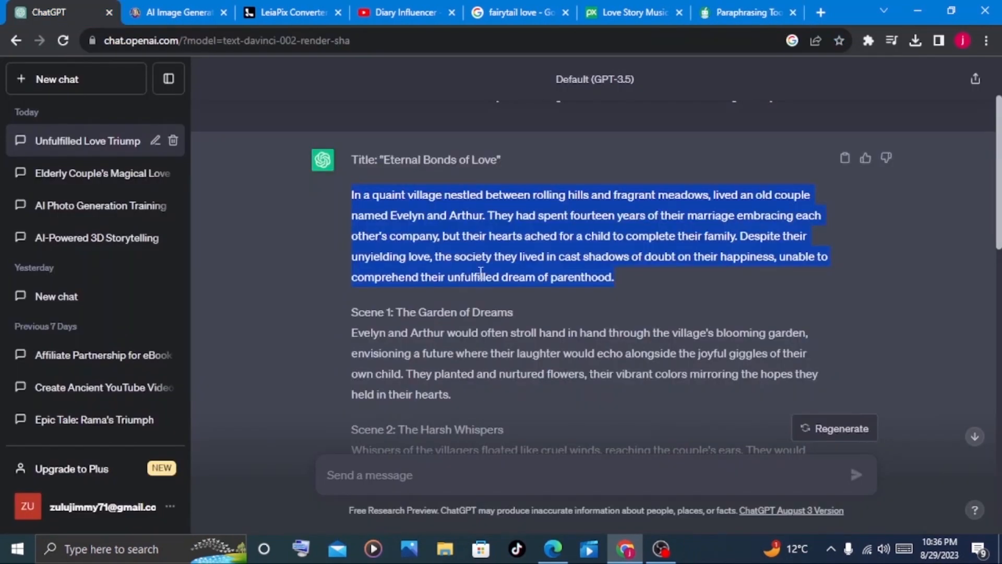
pyautogui.click(742, 12)
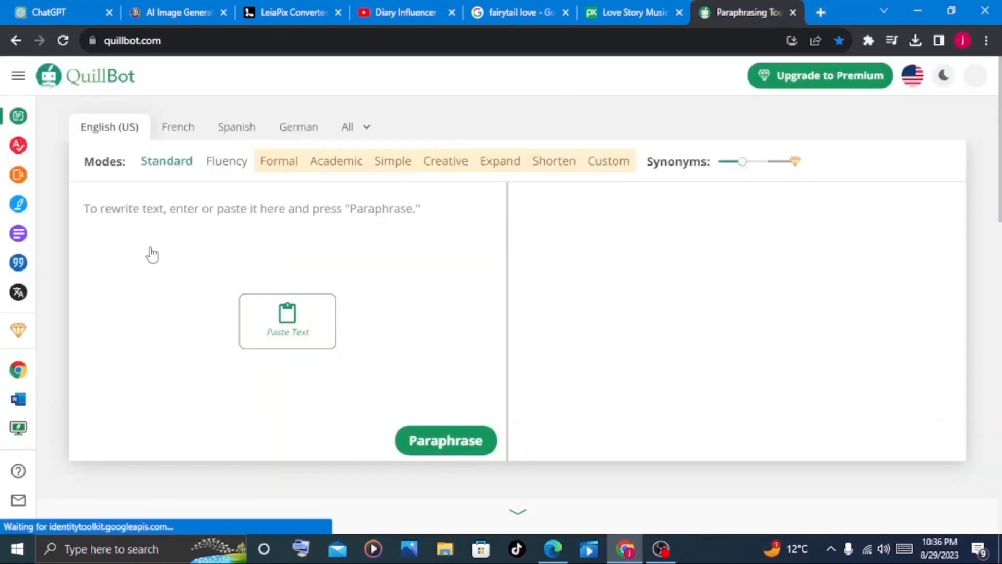
pyautogui.rightClick(152, 253)
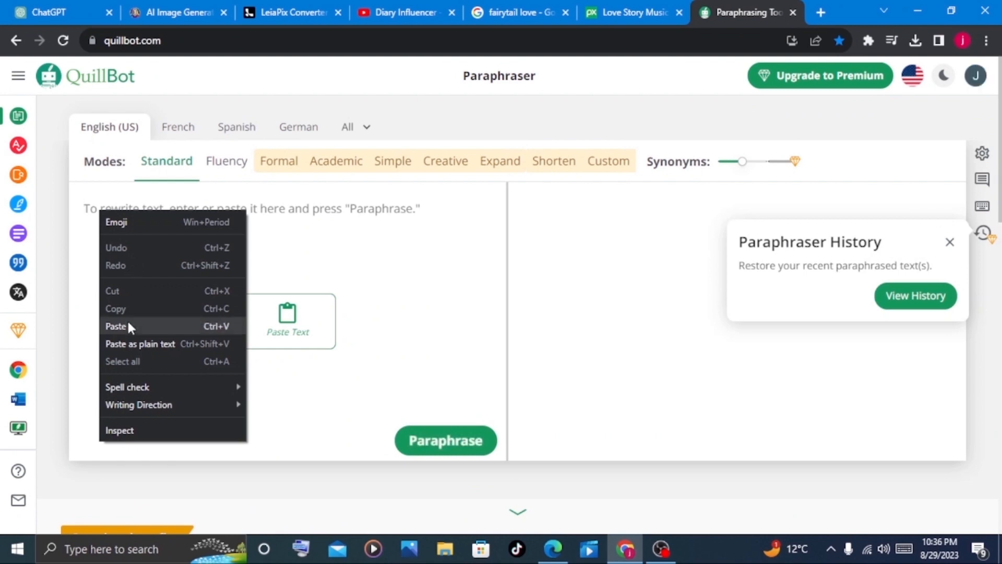
pyautogui.click(116, 326)
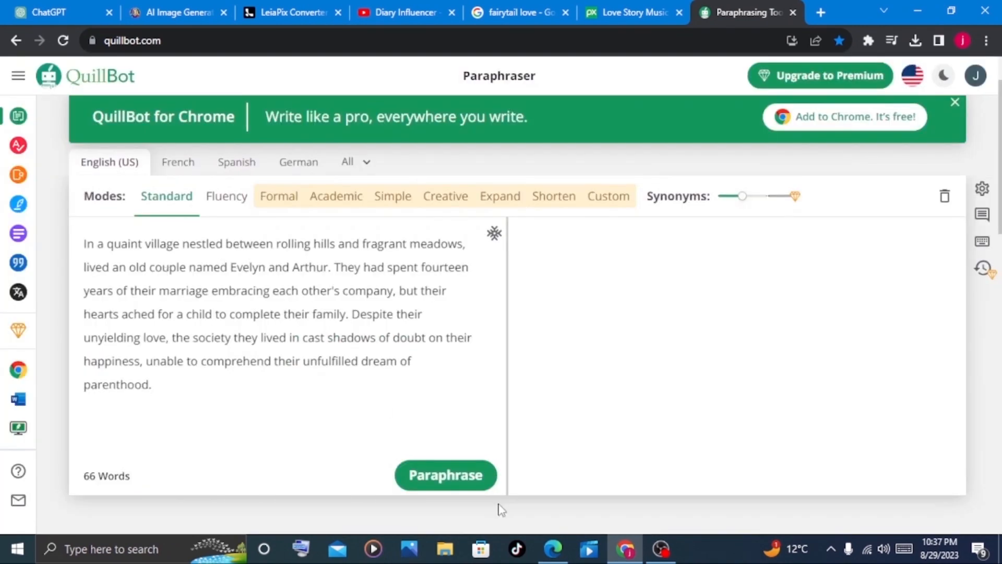
pyautogui.moveTo(445, 475)
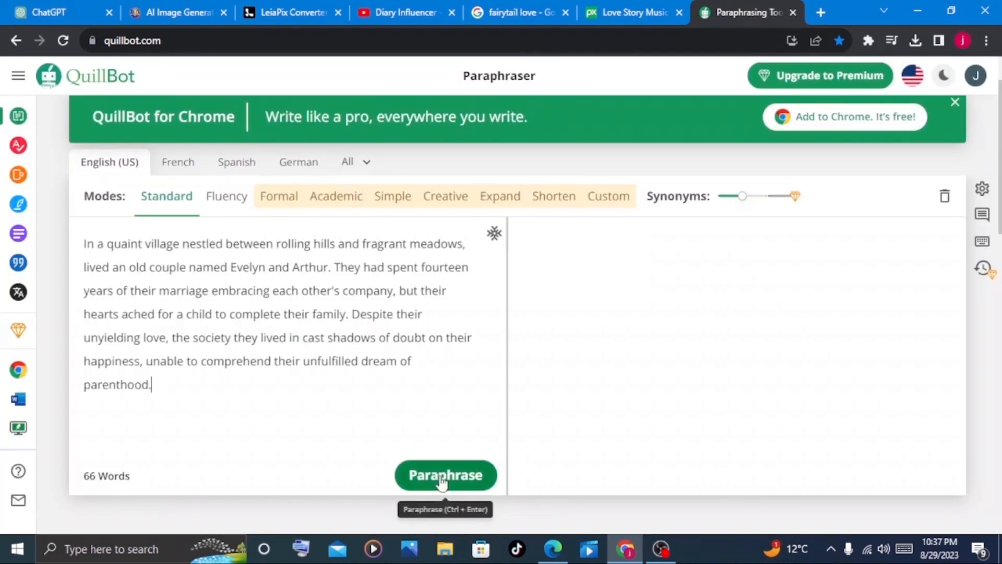
# Paraphrase the paragraph, trying Fluency mode before returning to Standard.
pyautogui.click(444, 475)
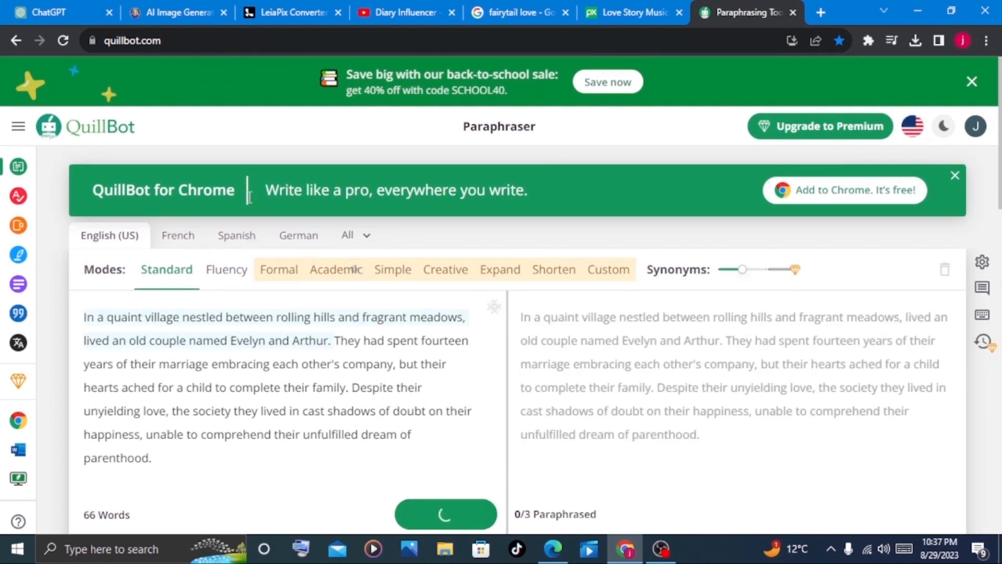
pyautogui.click(445, 513)
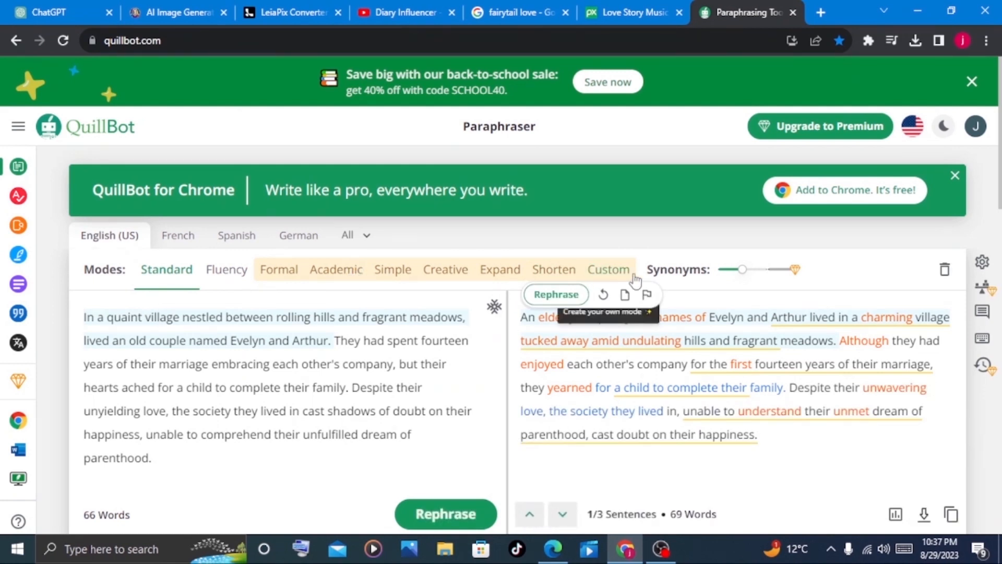
pyautogui.moveTo(278, 269)
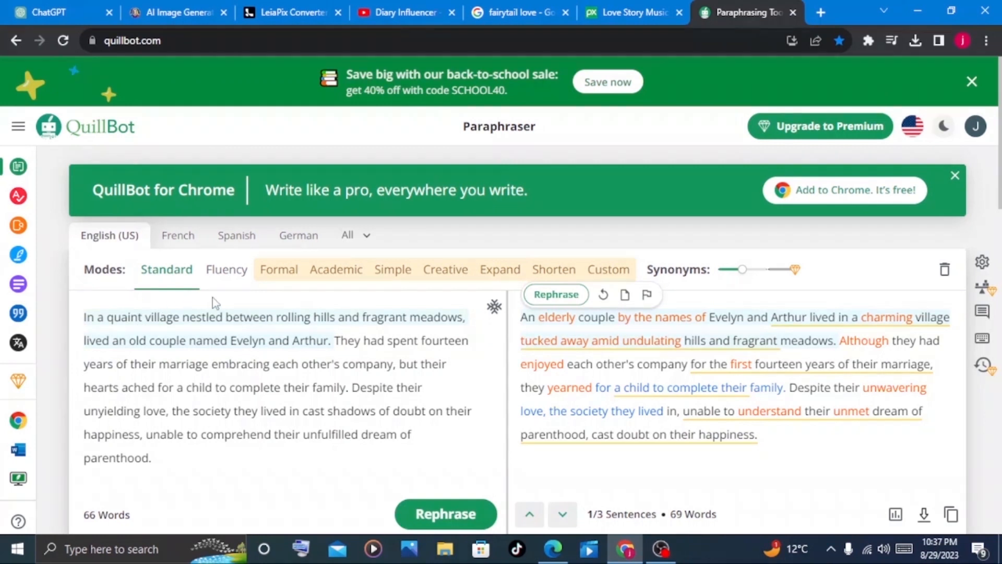
pyautogui.moveTo(166, 270)
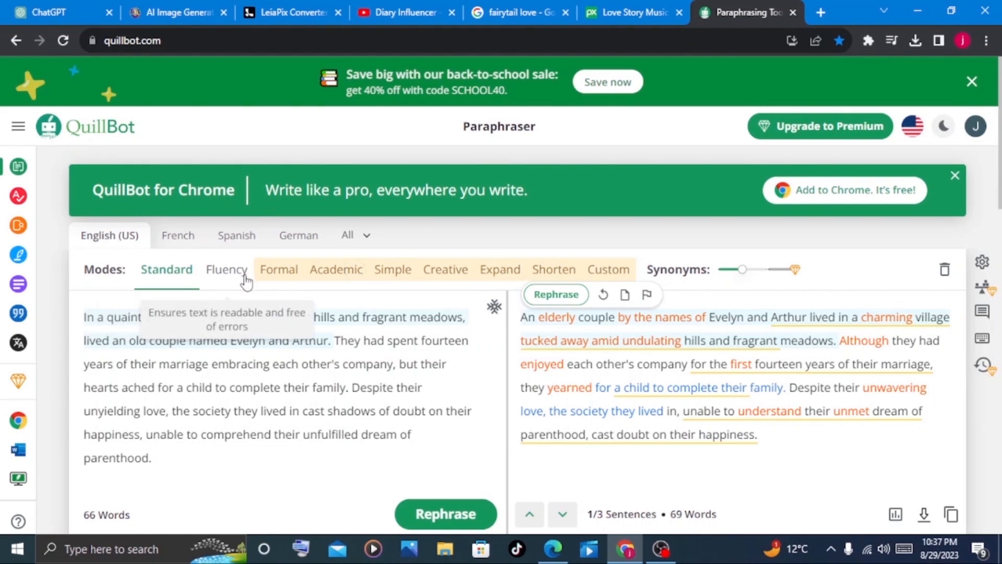
pyautogui.click(225, 269)
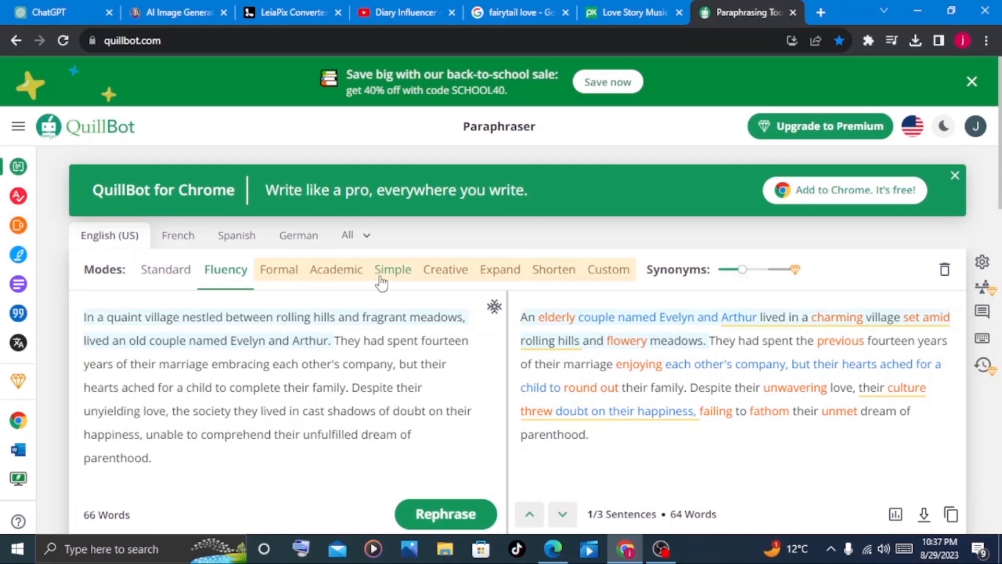
pyautogui.moveTo(500, 270)
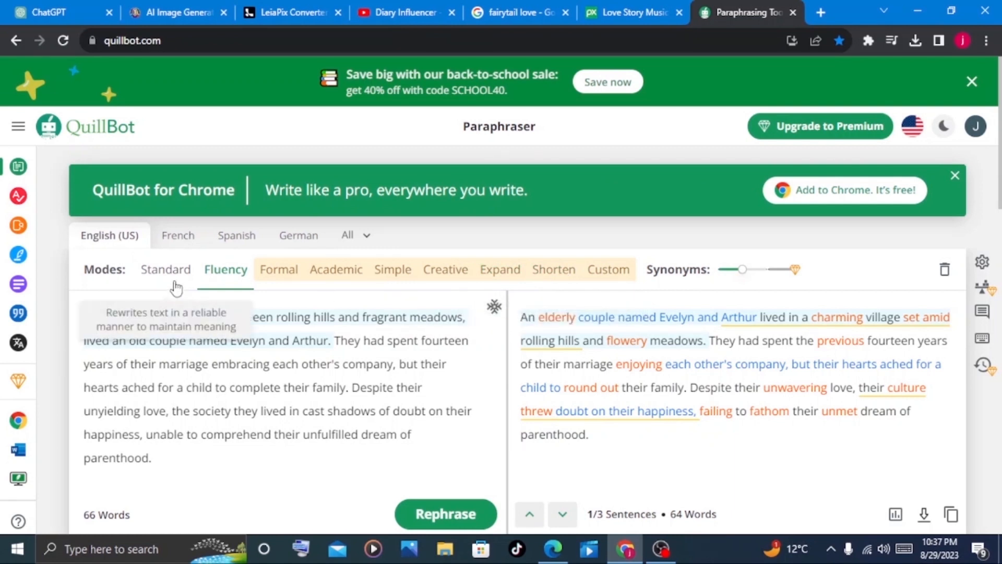
pyautogui.click(165, 269)
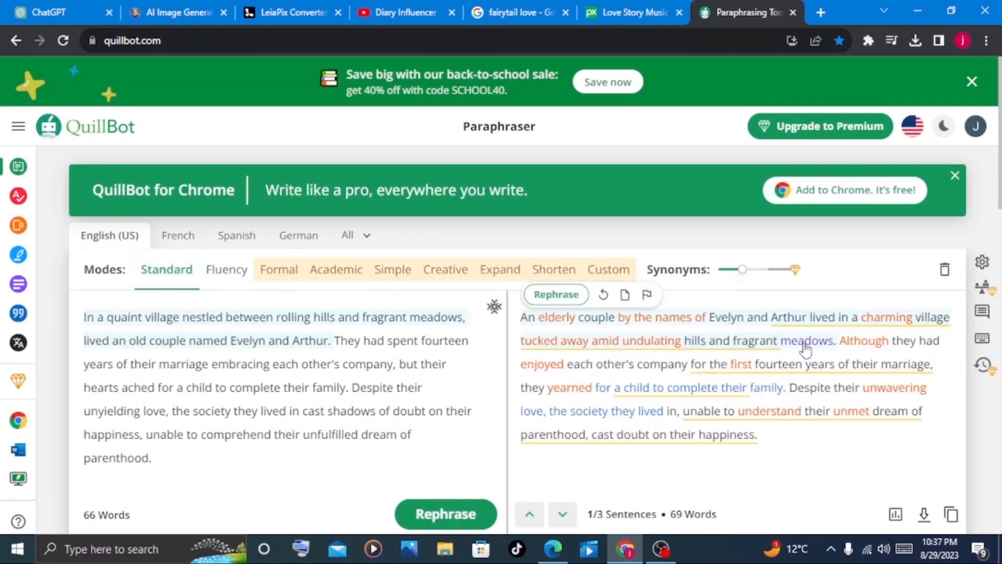
pyautogui.moveTo(549, 334)
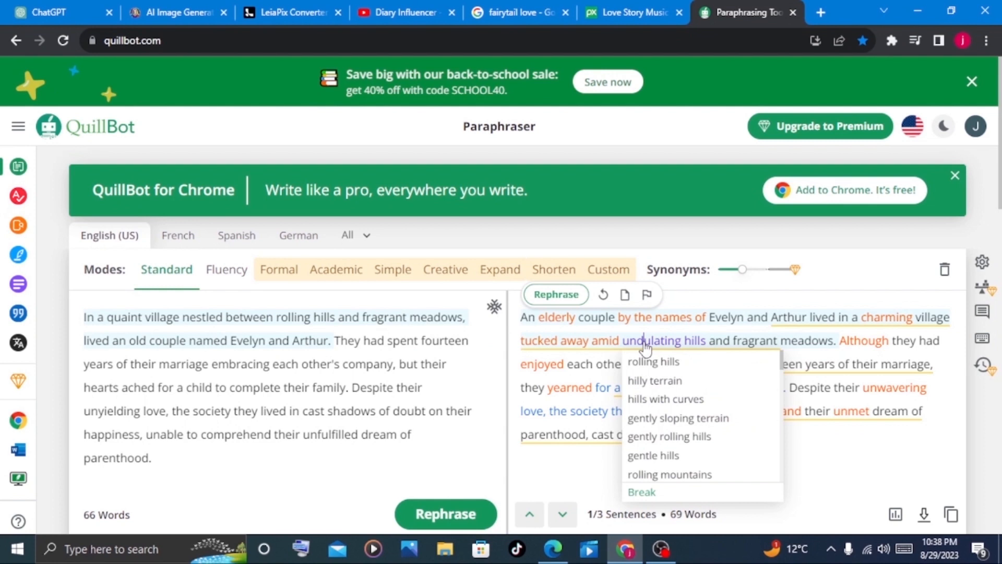
# Swap in 'gently sloping terrain' and 'grasslands', then copy the full paraphrased text.
pyautogui.click(679, 418)
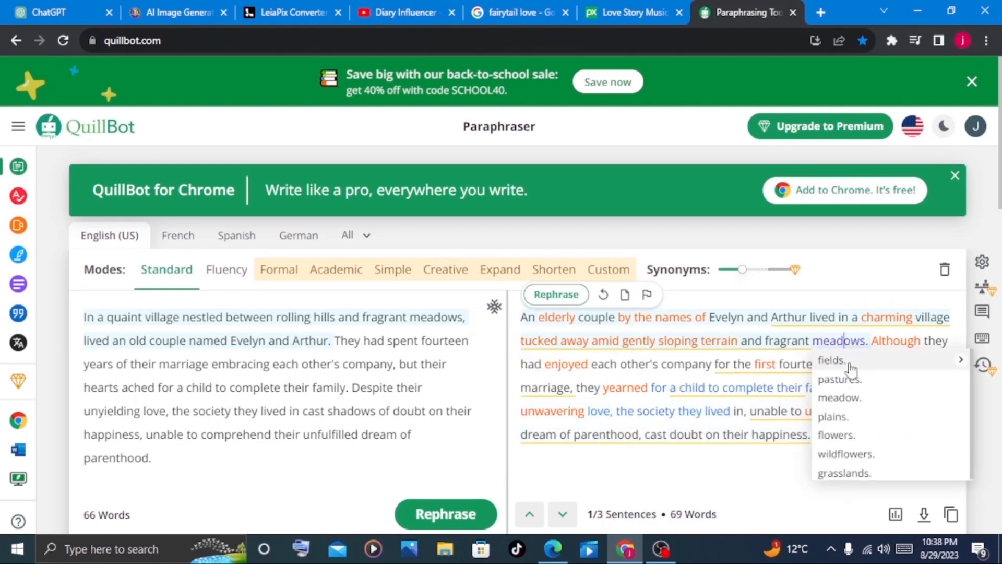
pyautogui.click(844, 473)
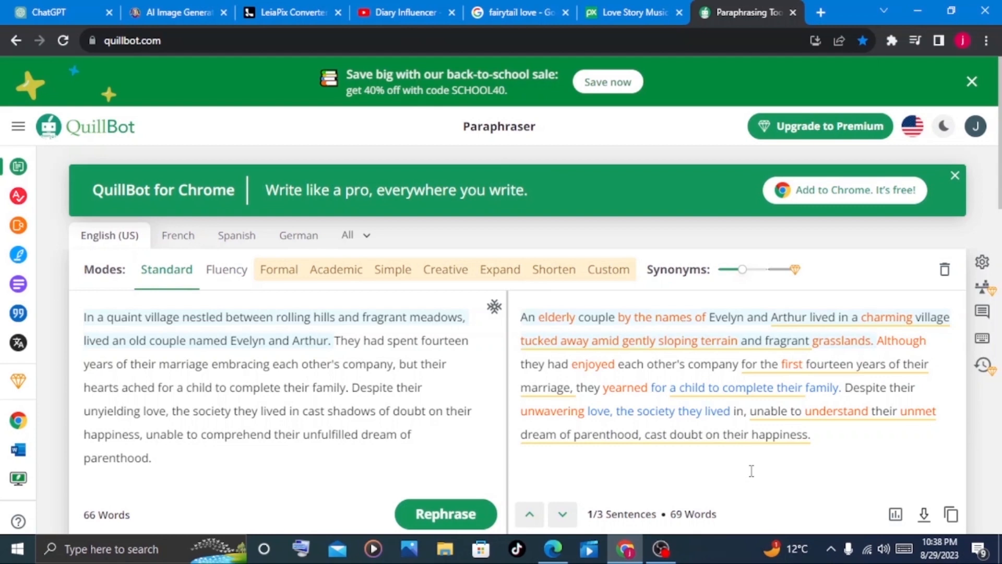
pyautogui.click(971, 81)
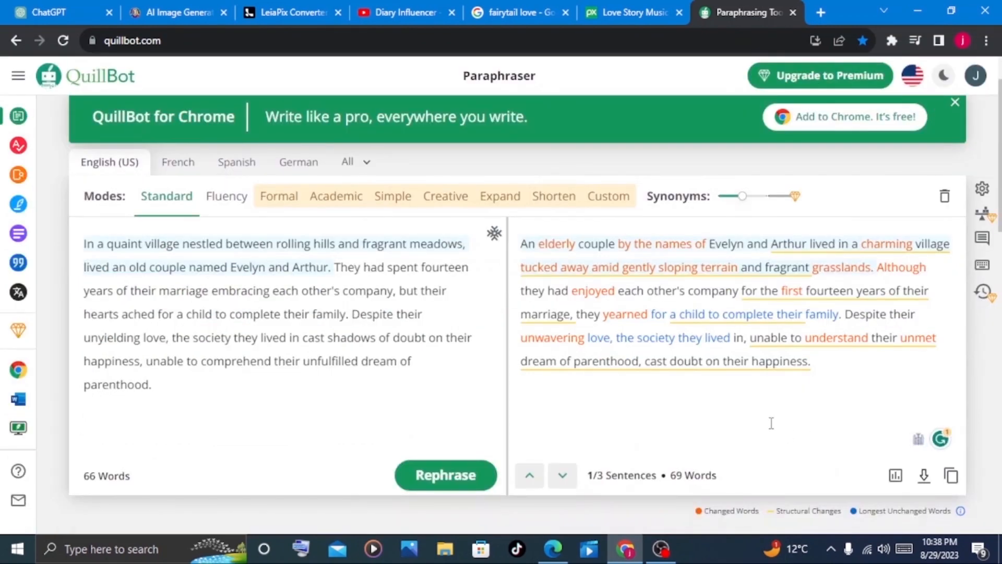
pyautogui.moveTo(952, 477)
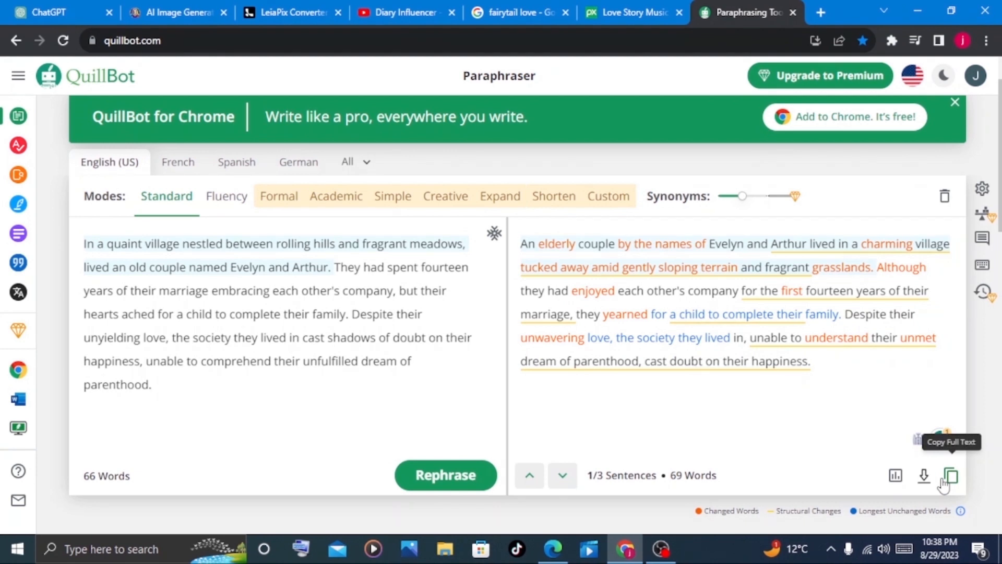
pyautogui.click(951, 477)
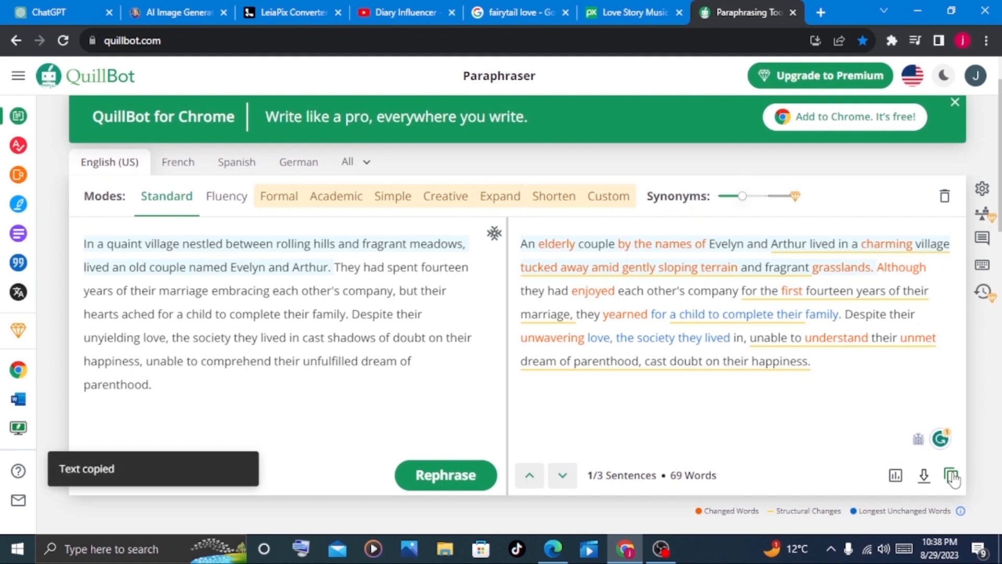
pyautogui.click(48, 12)
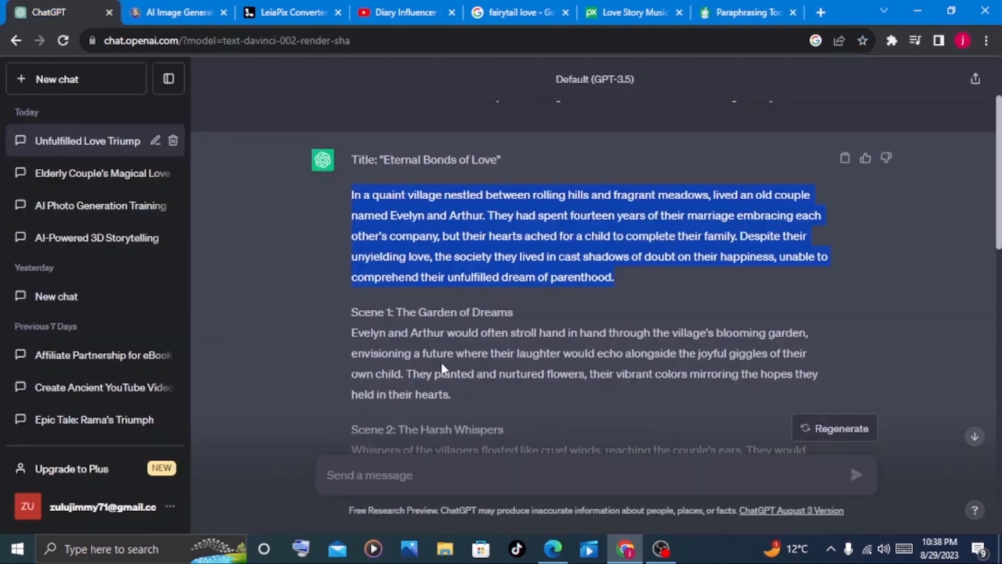
# Ask ChatGPT for numbered image prompts depicting scenes from the Evelyn and Arthur story.
pyautogui.scroll(-3)
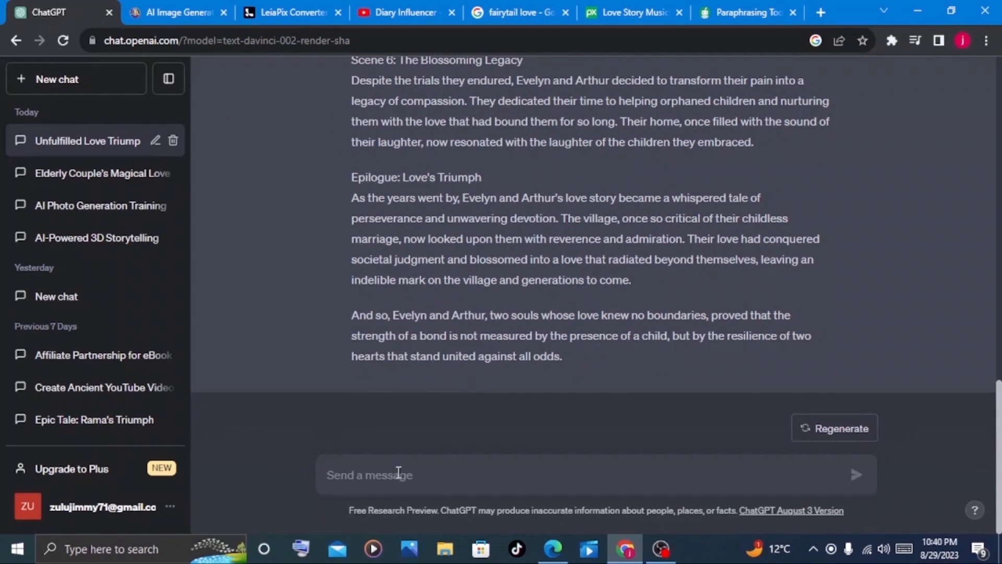
pyautogui.click(396, 475)
pyautogui.write('create prompt for the above story to generate similar images and pictures')
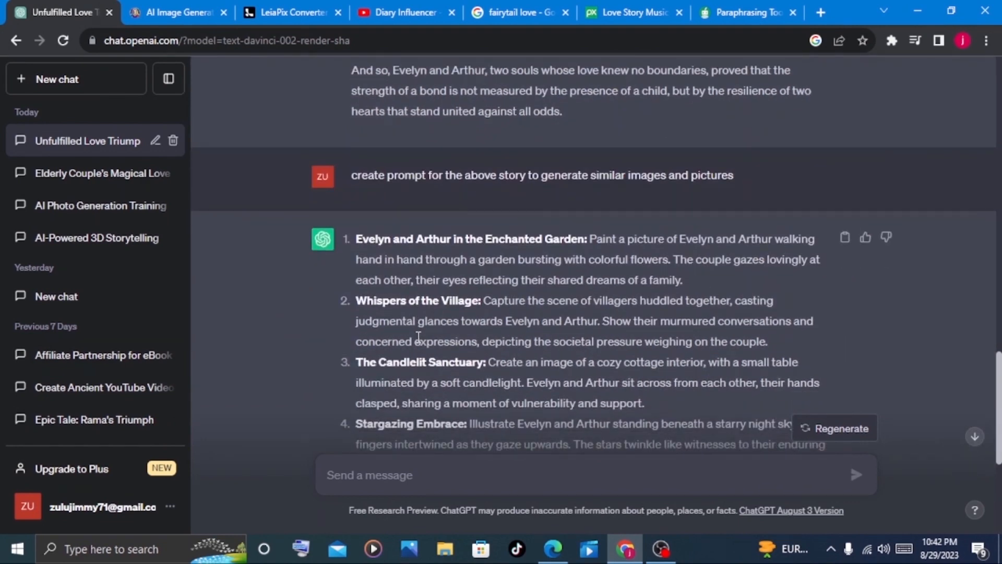
pyautogui.click(177, 12)
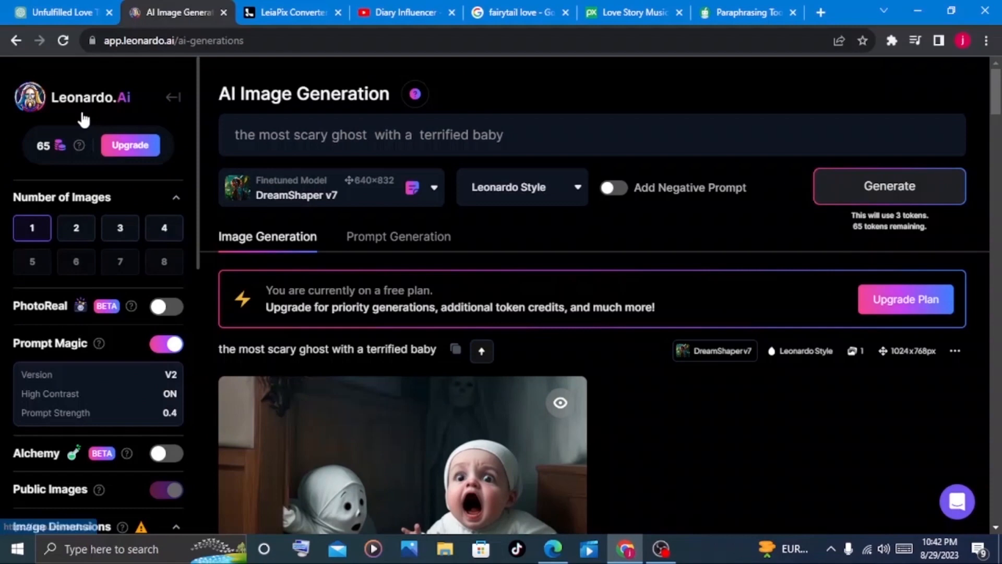
pyautogui.moveTo(128, 114)
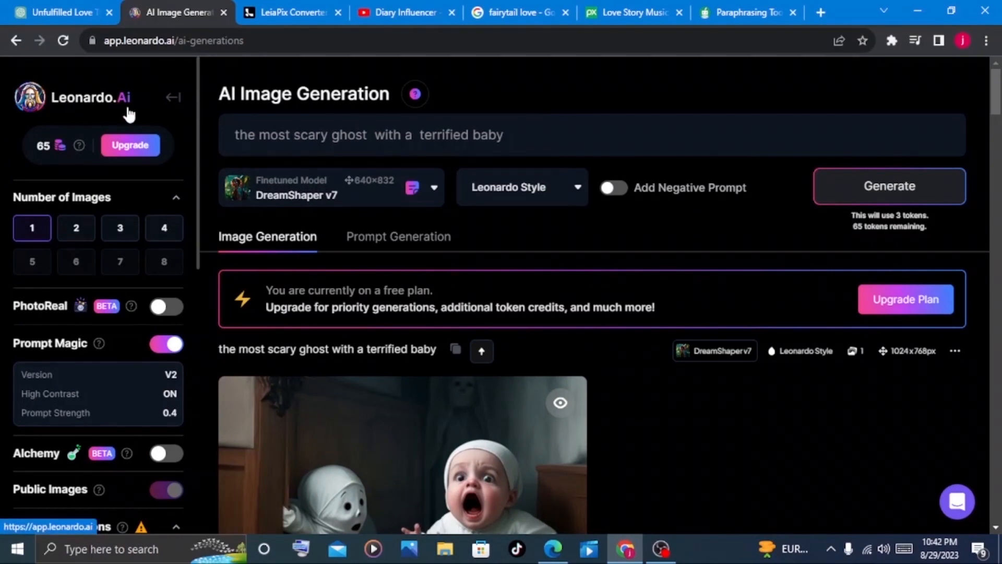
pyautogui.click(58, 12)
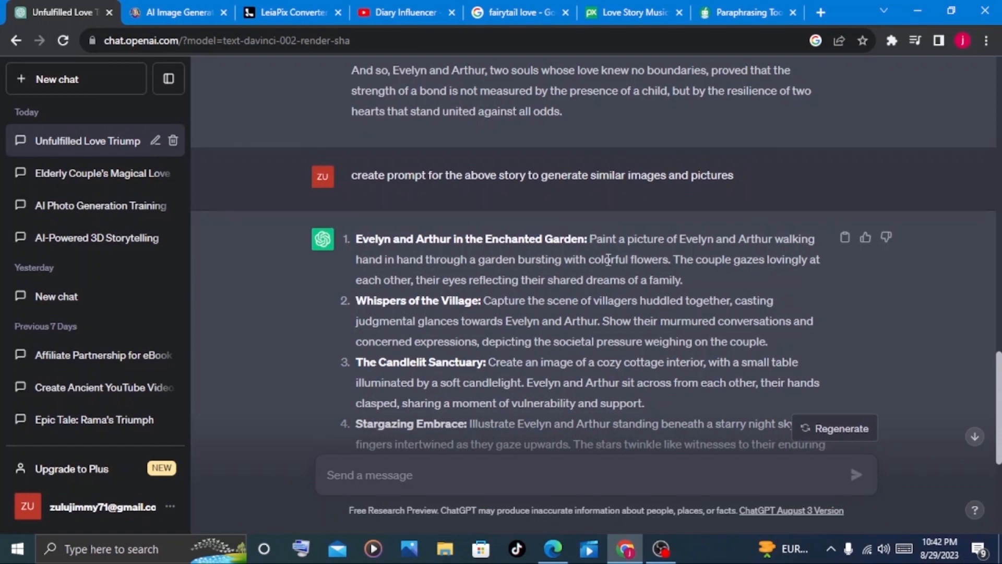
# Generate three 1024×768 Leonardo.Ai images from the Enchanted Garden prompt.
pyautogui.click(176, 12)
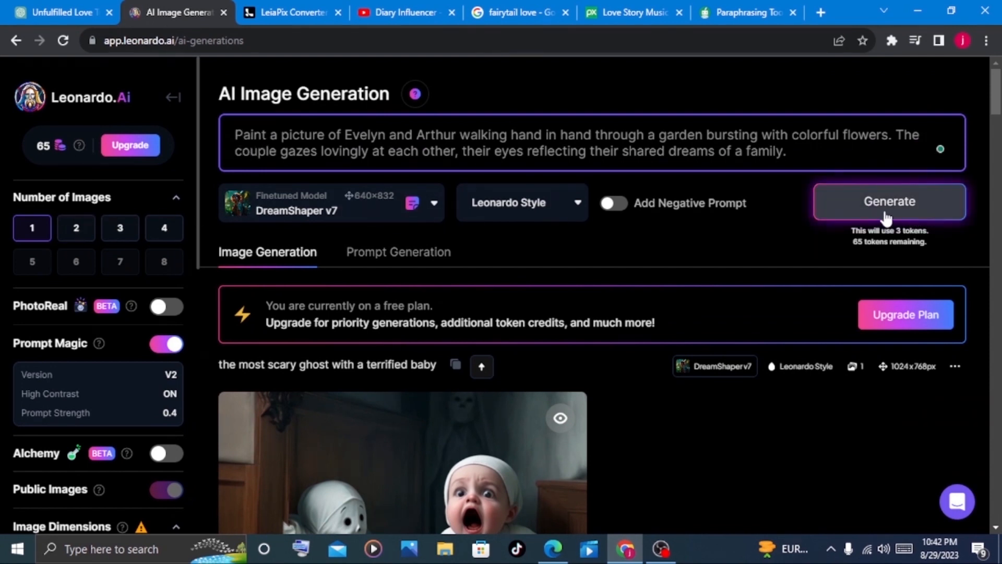
pyautogui.moveTo(920, 222)
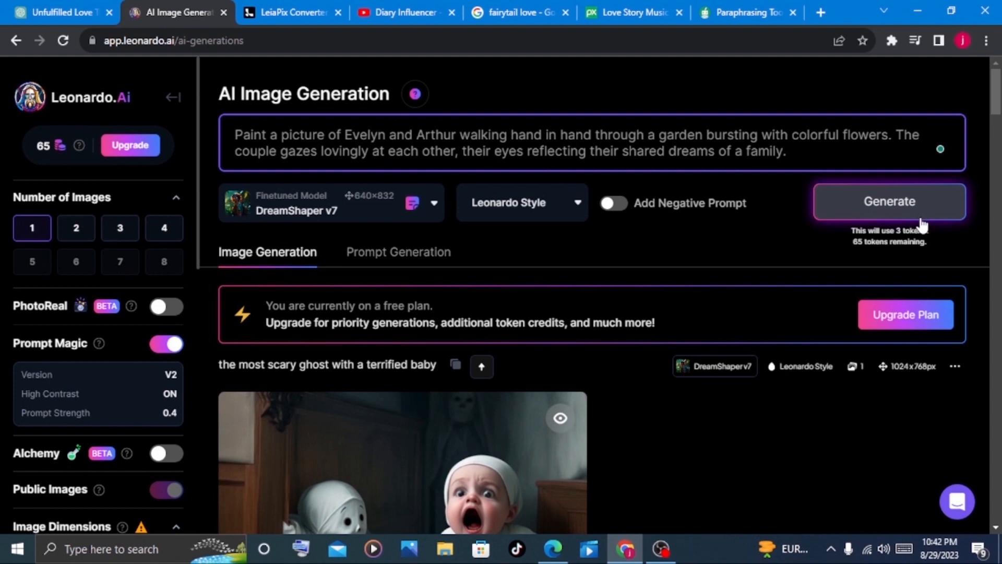
pyautogui.scroll(-3)
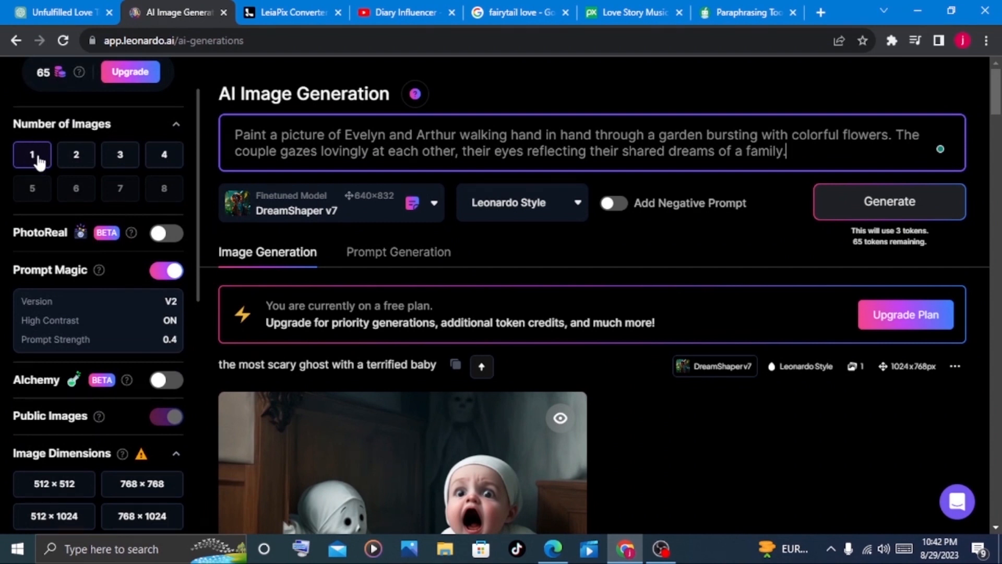
pyautogui.click(75, 155)
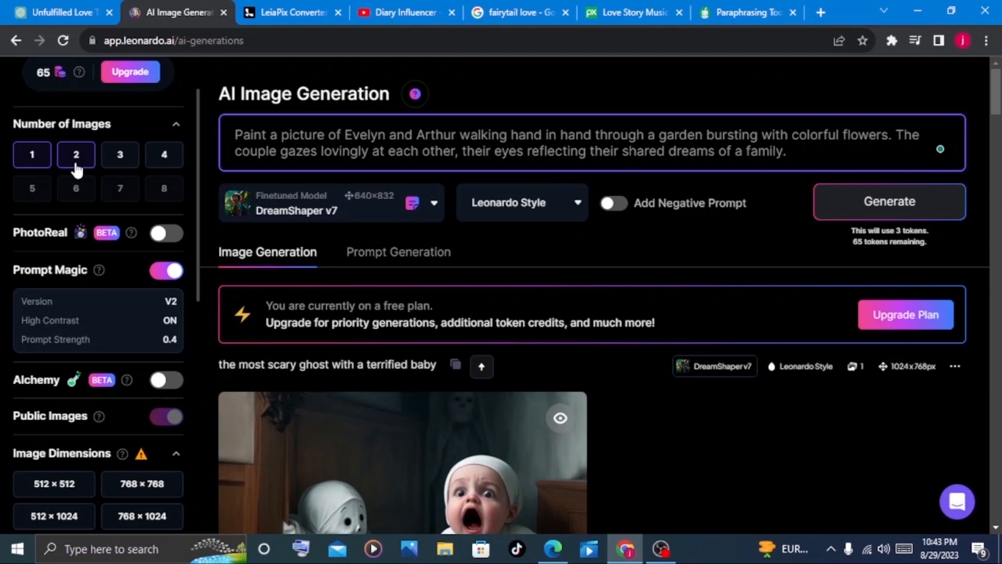
pyautogui.click(32, 155)
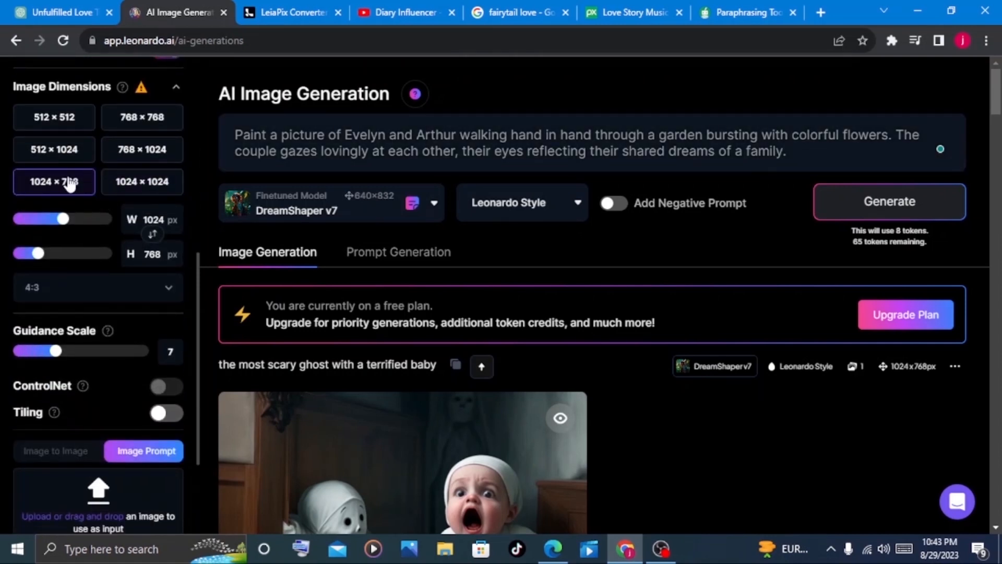
pyautogui.click(54, 150)
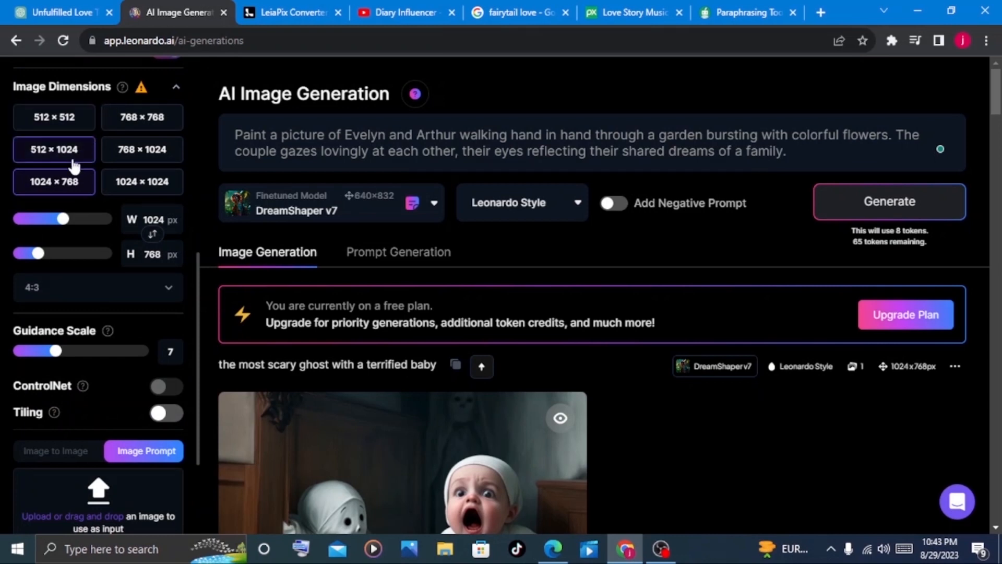
pyautogui.click(54, 182)
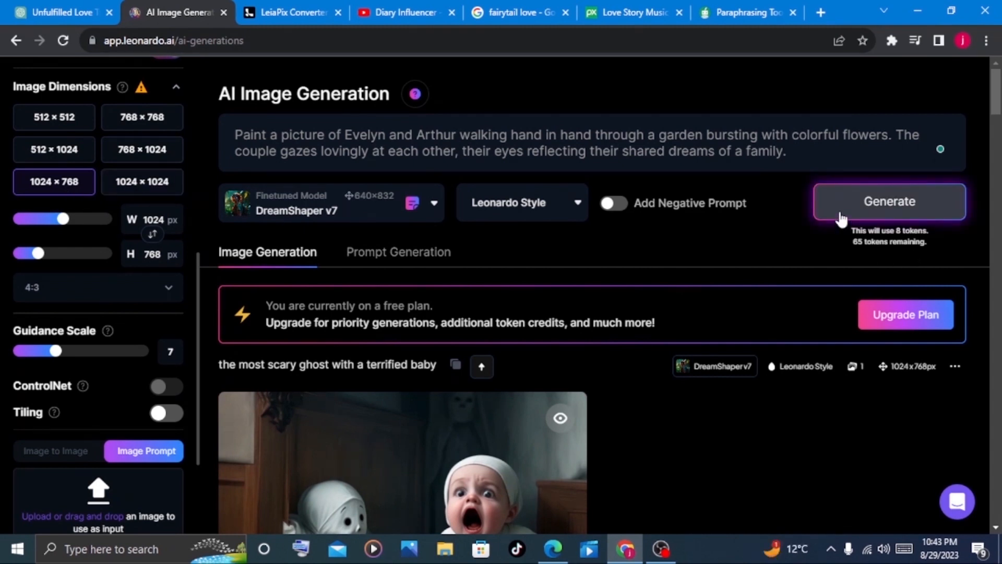
pyautogui.click(888, 200)
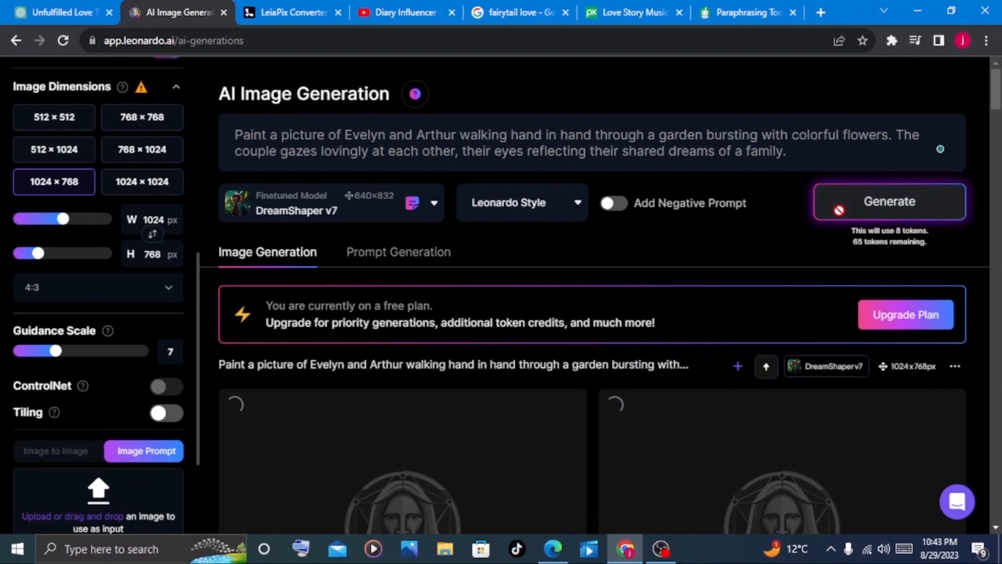
# Enter the next story prompt and download the first porch scene image.
pyautogui.scroll(-3)
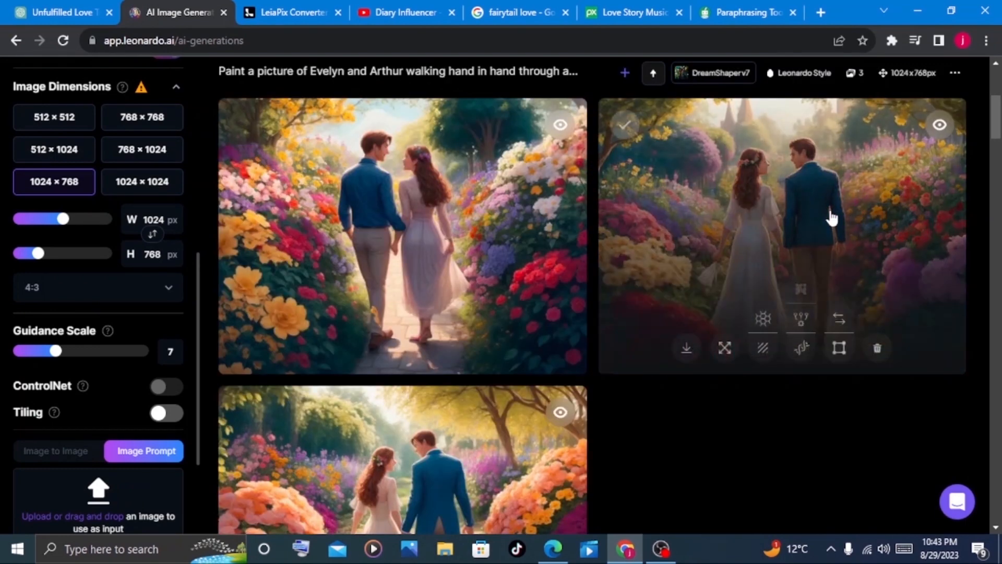
pyautogui.moveTo(785, 260)
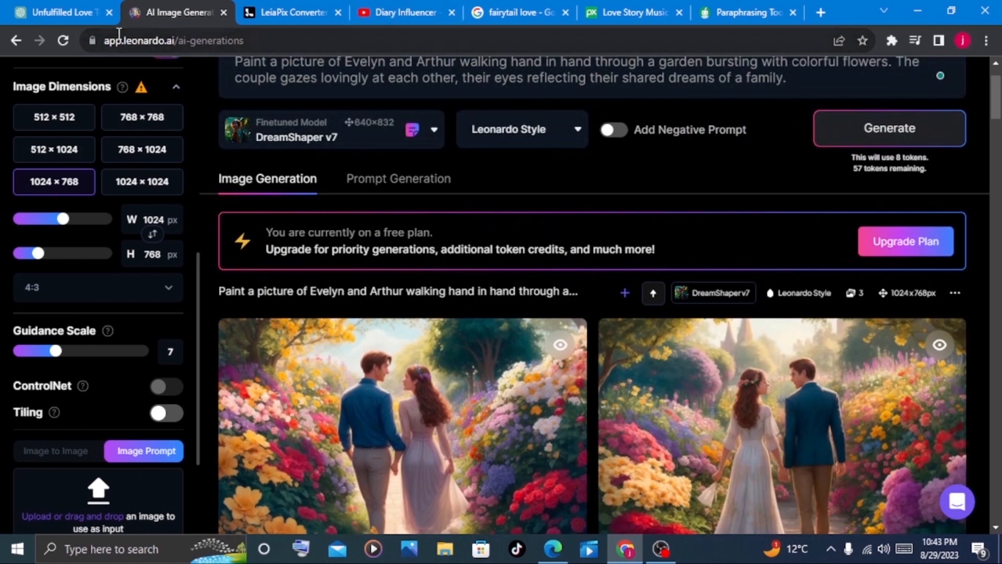
pyautogui.click(57, 12)
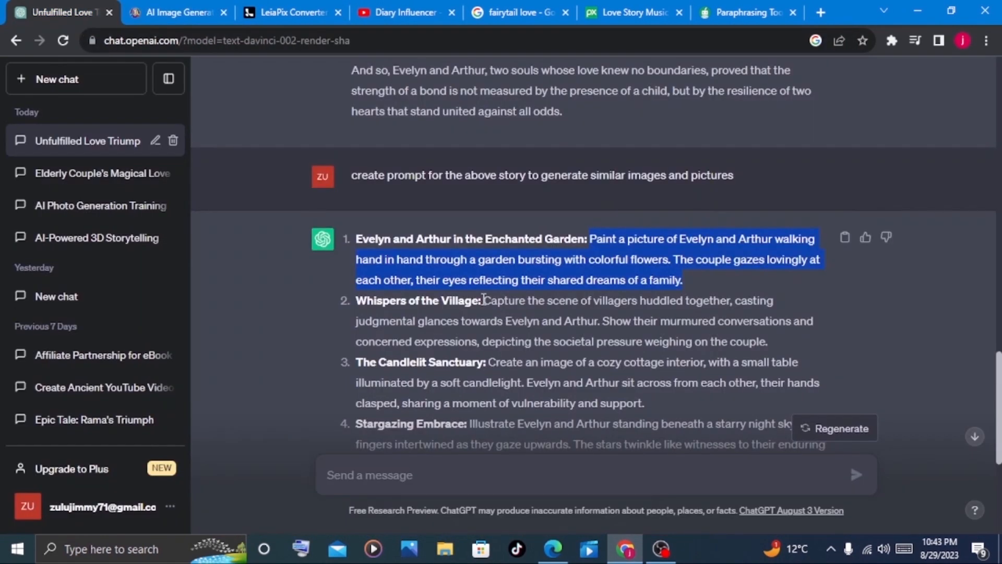
pyautogui.click(177, 12)
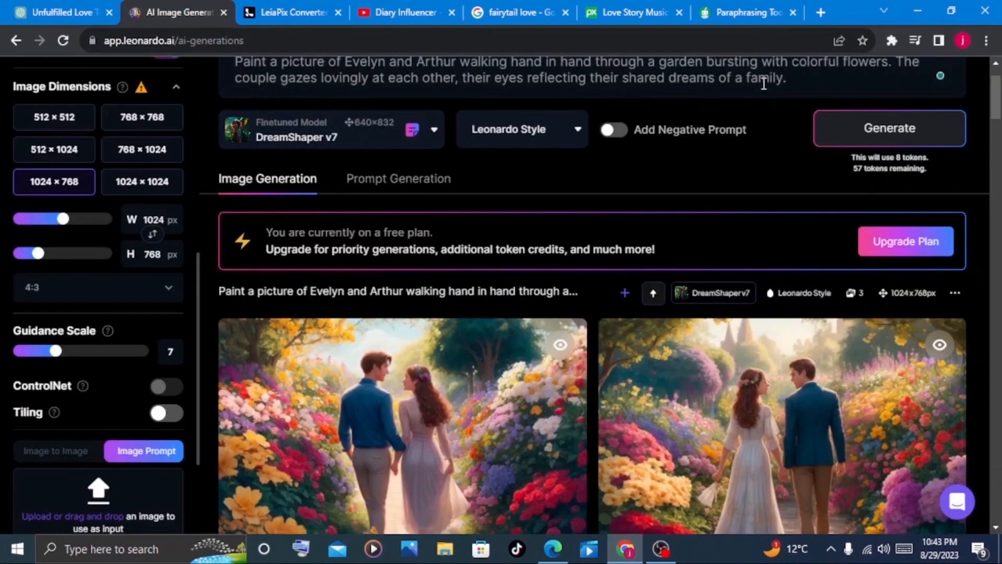
pyautogui.click(806, 86)
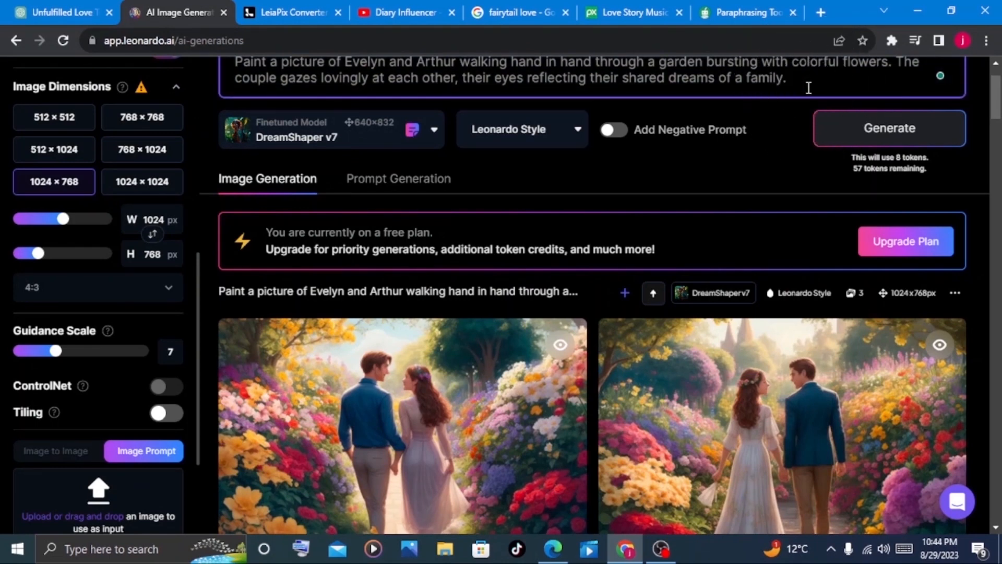
pyautogui.scroll(-3)
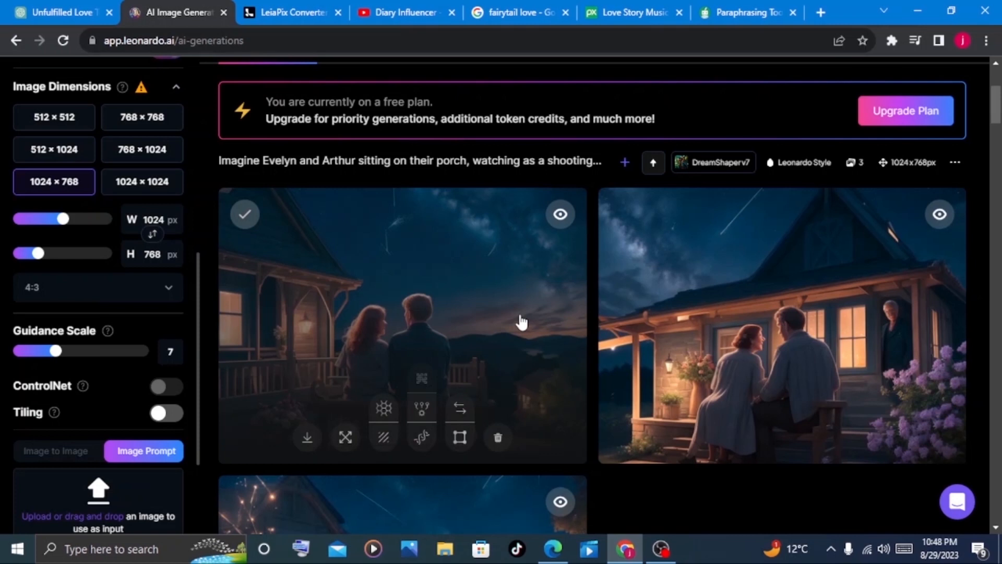
pyautogui.moveTo(289, 443)
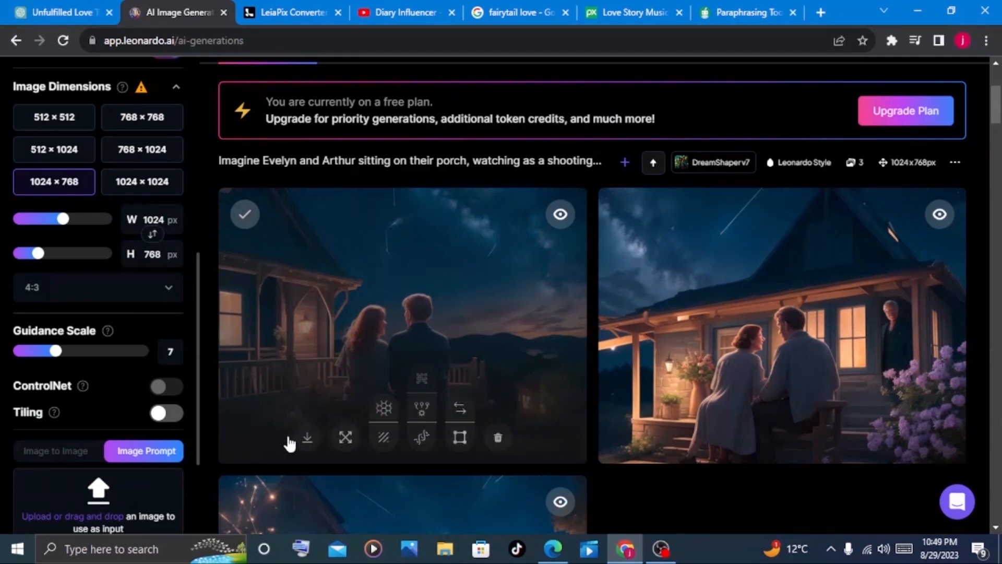
pyautogui.click(307, 438)
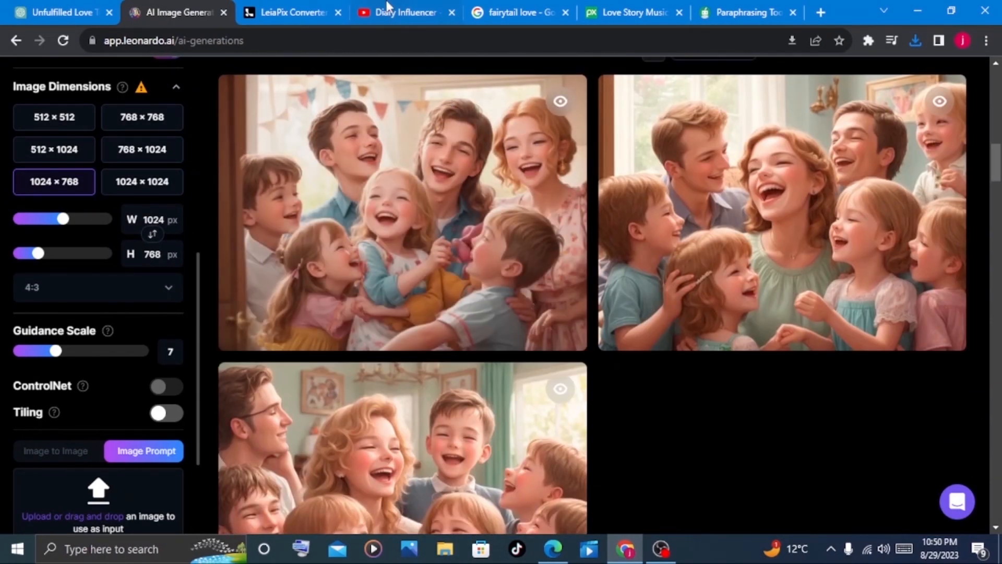
# Upload the first Evelyn and Arthur garden image to LeiaPix and save its depth animation.
pyautogui.click(291, 12)
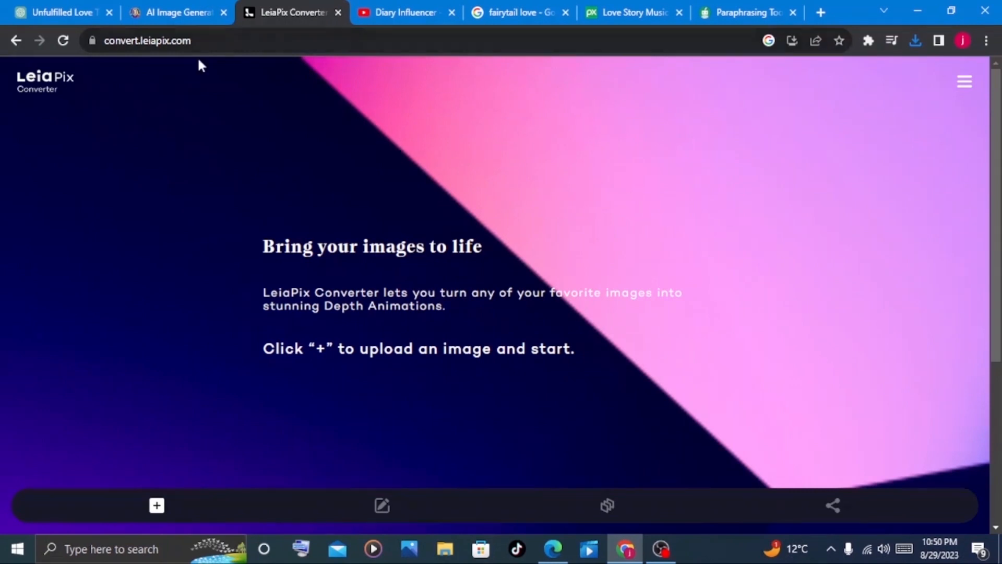
pyautogui.moveTo(74, 99)
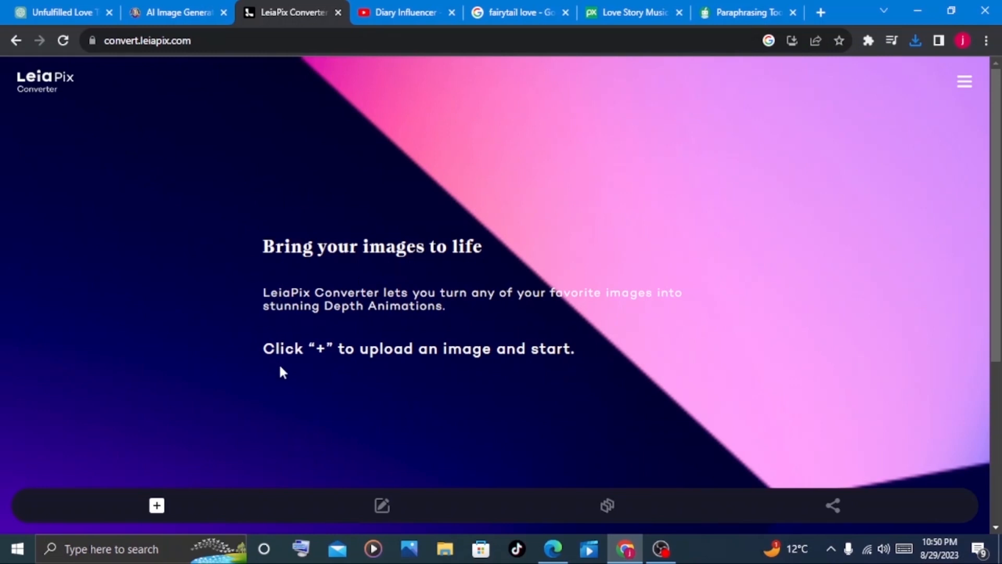
pyautogui.moveTo(382, 365)
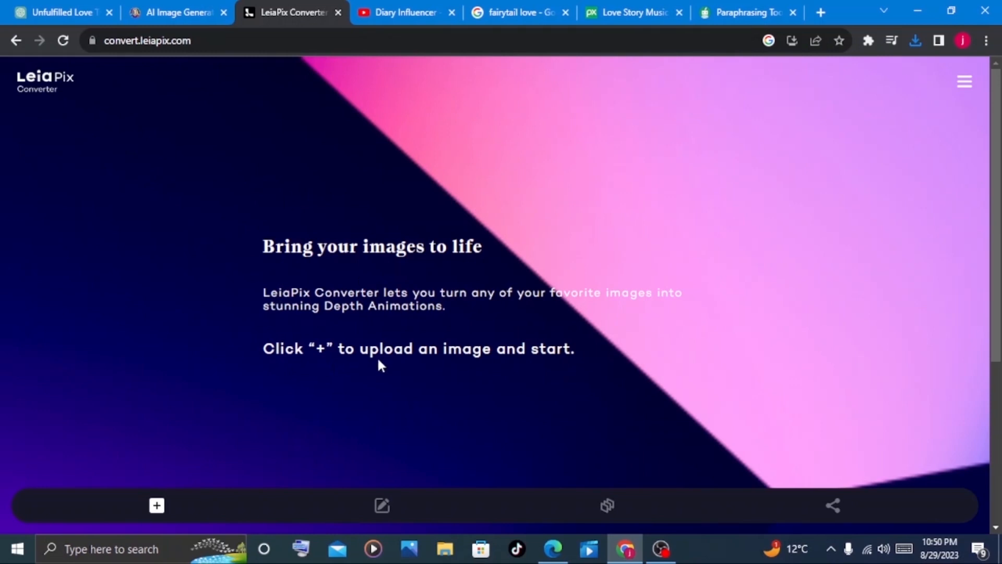
pyautogui.moveTo(508, 364)
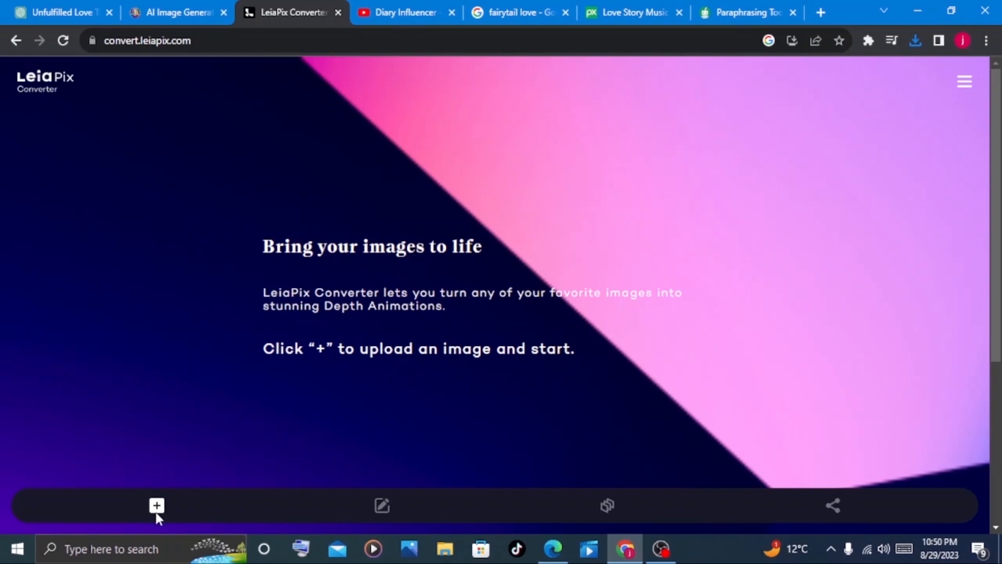
pyautogui.click(156, 506)
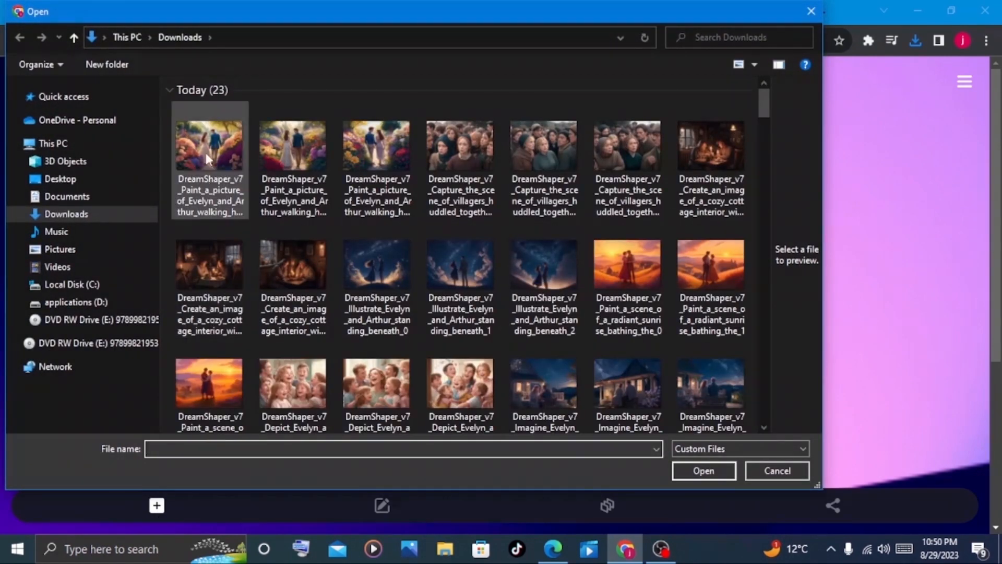
pyautogui.moveTo(208, 147)
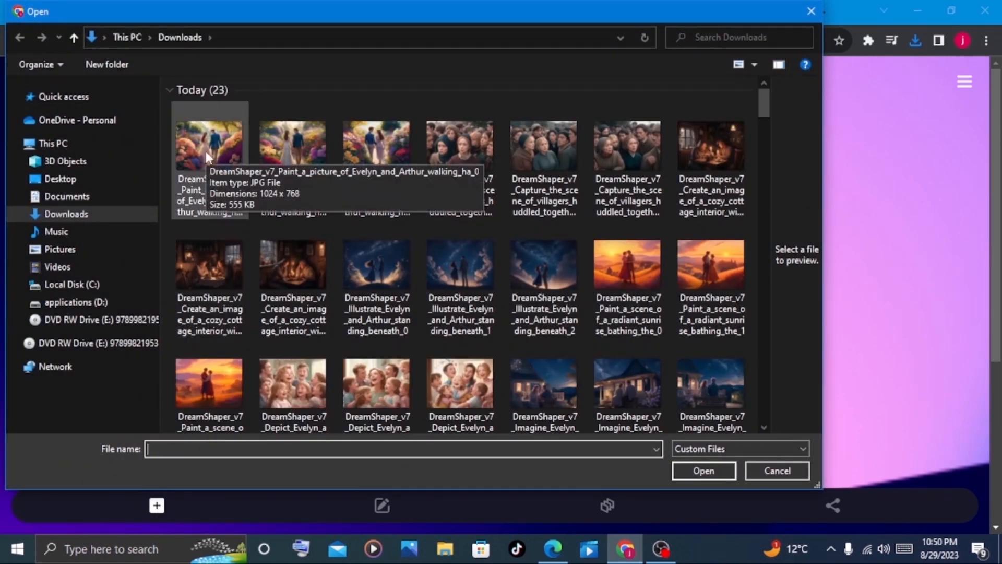
pyautogui.click(208, 144)
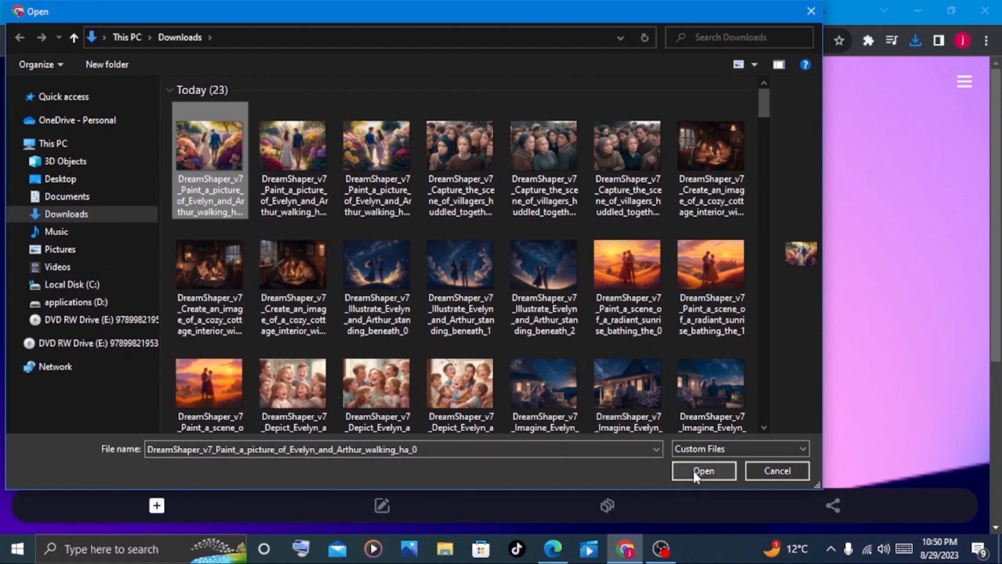
pyautogui.click(703, 470)
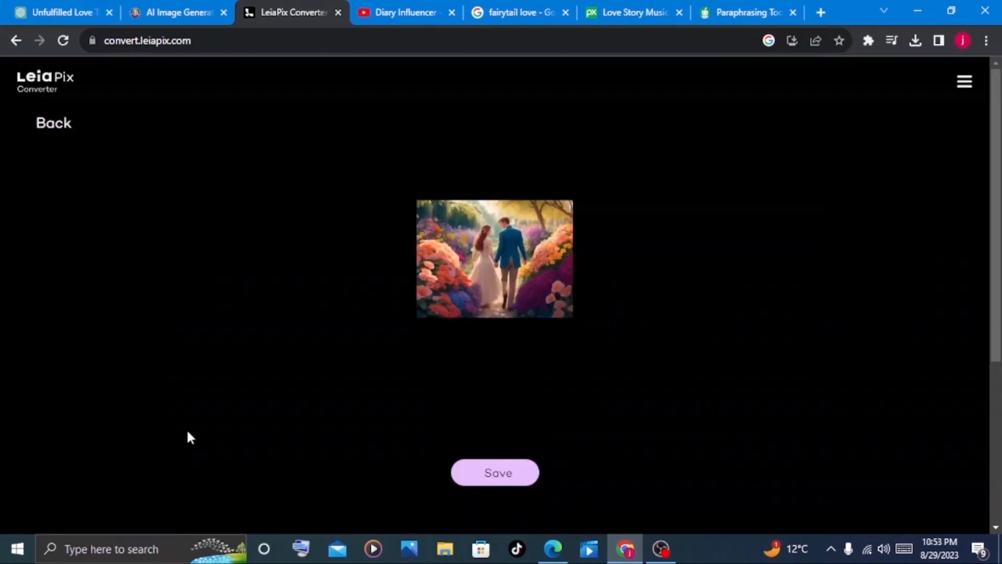
pyautogui.click(495, 472)
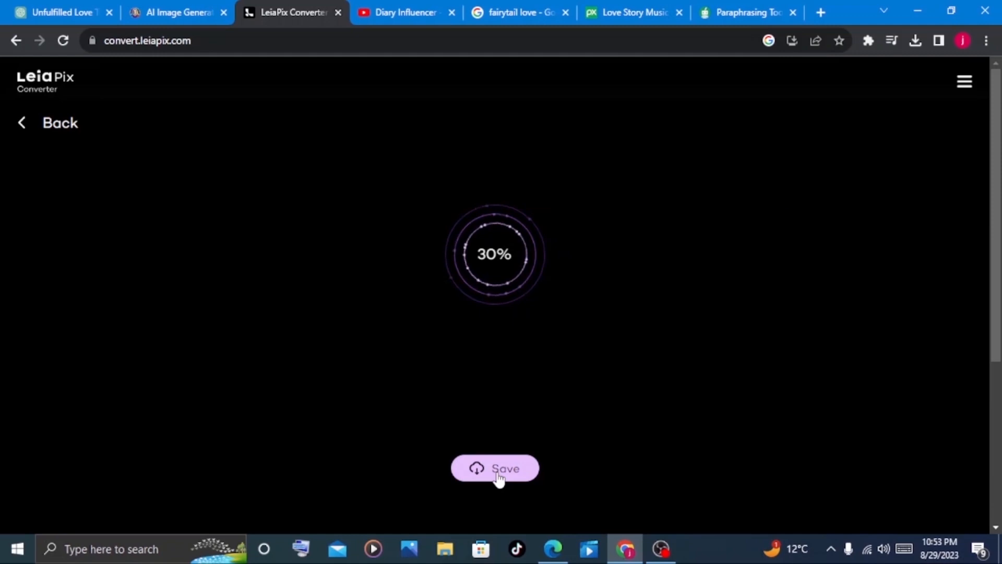
pyautogui.click(495, 468)
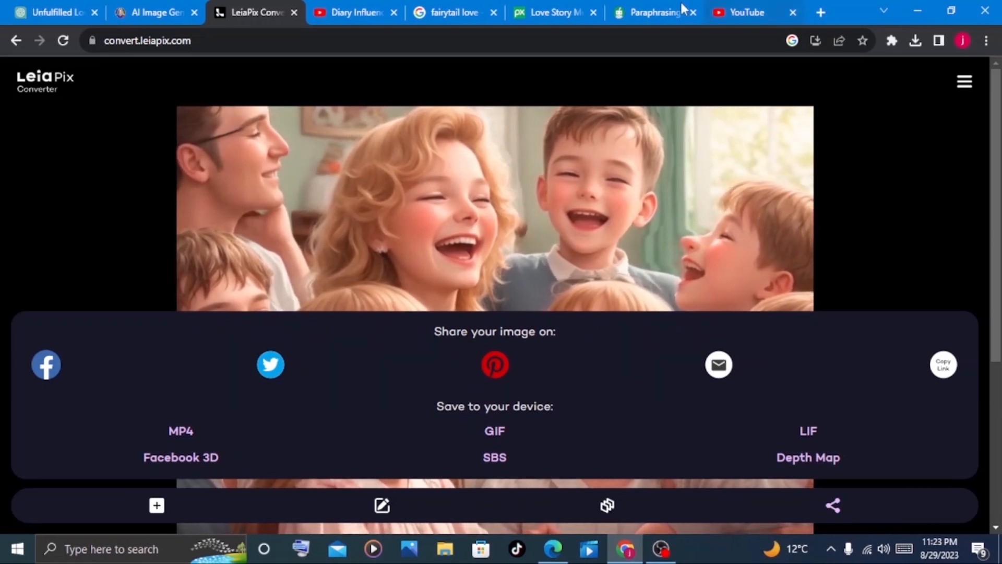
# Filter the Pixabay 'love story' search to Music and browse the track results.
pyautogui.click(553, 12)
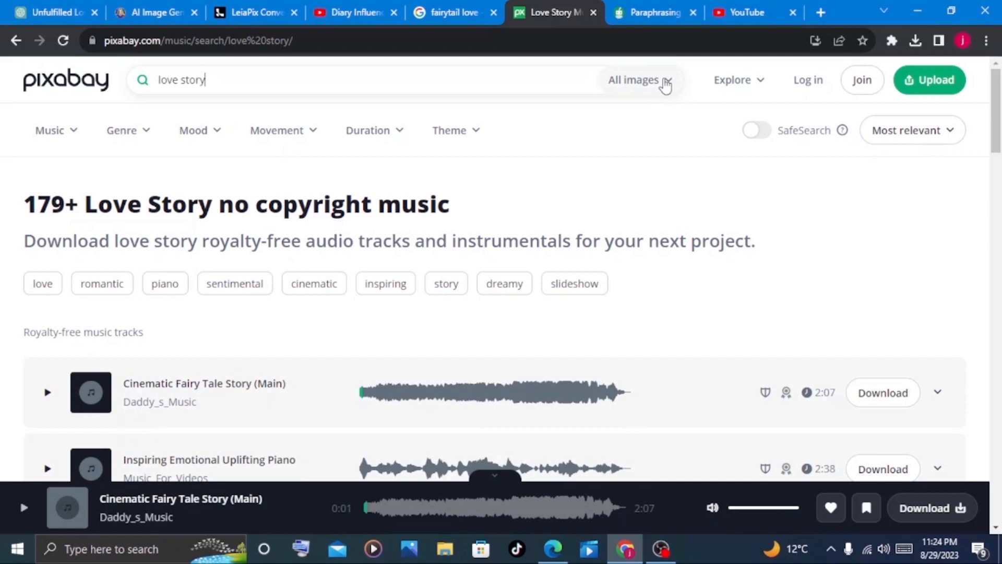
pyautogui.click(639, 79)
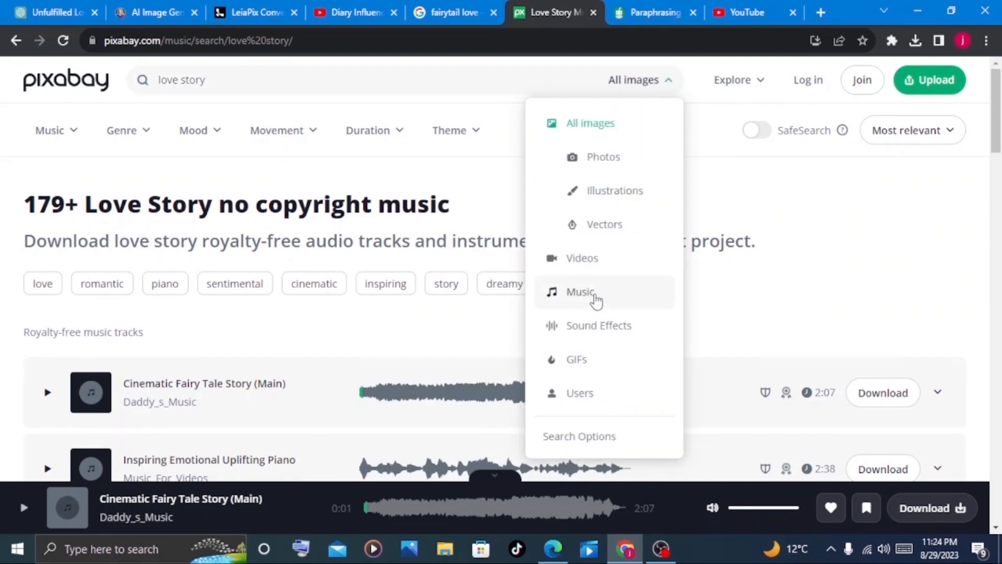
pyautogui.click(581, 291)
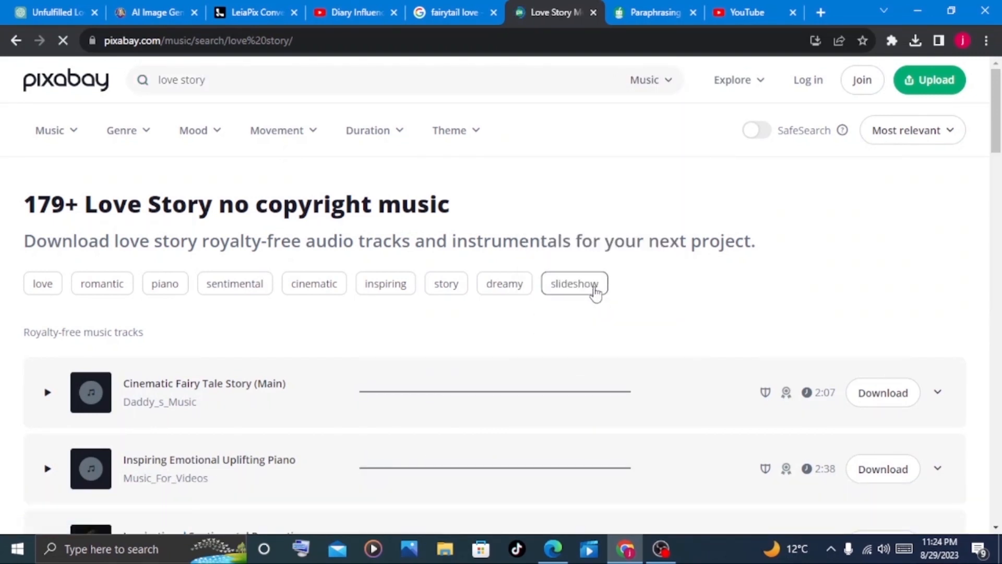
pyautogui.scroll(-3)
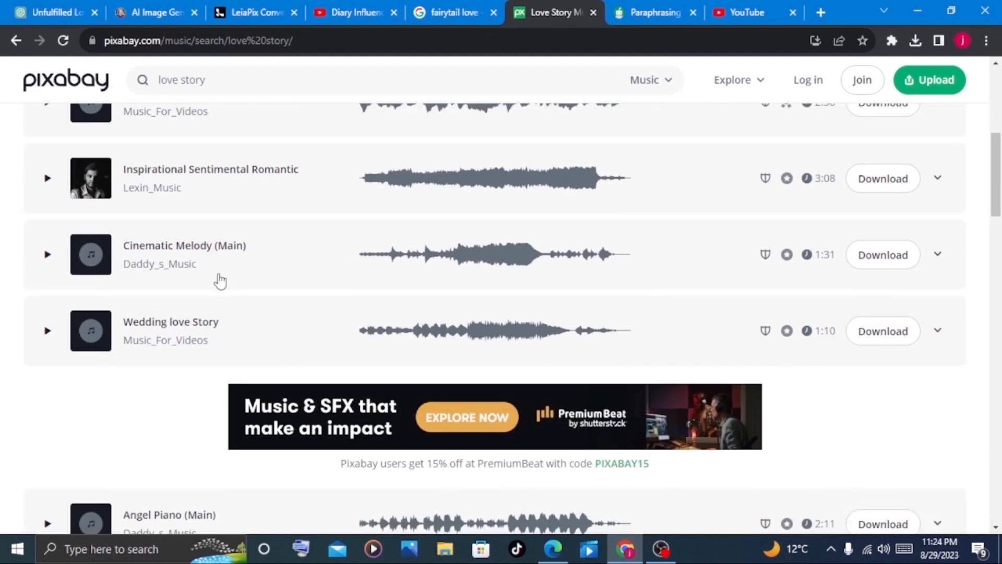
pyautogui.scroll(-3)
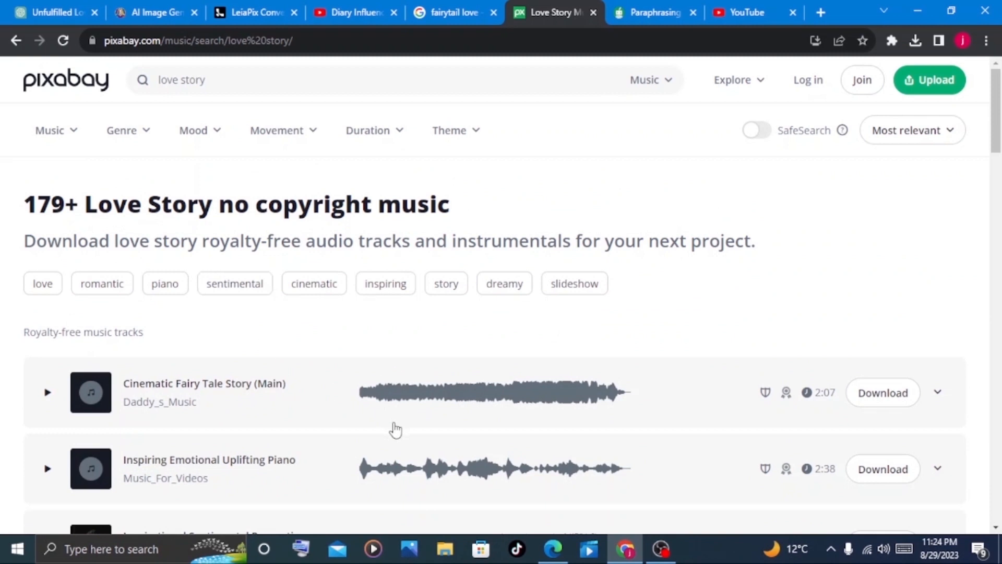
pyautogui.scroll(-3)
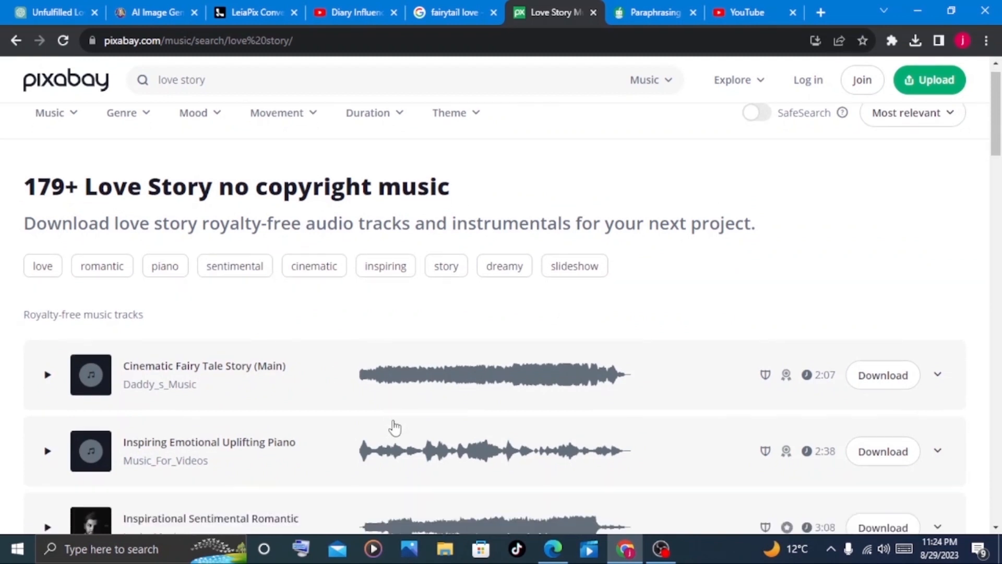
pyautogui.scroll(-3)
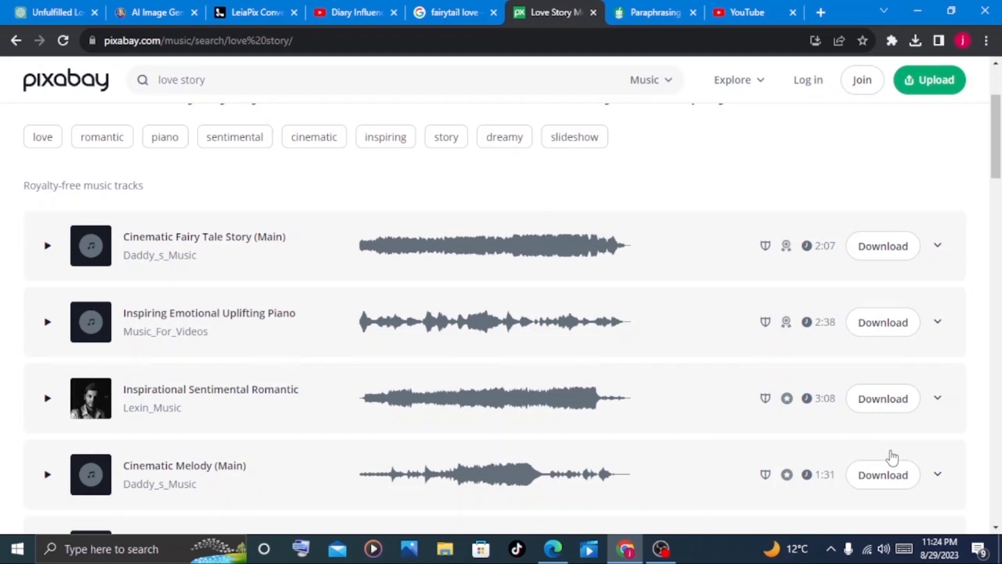
pyautogui.moveTo(433, 157)
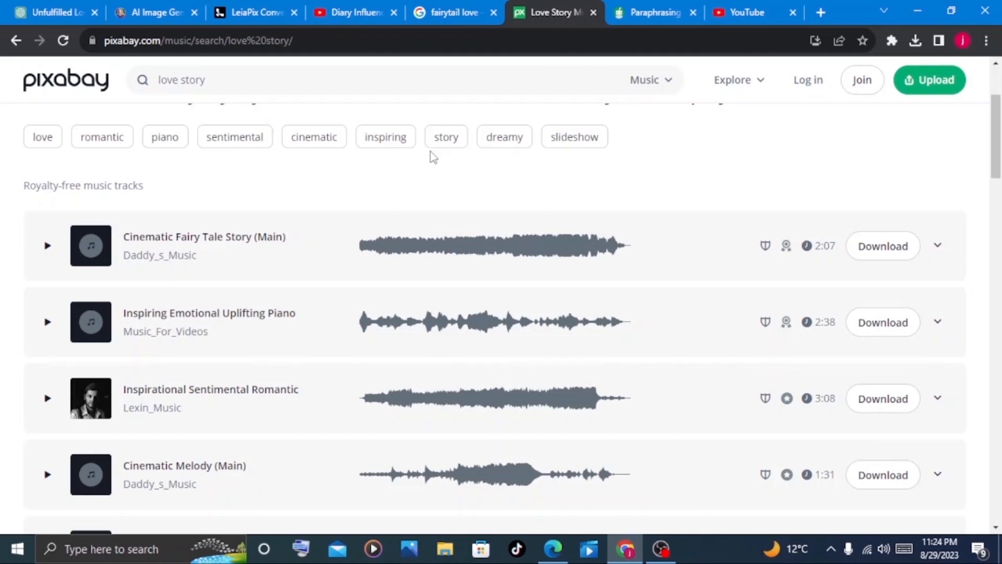
pyautogui.moveTo(516, 245)
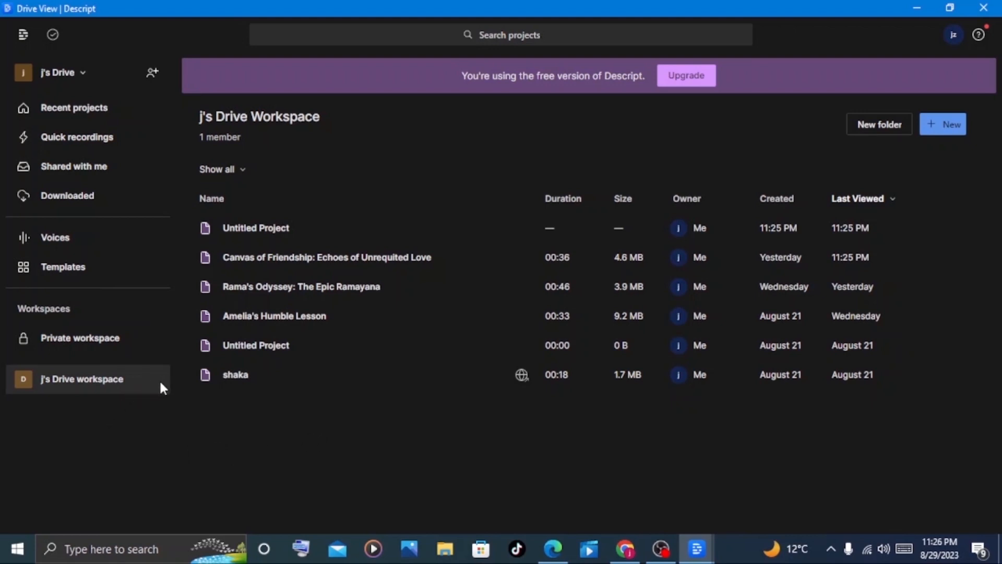
pyautogui.moveTo(948, 124)
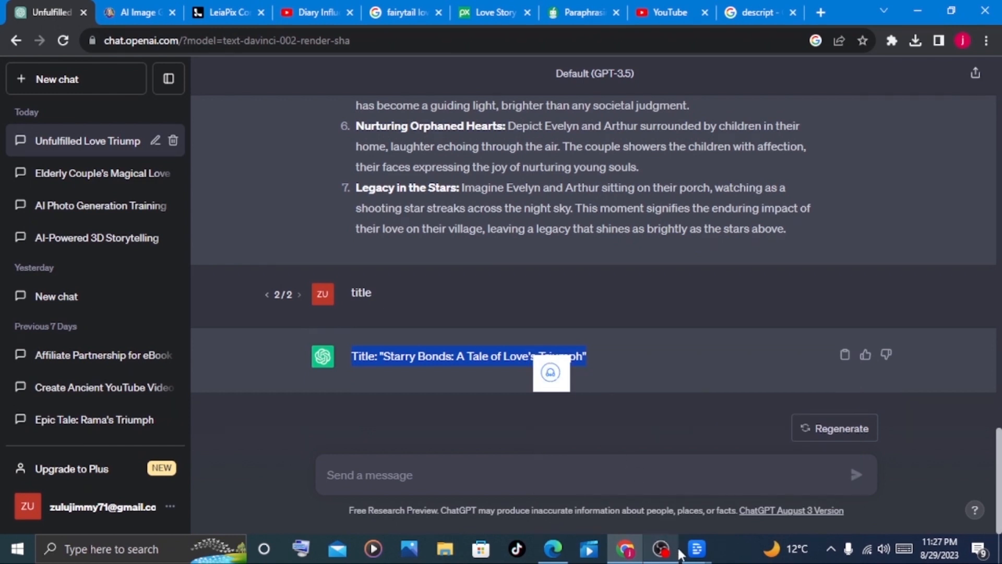
# Copy the story title and QuillBot's paraphrased opening paragraph for the Descript project.
pyautogui.click(695, 548)
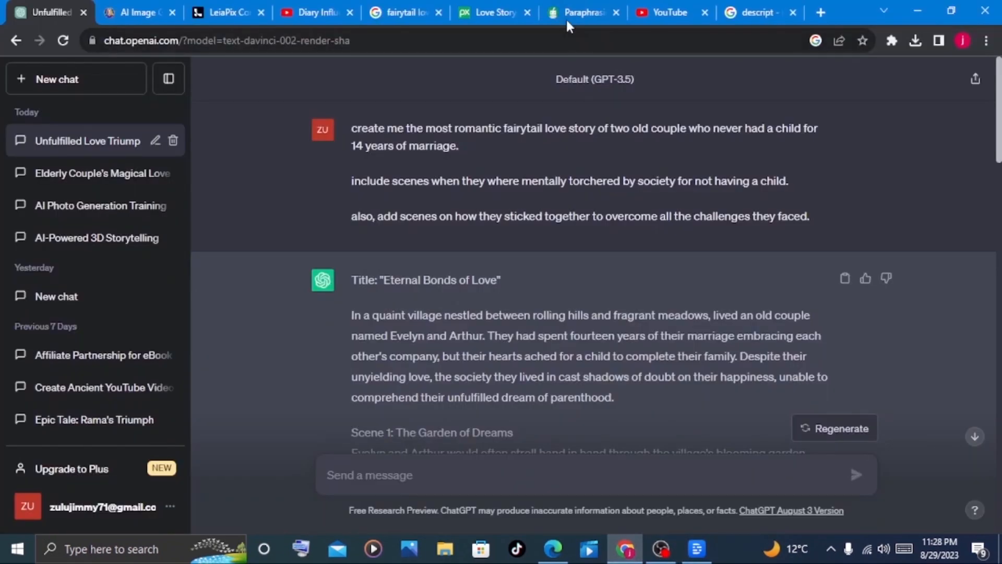
pyautogui.click(580, 12)
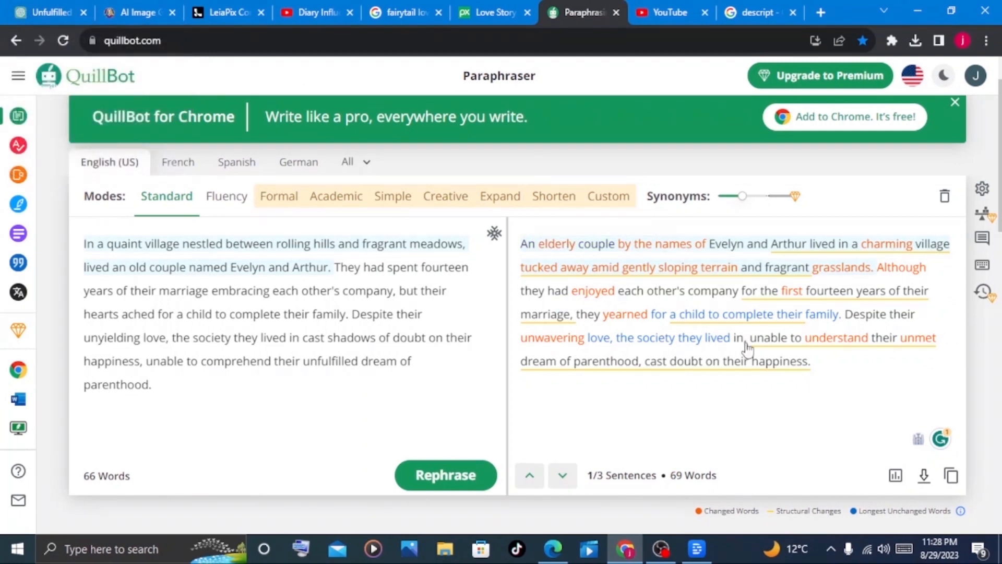
pyautogui.click(952, 475)
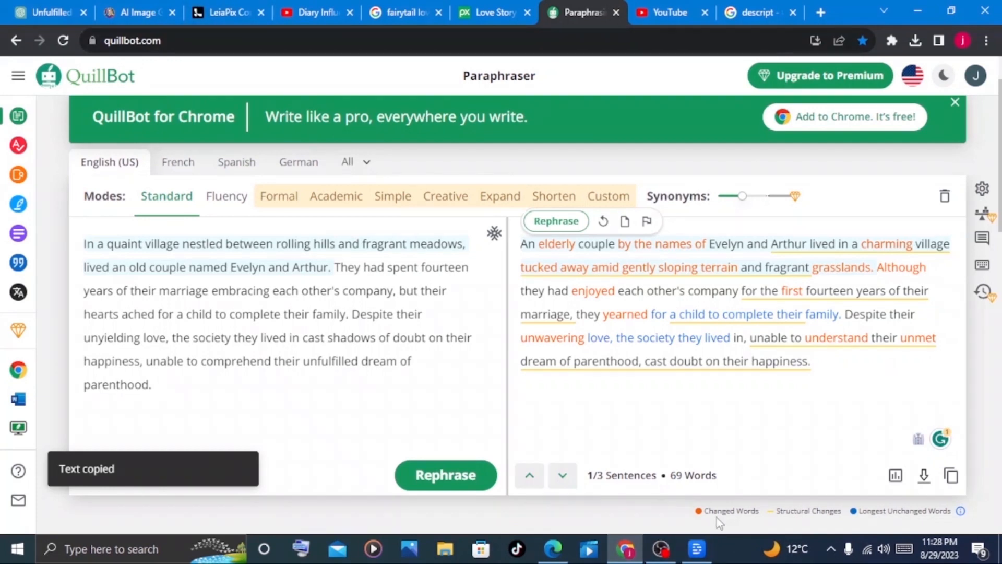
pyautogui.click(696, 549)
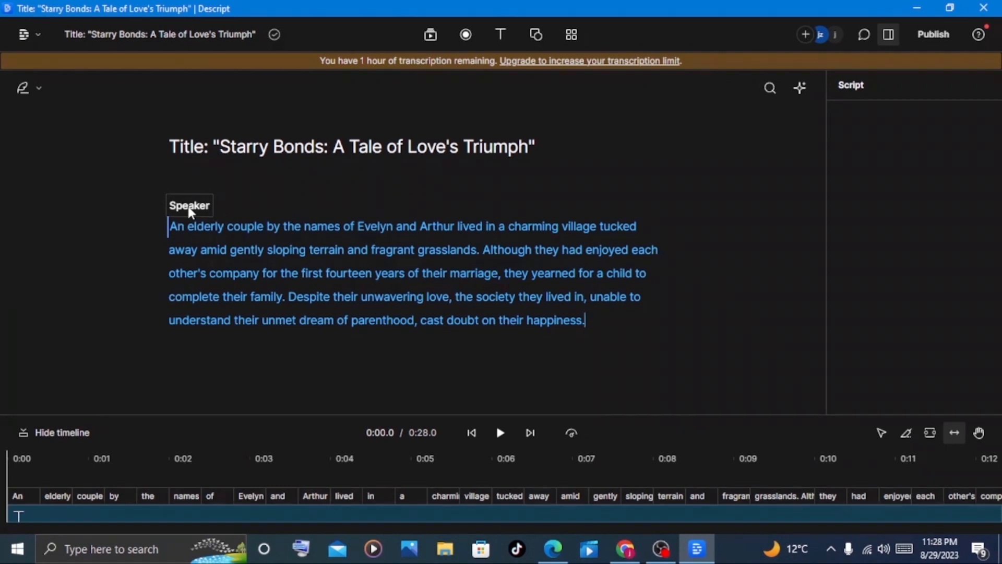
# Give the paragraph Nicholas's Neutral stock voice and play the voiceover from 'Despite'.
pyautogui.click(189, 205)
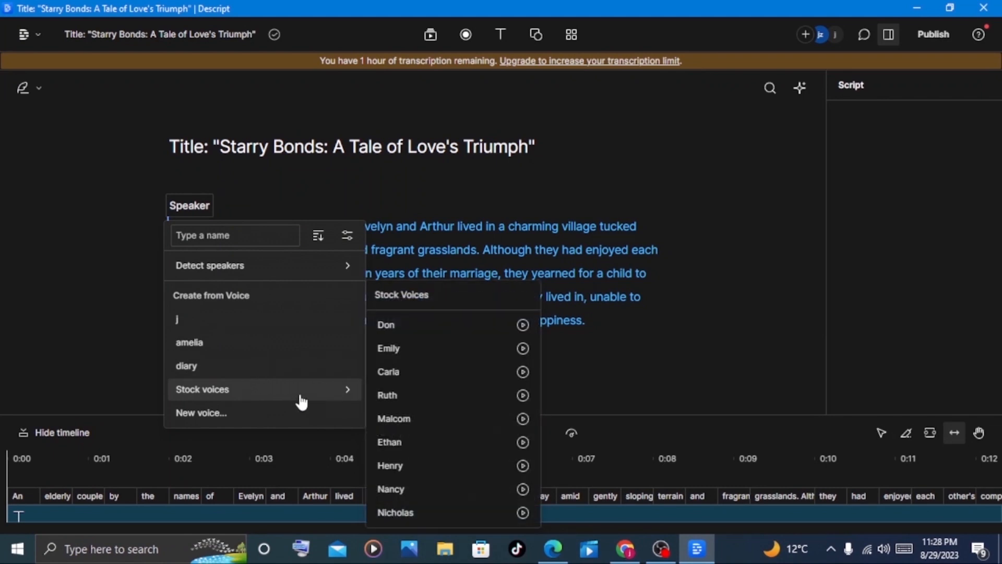
pyautogui.moveTo(470, 403)
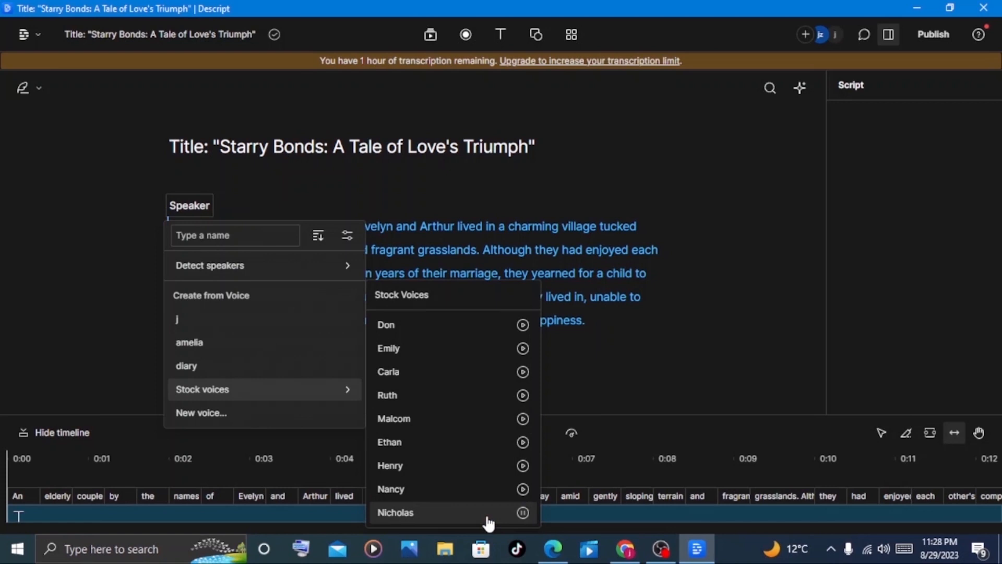
pyautogui.click(395, 512)
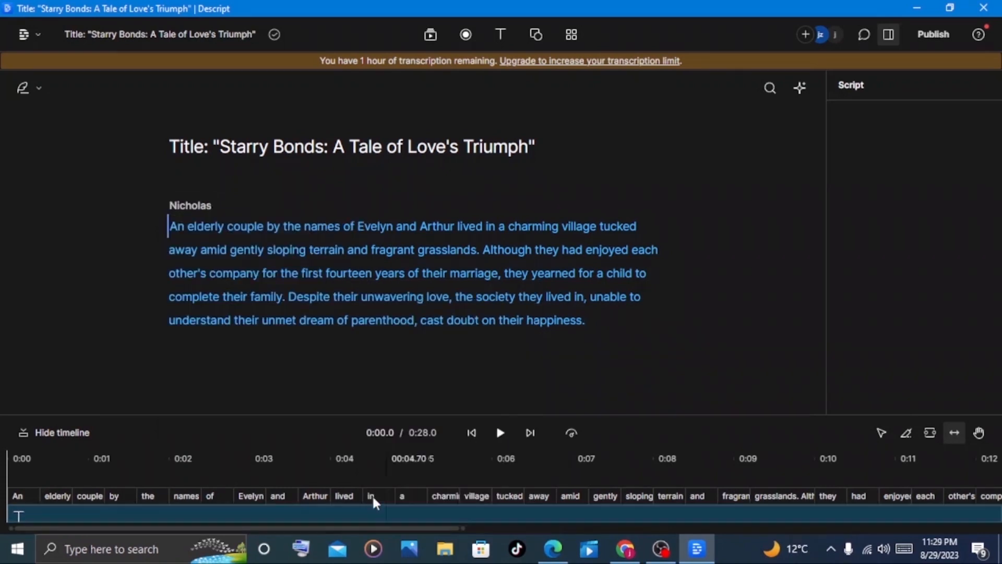
pyautogui.click(190, 205)
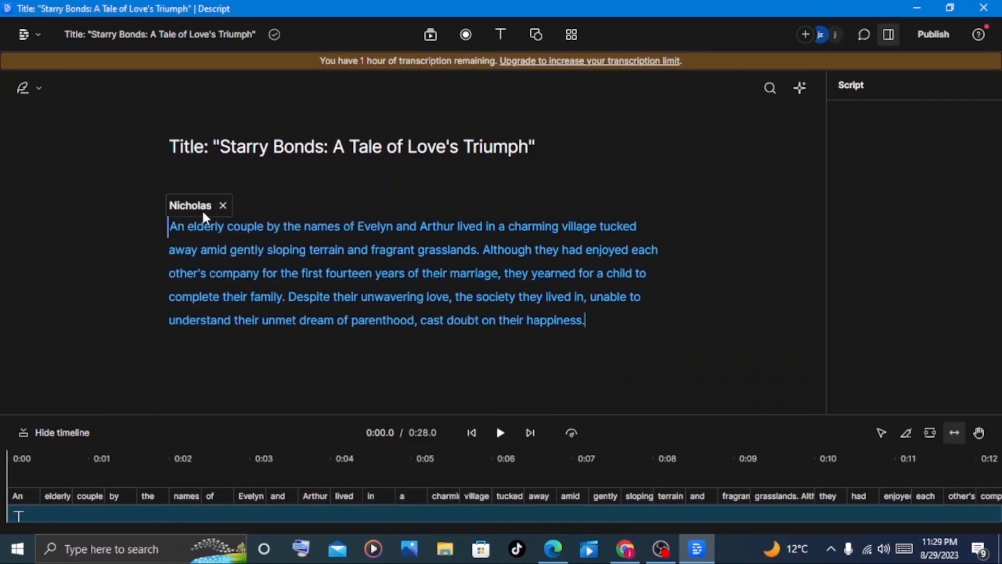
pyautogui.click(191, 205)
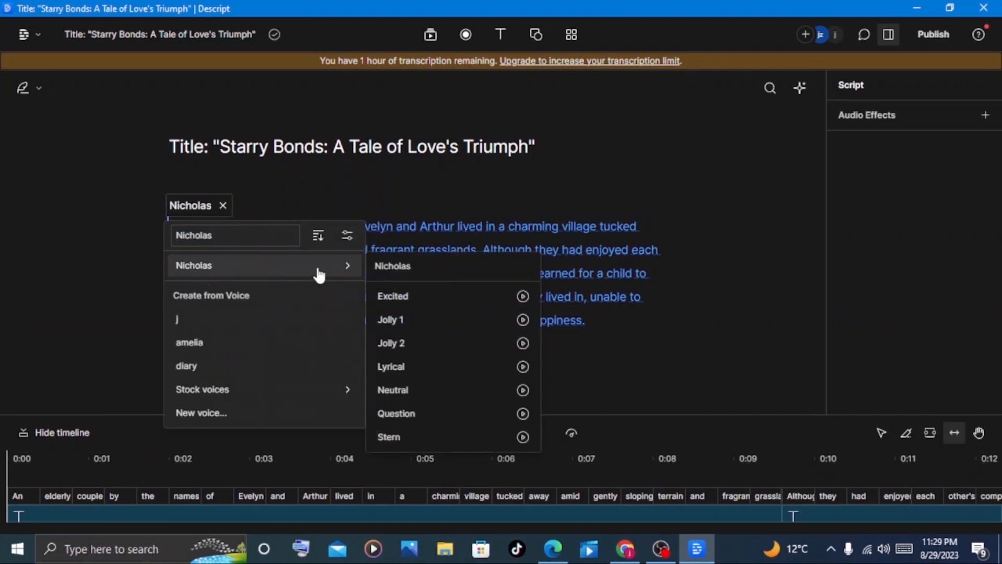
pyautogui.click(522, 366)
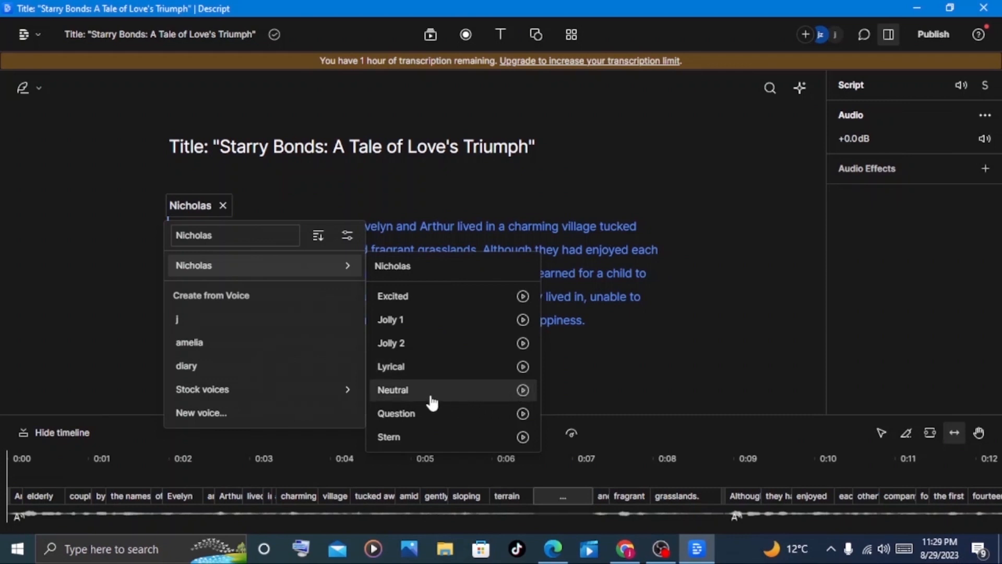
pyautogui.click(393, 390)
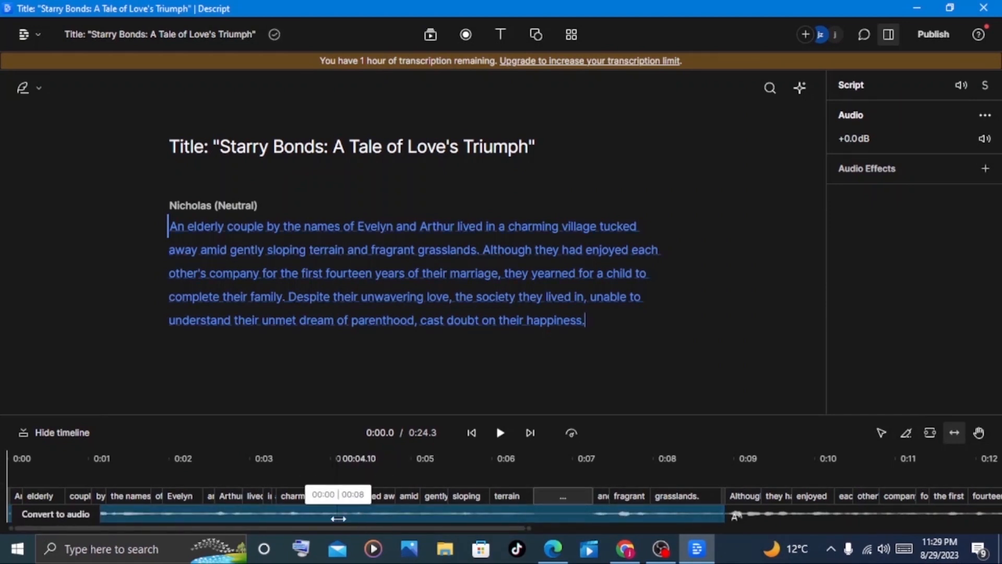
pyautogui.click(500, 432)
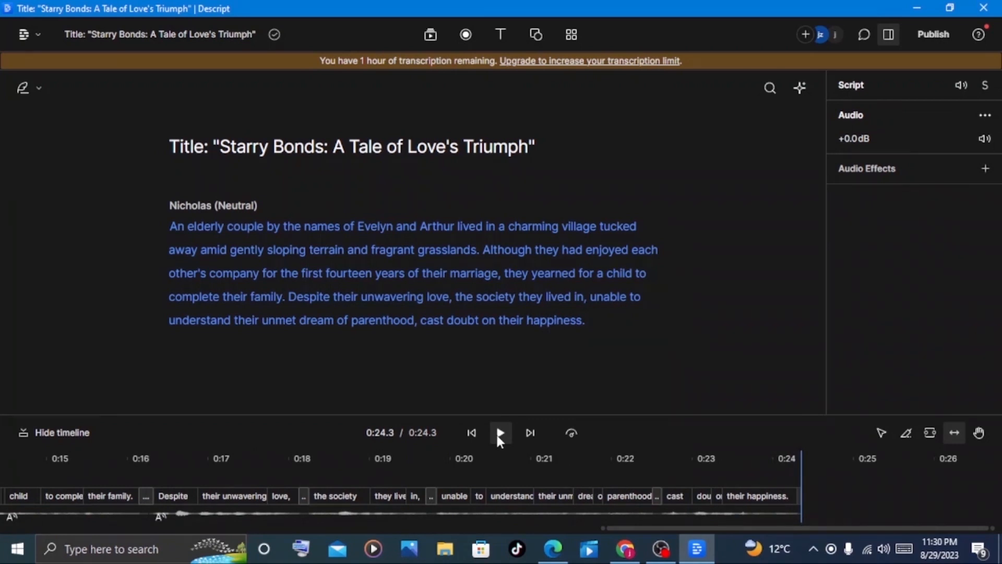
pyautogui.moveTo(447, 453)
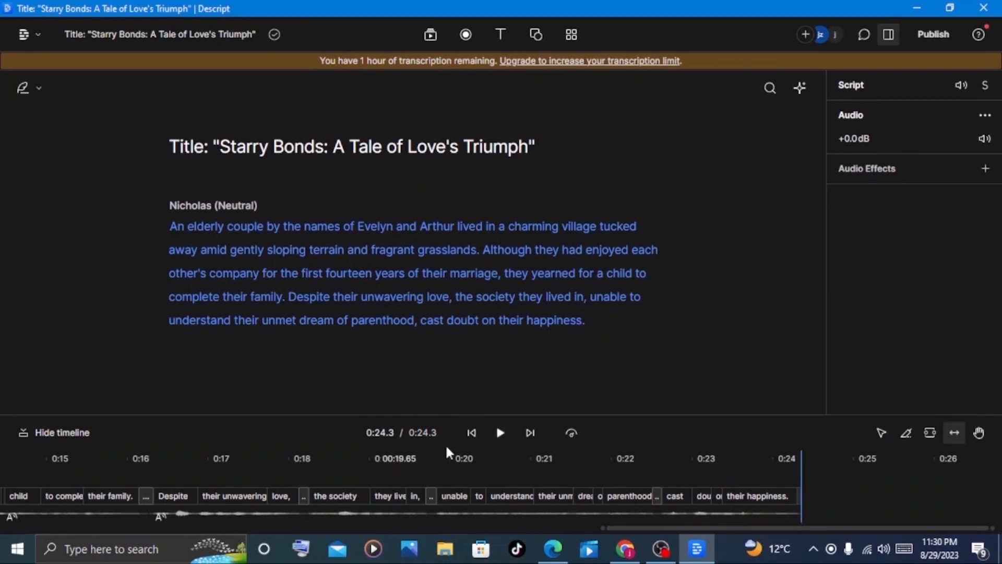
pyautogui.click(570, 433)
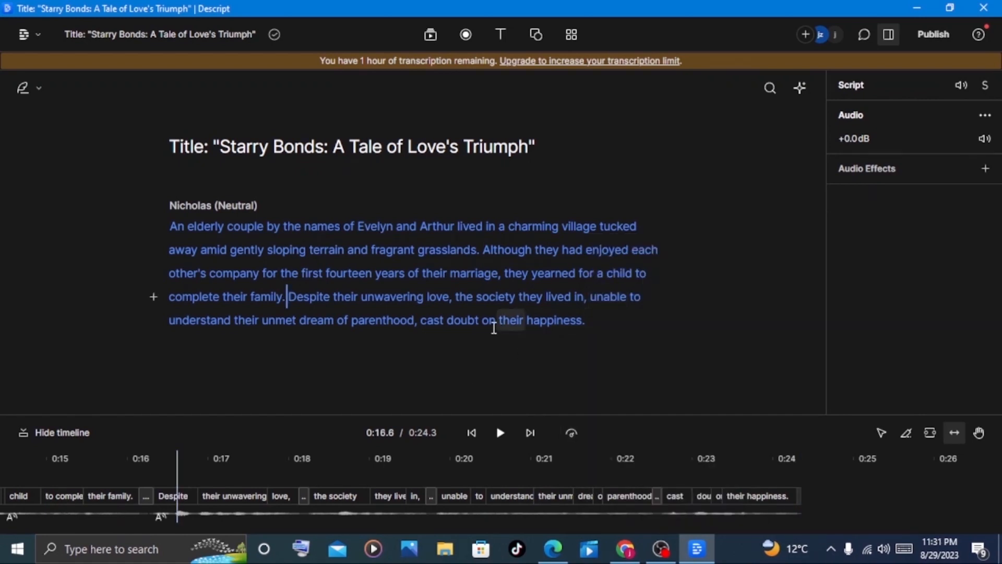
# Export the Descript narration as an MP3 saved into Downloads.
pyautogui.click(933, 34)
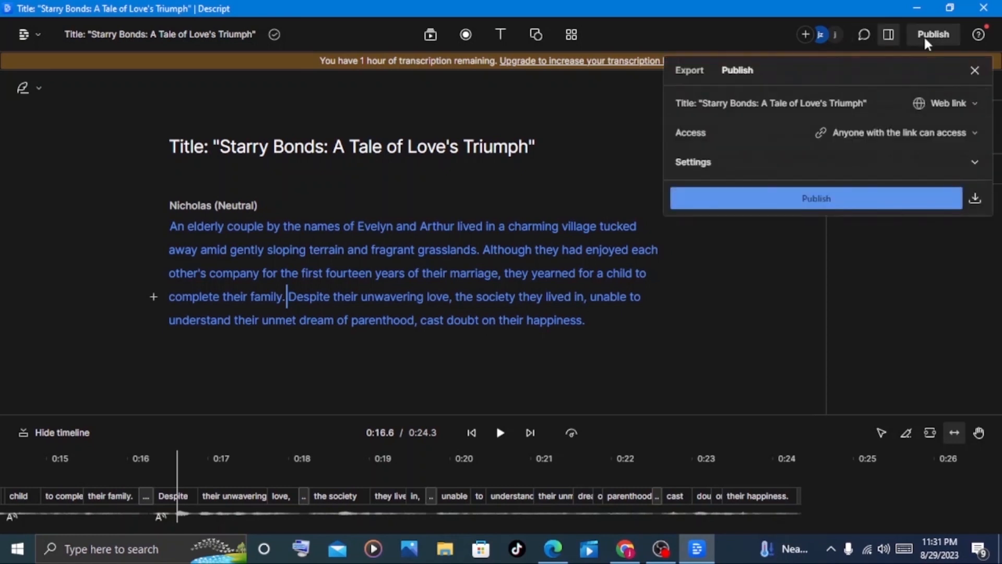
pyautogui.click(689, 69)
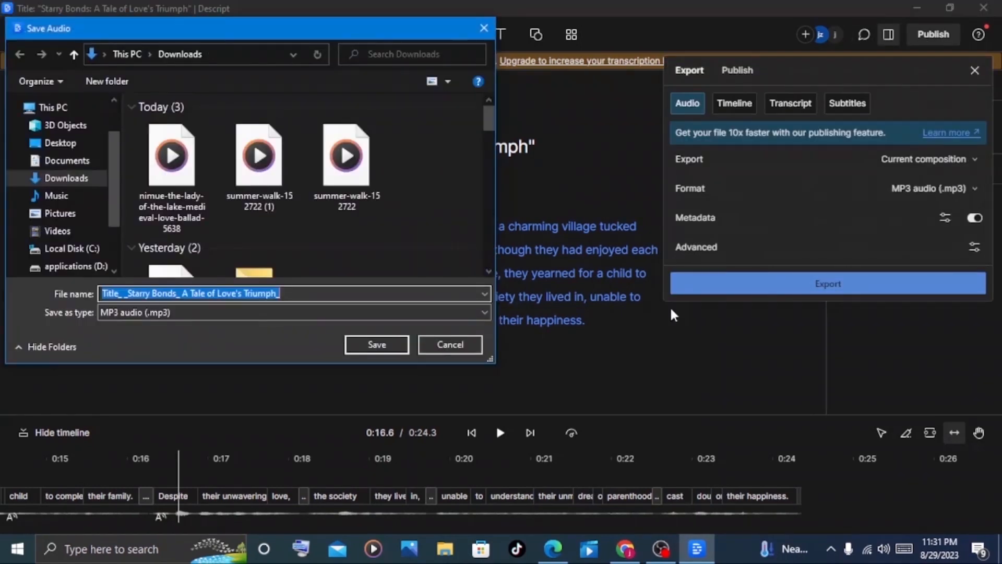
pyautogui.click(376, 344)
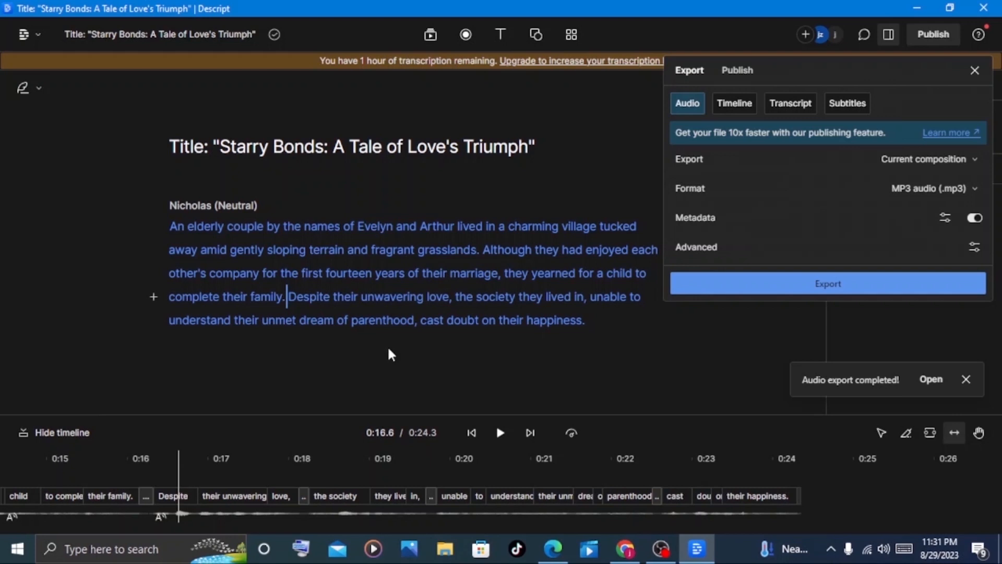
pyautogui.click(725, 549)
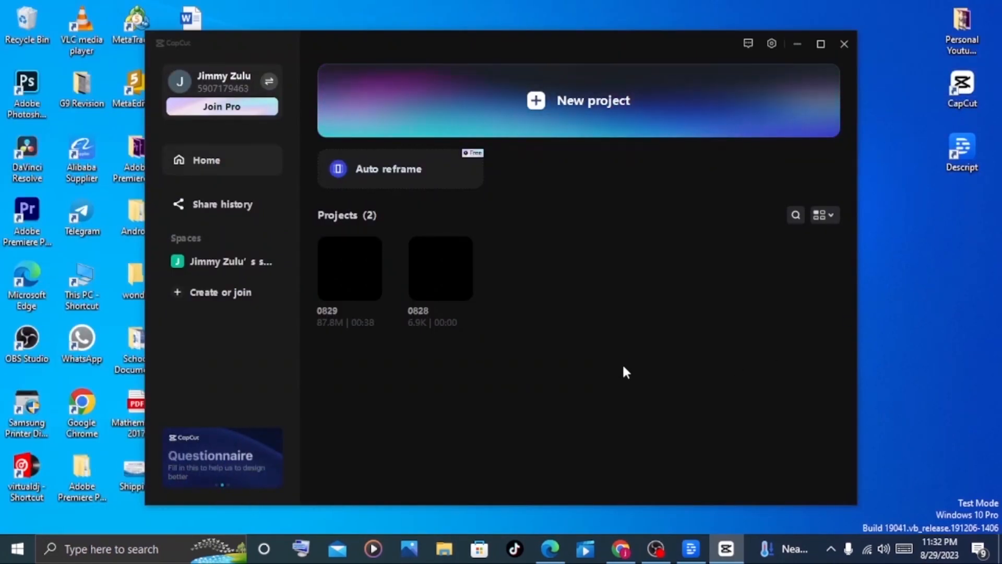
pyautogui.moveTo(594, 124)
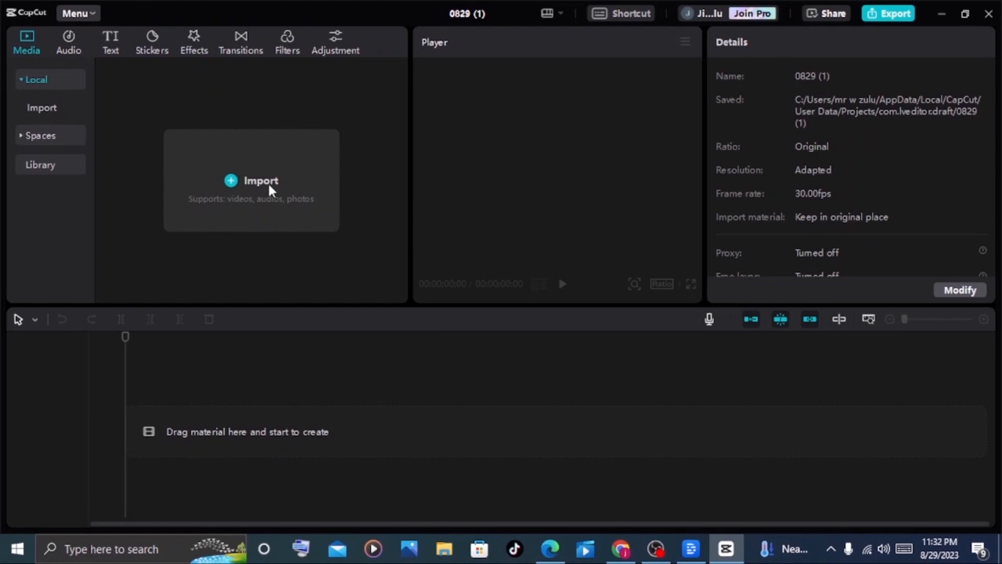
pyautogui.moveTo(232, 201)
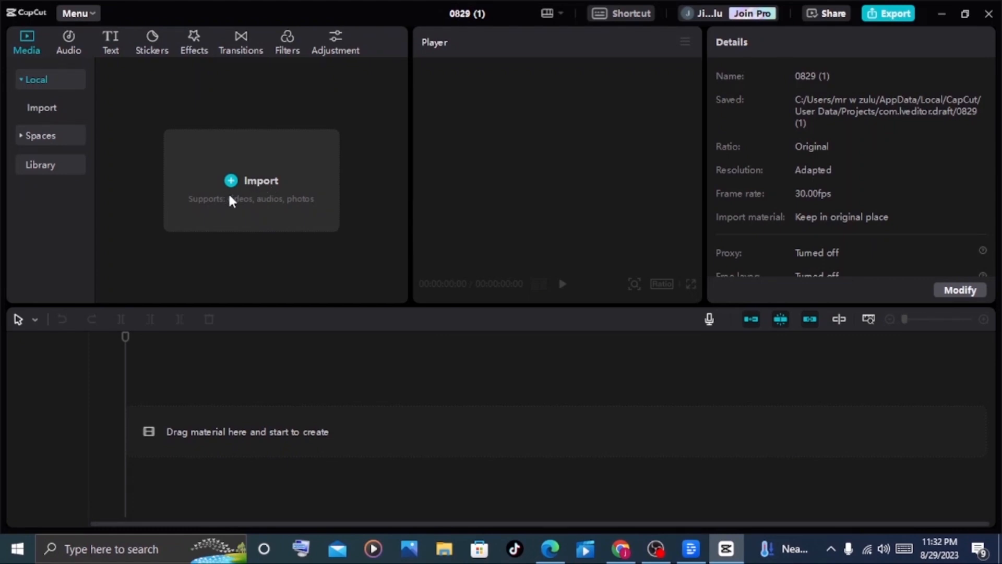
# Import the DreamShaper story clips from Downloads into the new CapCut project.
pyautogui.click(260, 180)
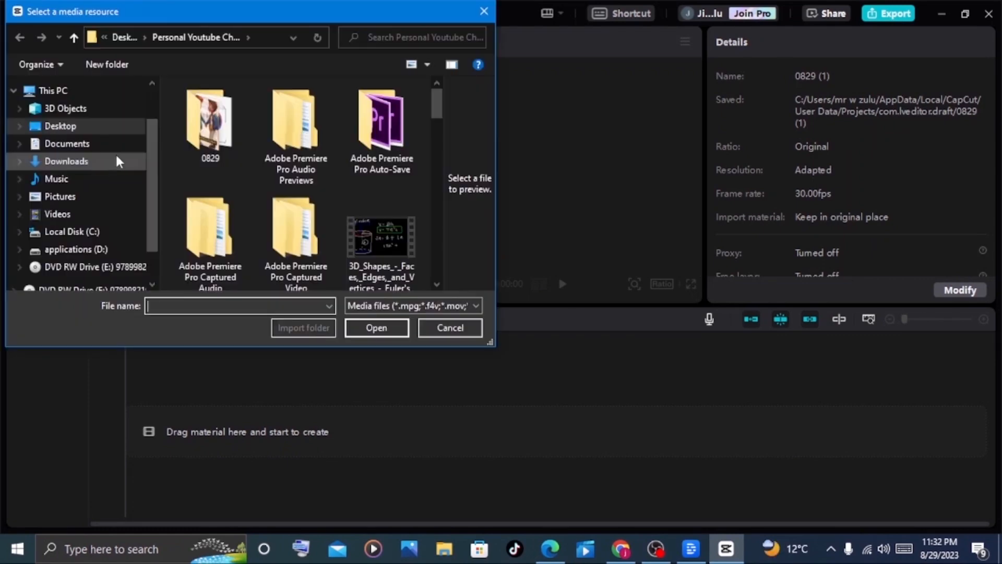
pyautogui.click(67, 161)
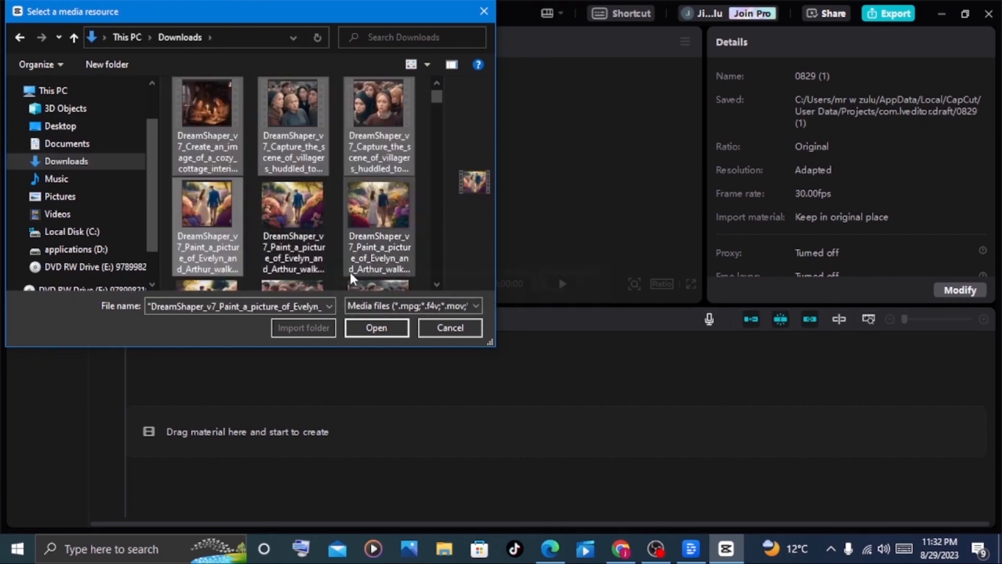
pyautogui.click(376, 327)
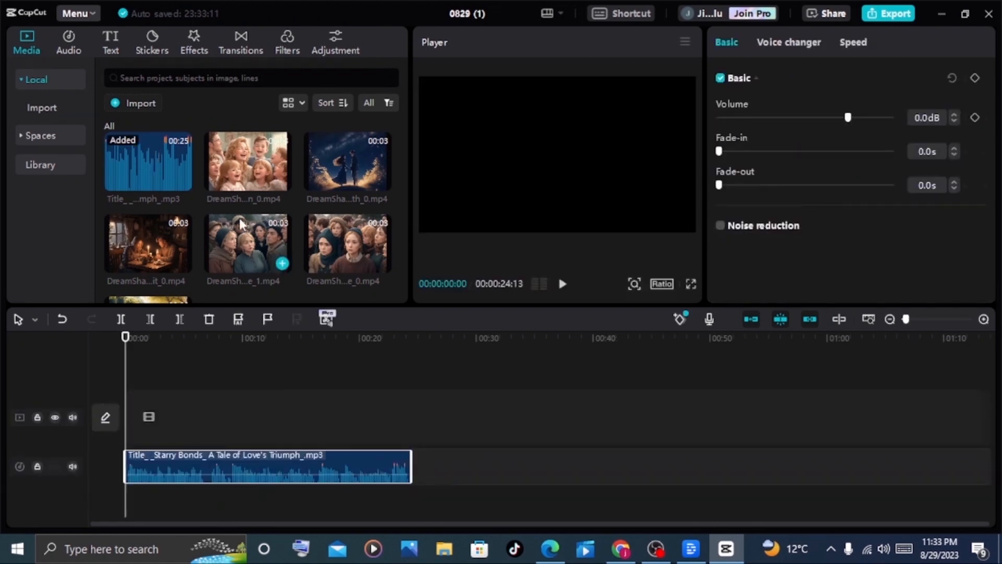
# Scroll the timeline and pause the preview on the first story clip.
pyautogui.scroll(-3)
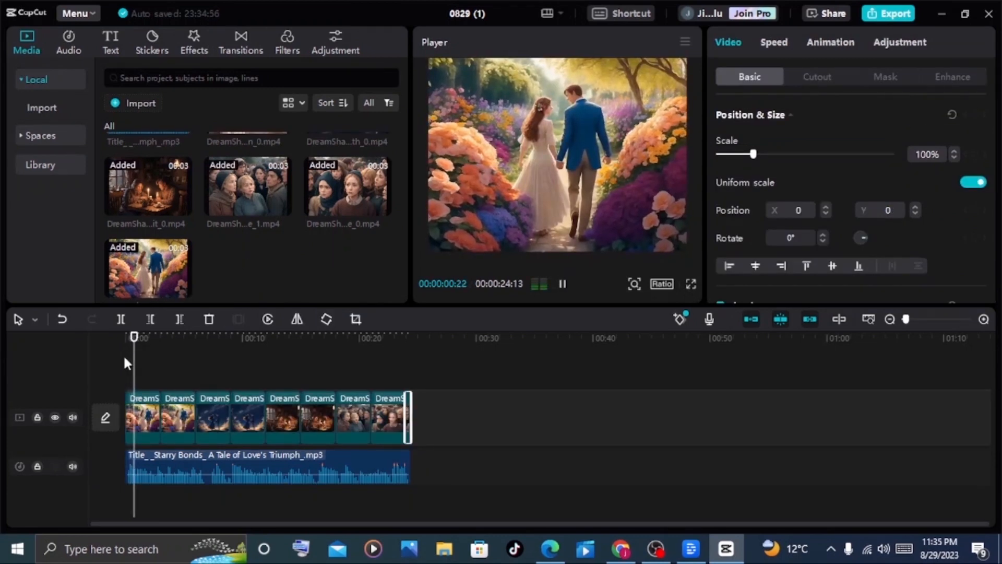
pyautogui.click(157, 337)
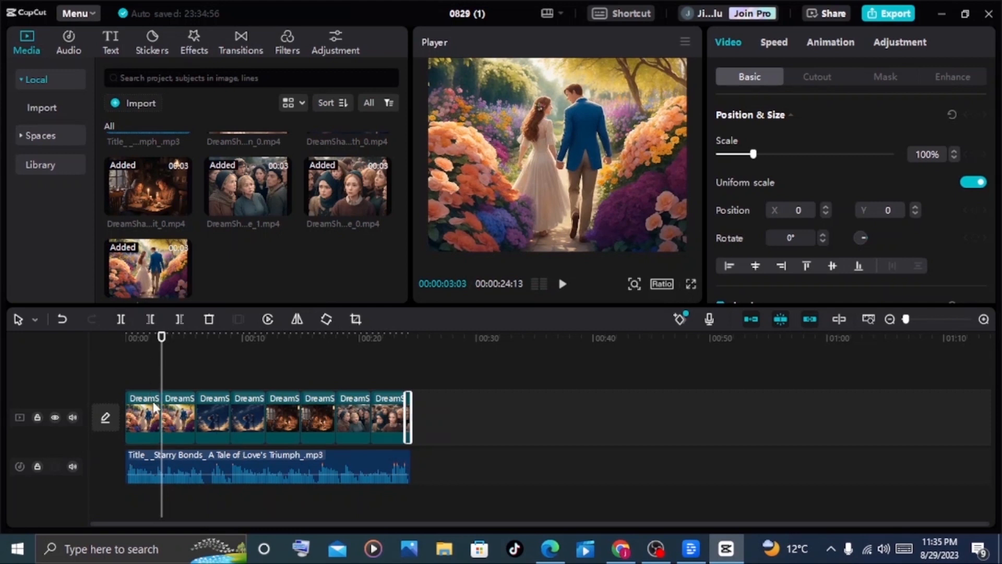
pyautogui.moveTo(194, 455)
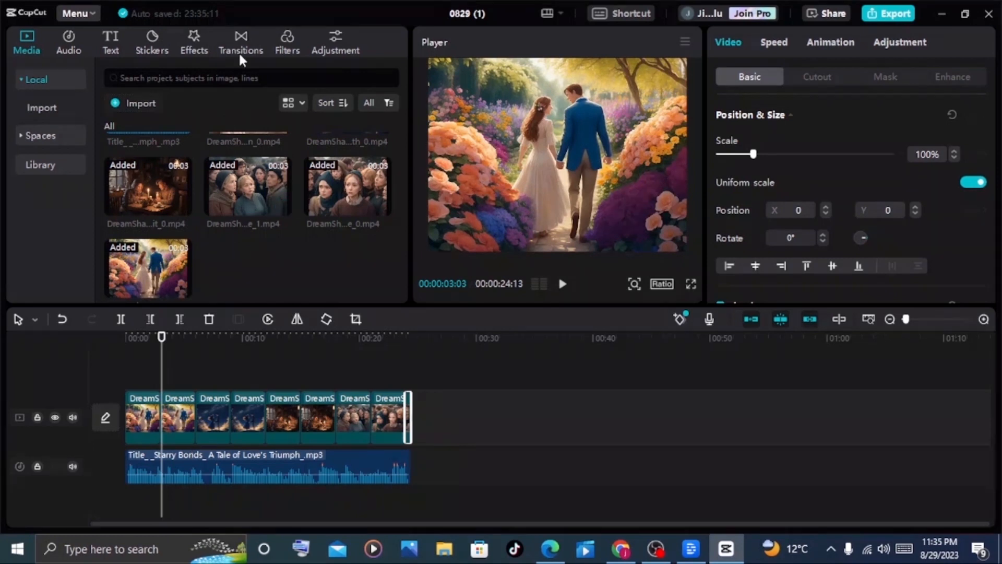
# Browse the Trending transitions library for the eight story clips.
pyautogui.click(241, 42)
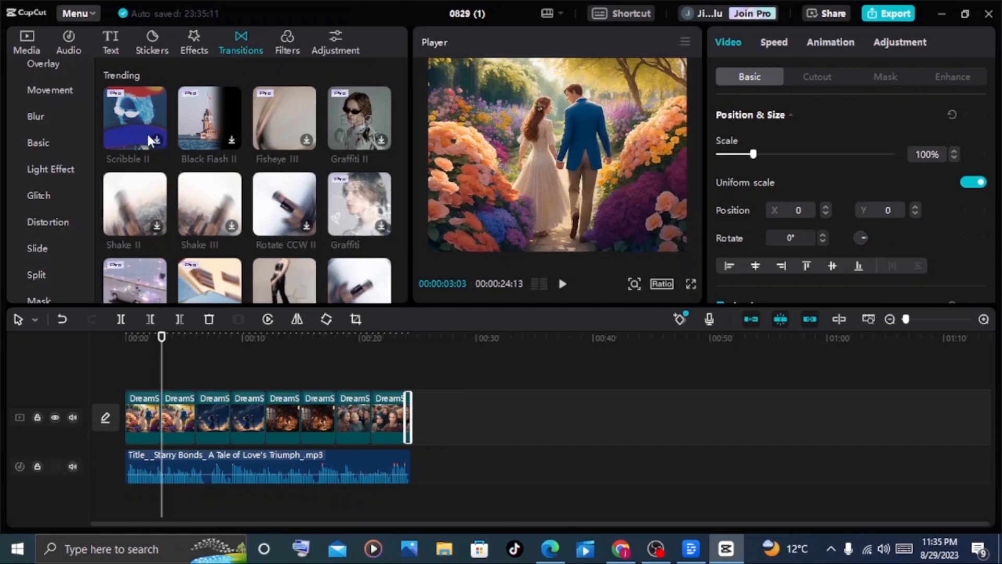
pyautogui.moveTo(313, 259)
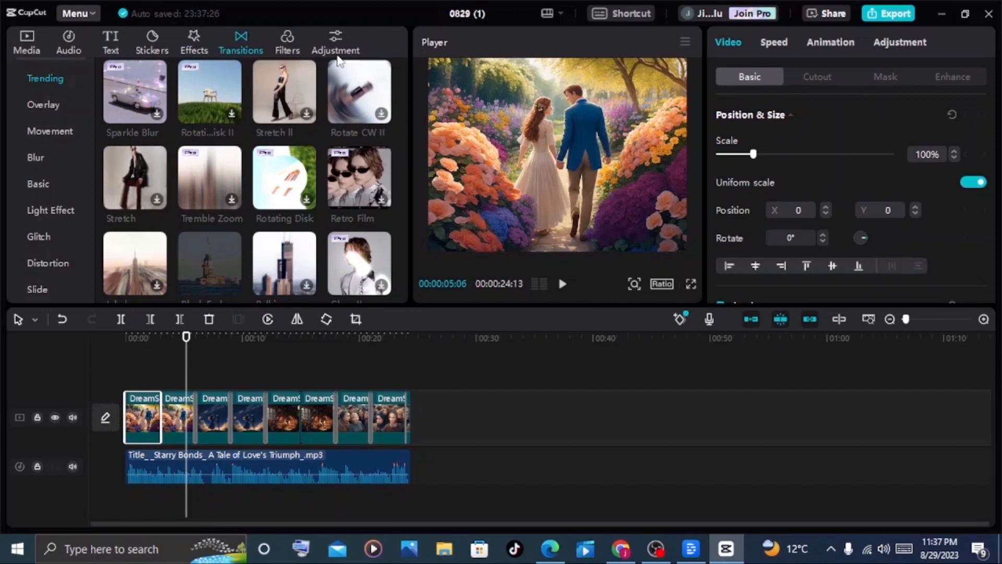
pyautogui.moveTo(205, 58)
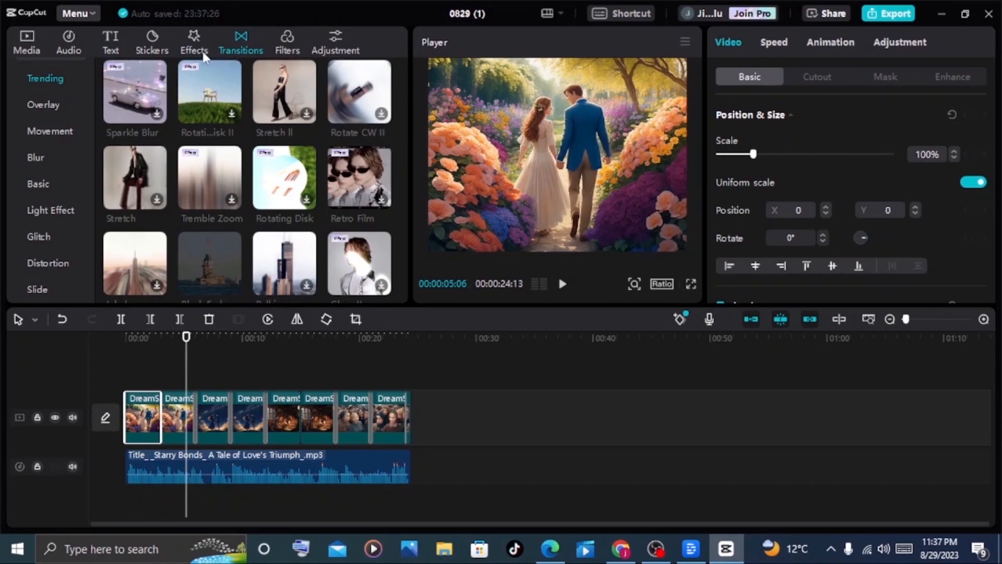
pyautogui.moveTo(171, 60)
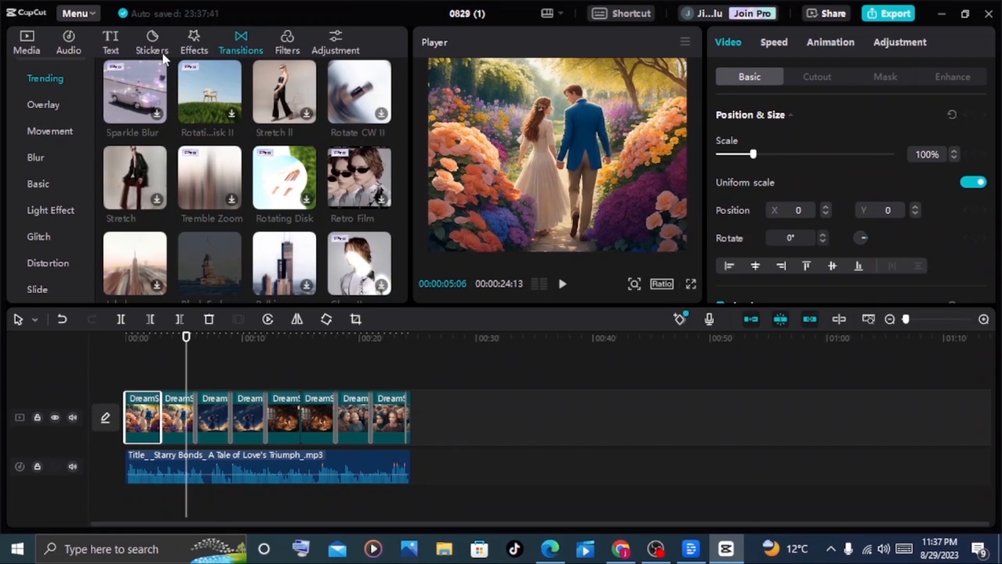
pyautogui.click(110, 41)
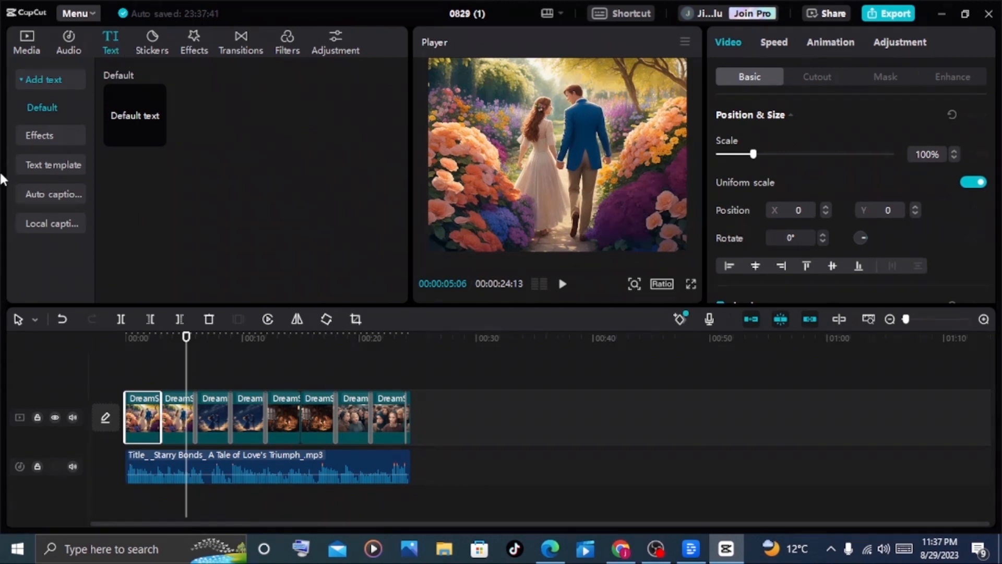
pyautogui.moveTo(53, 193)
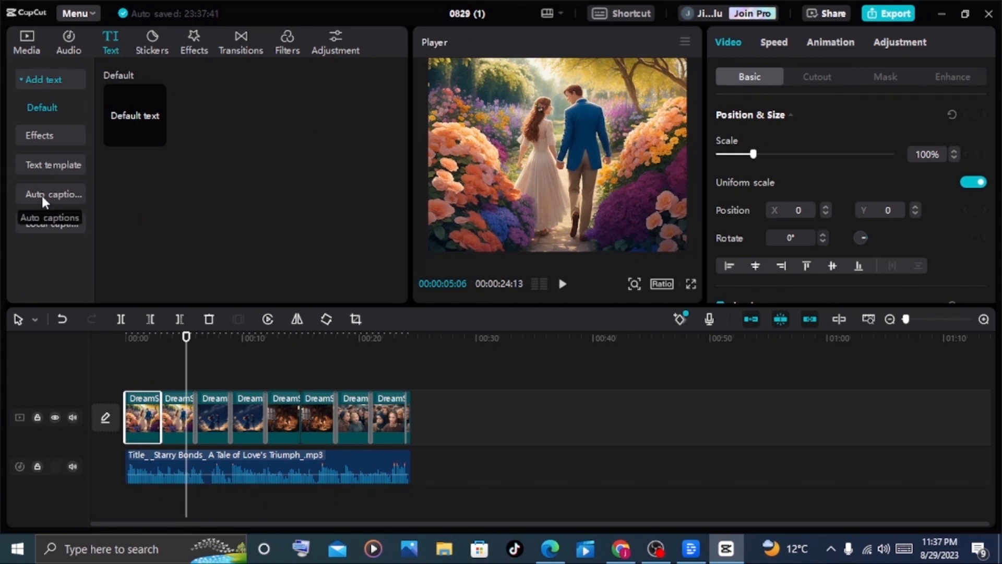
# Auto-generate English captions from the narration, clearing any current subtitles.
pyautogui.click(53, 194)
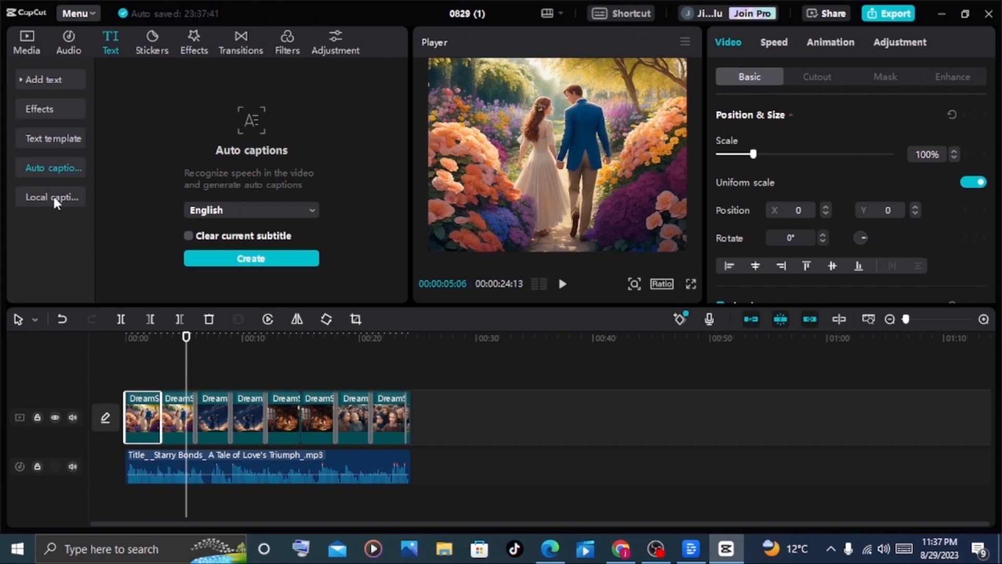
pyautogui.click(188, 236)
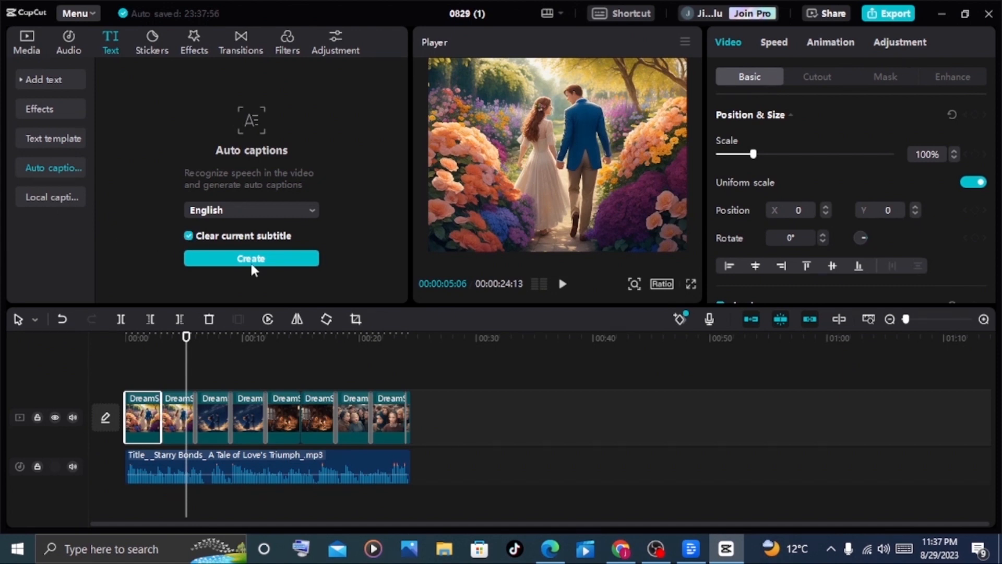
pyautogui.click(250, 259)
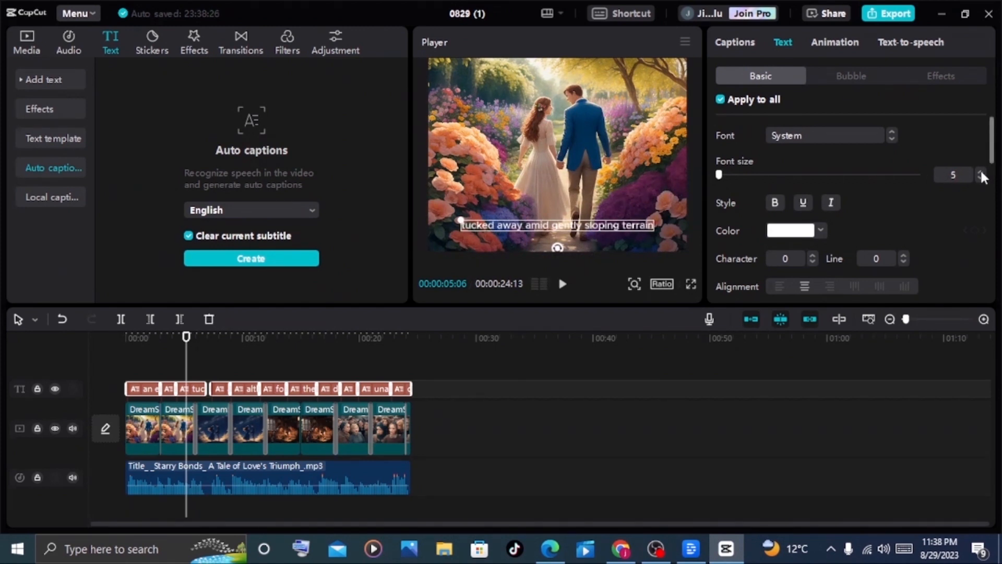
# Set captions to font size 6 in OpenSerif-Bd and review the caption lines.
pyautogui.click(982, 173)
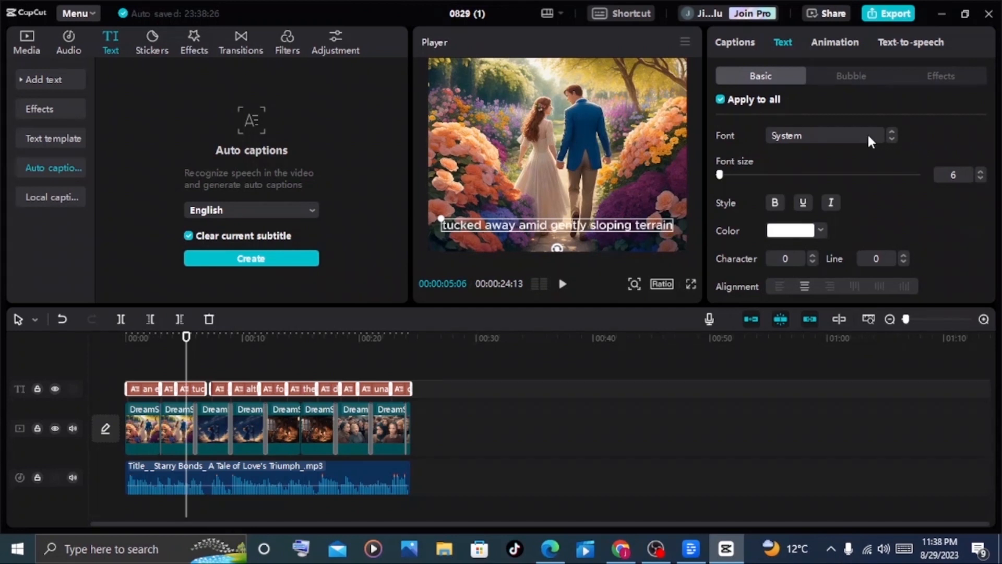
pyautogui.click(825, 135)
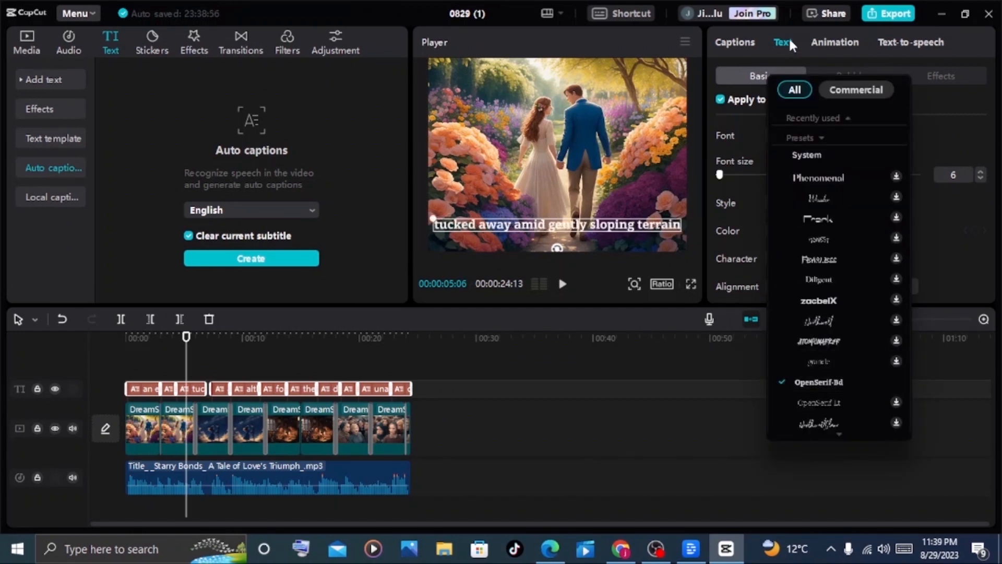
pyautogui.click(734, 43)
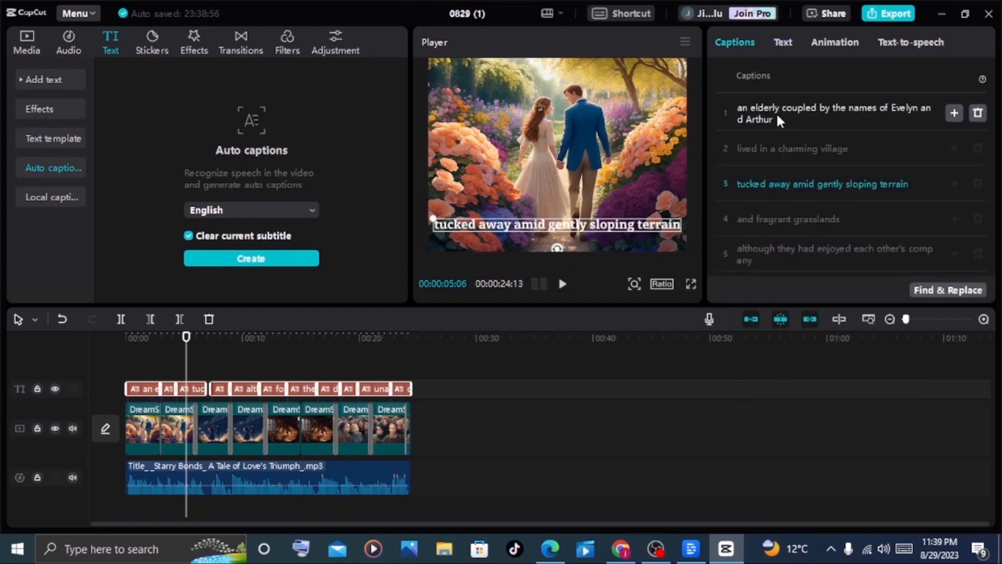
pyautogui.moveTo(860, 117)
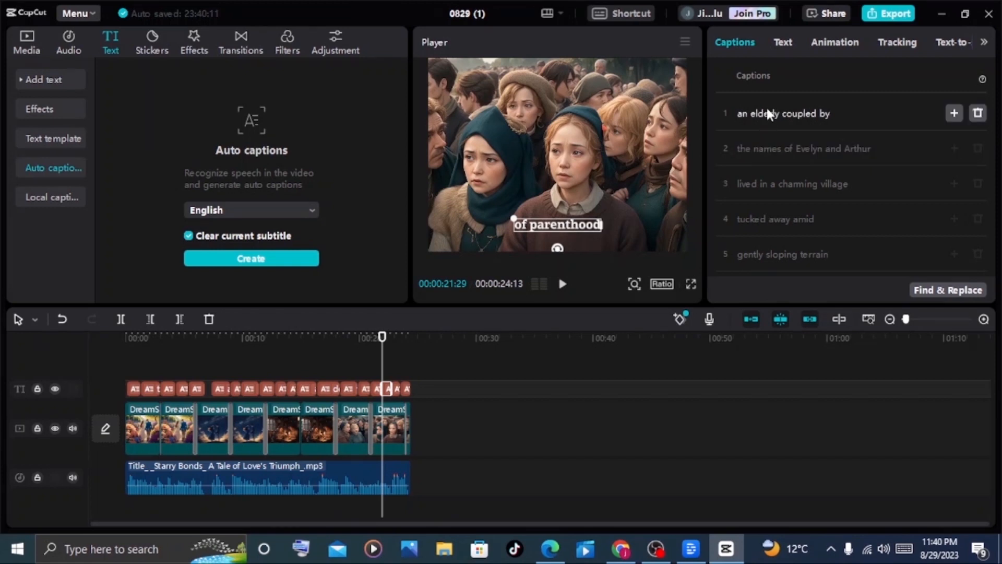
# Apply the yellow caption preset and enable Background at about 15% opacity.
pyautogui.click(783, 43)
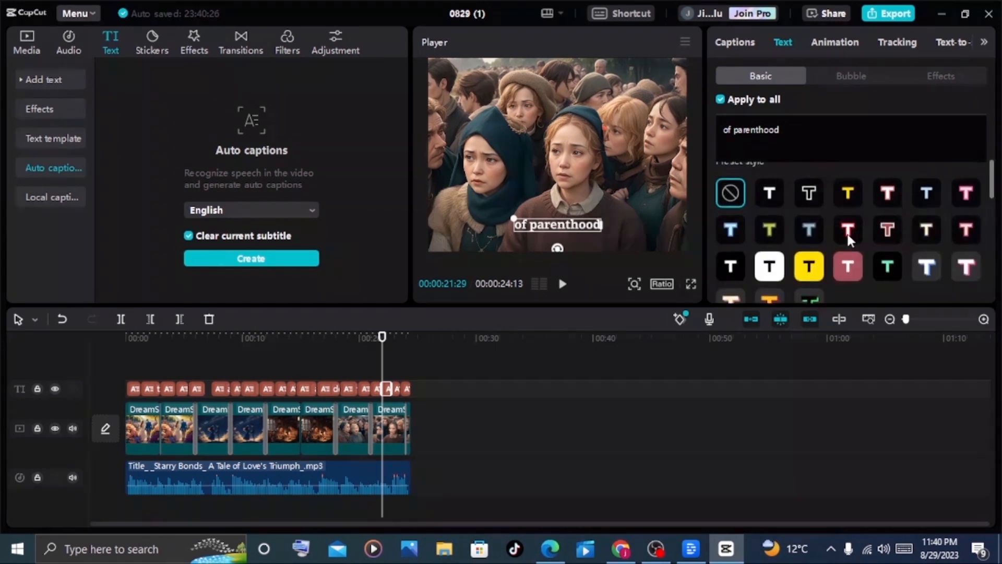
pyautogui.moveTo(850, 199)
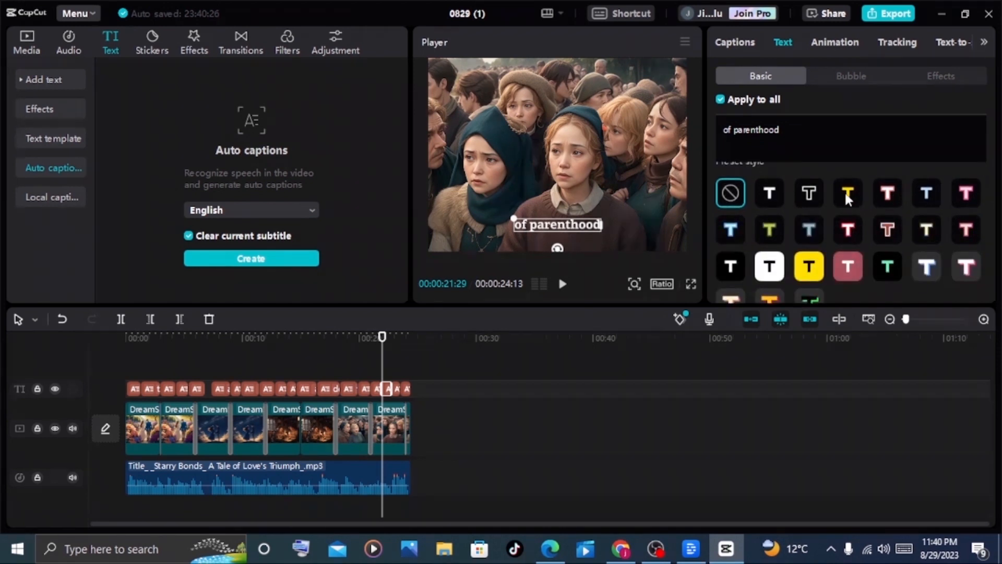
pyautogui.scroll(-3)
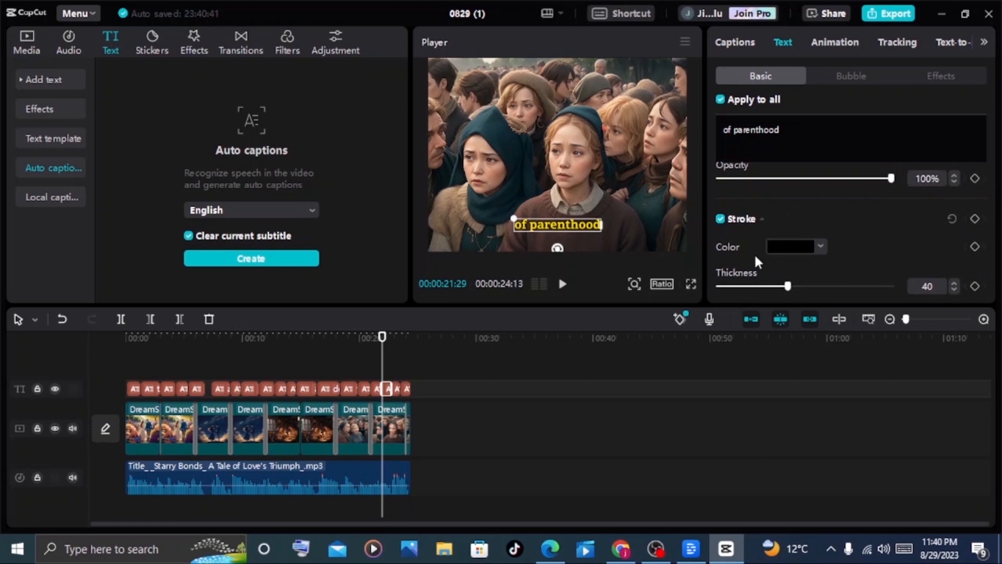
pyautogui.moveTo(793, 267)
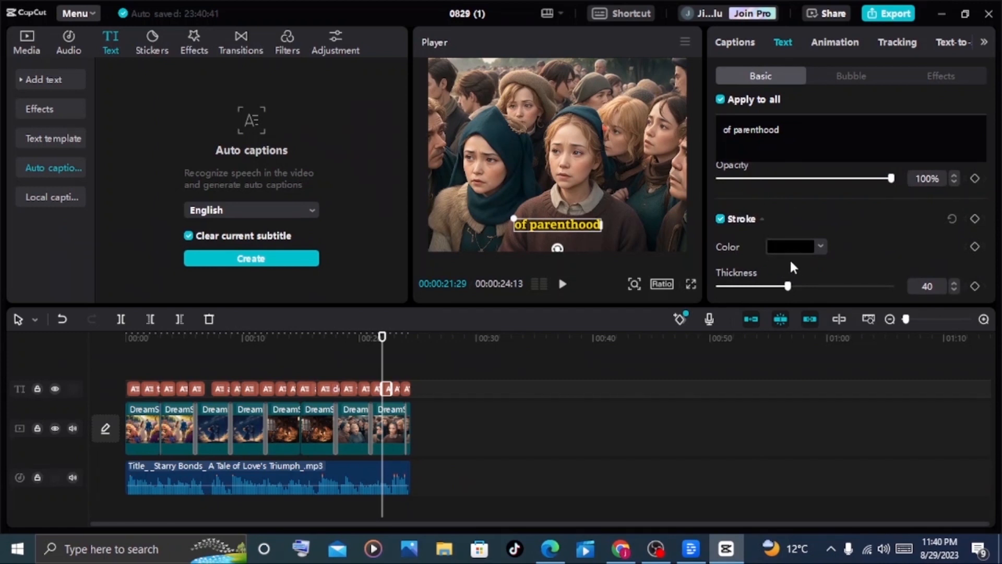
pyautogui.moveTo(788, 279)
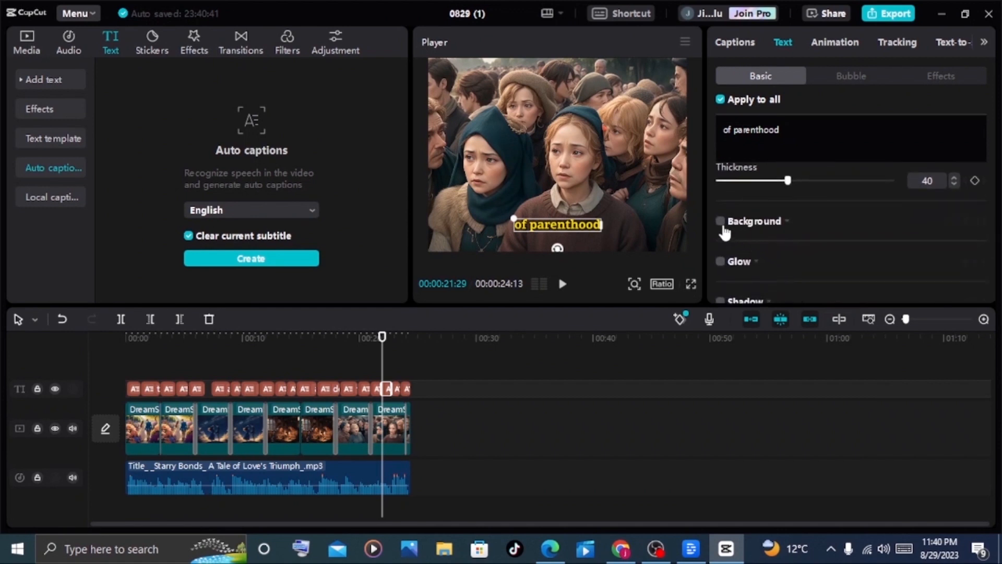
pyautogui.click(721, 220)
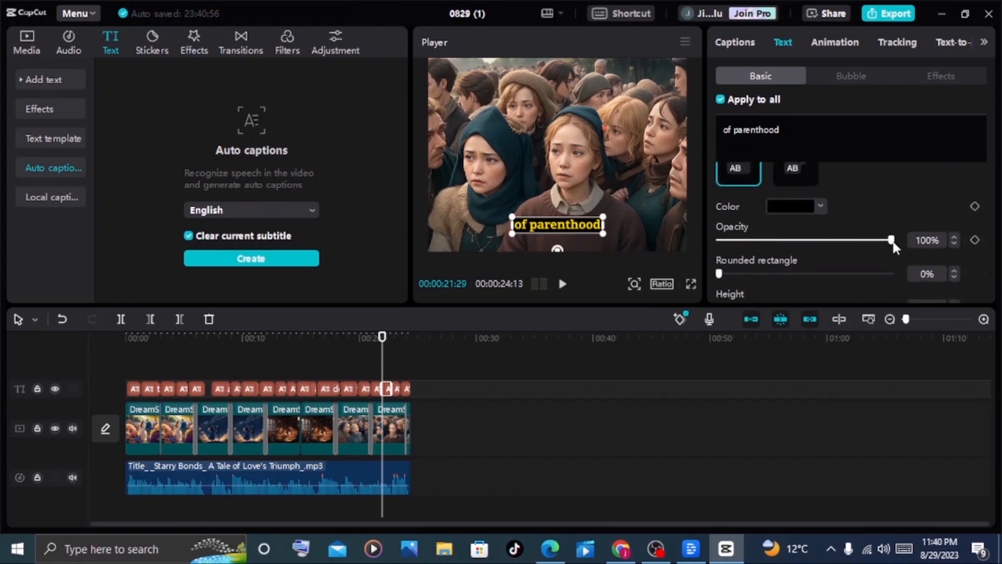
pyautogui.moveTo(892, 239); pyautogui.dragTo(823, 240)
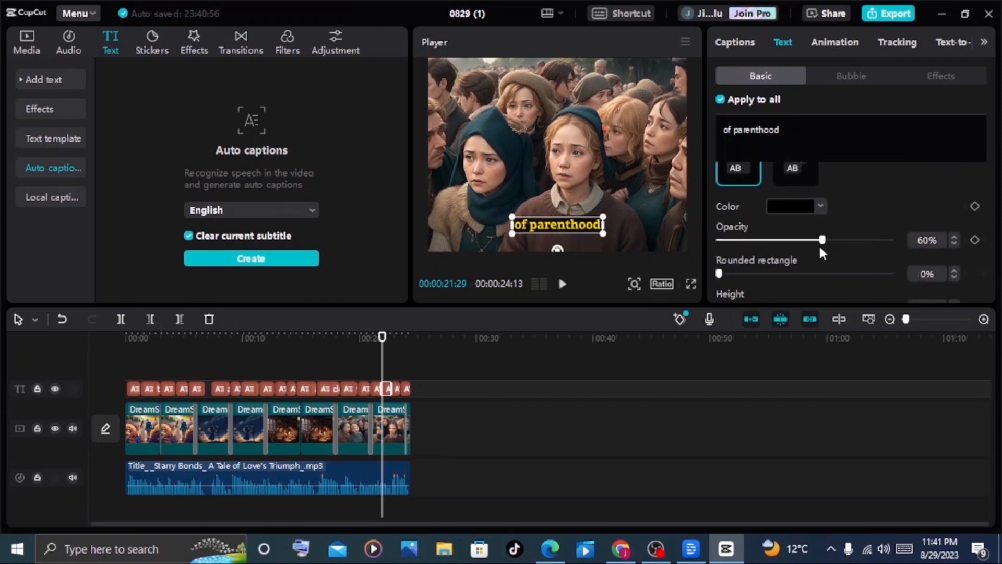
pyautogui.moveTo(822, 239); pyautogui.dragTo(800, 241)
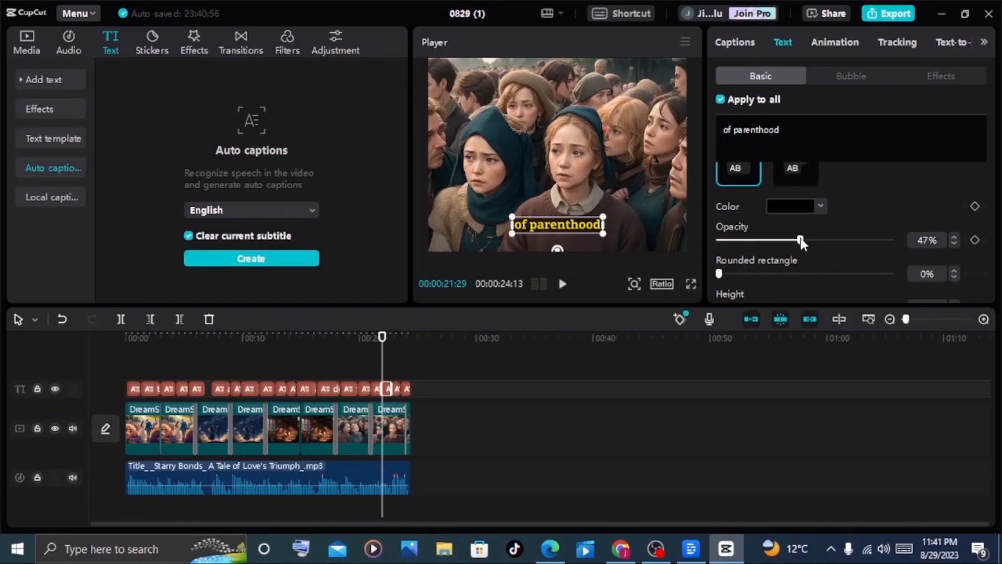
pyautogui.moveTo(800, 239); pyautogui.dragTo(747, 240)
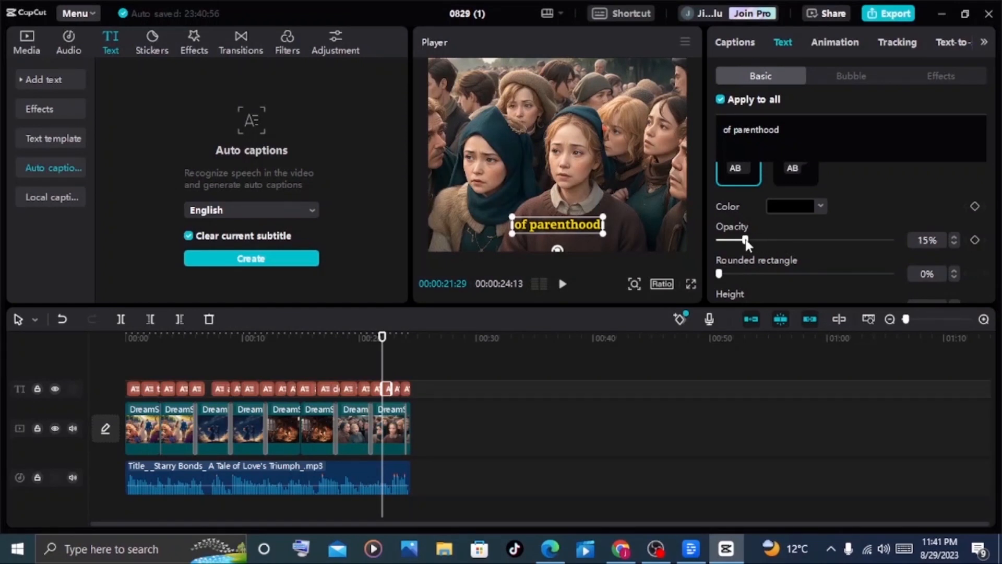
pyautogui.moveTo(746, 240); pyautogui.dragTo(736, 240)
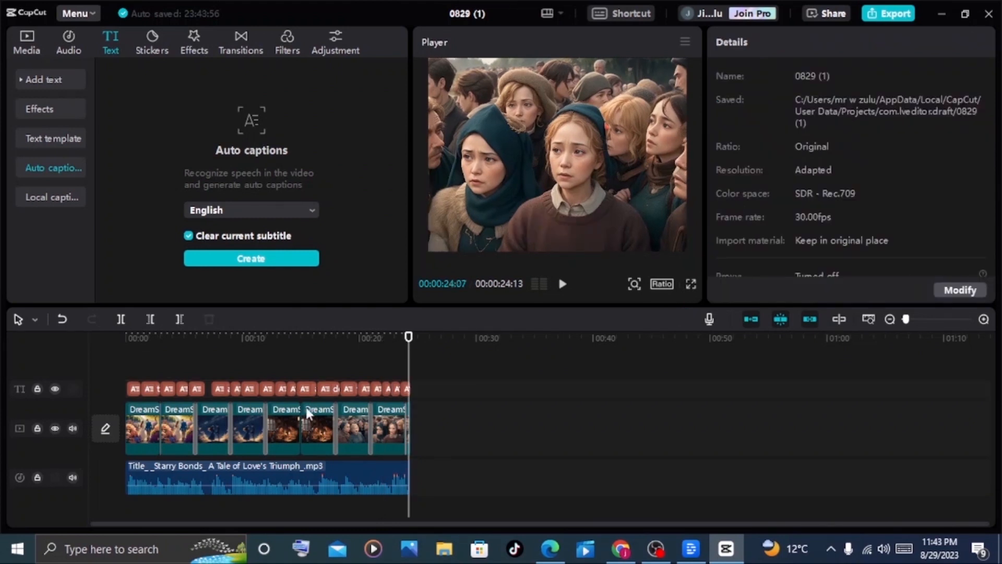
pyautogui.moveTo(444, 416)
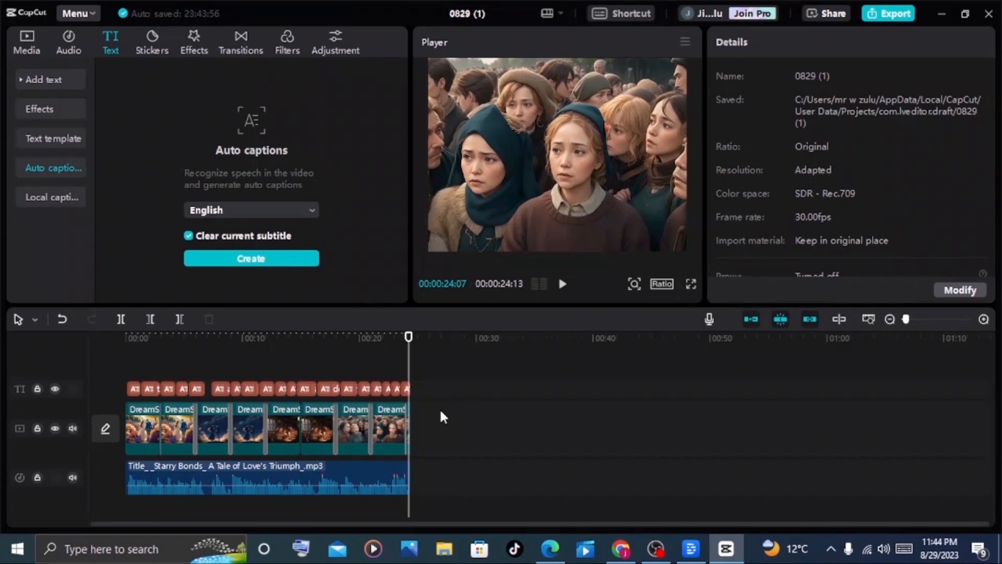
# Add the medieval ballad mp3 on a new audio track at about 2.3 dB.
pyautogui.click(26, 42)
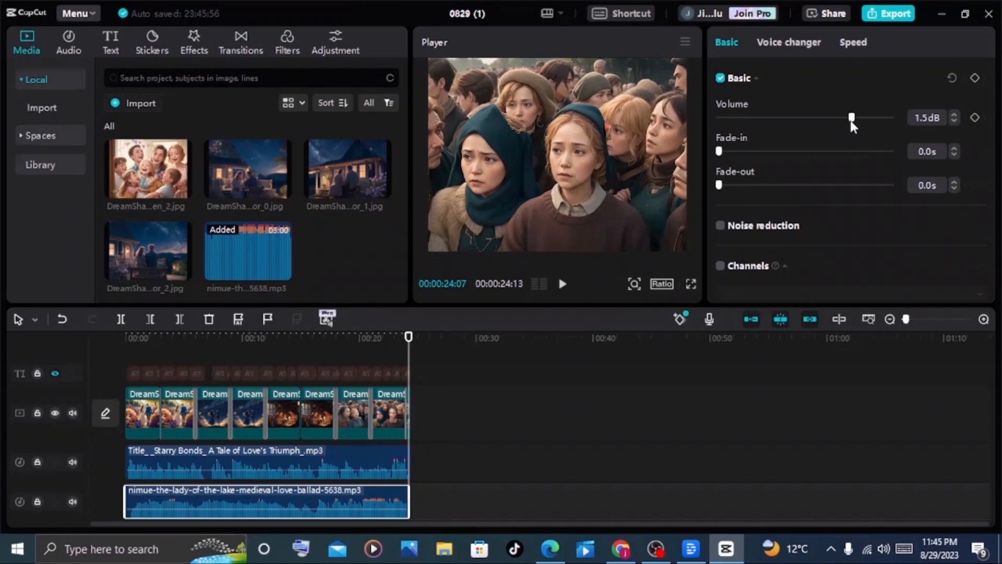
pyautogui.moveTo(852, 117); pyautogui.dragTo(857, 117)
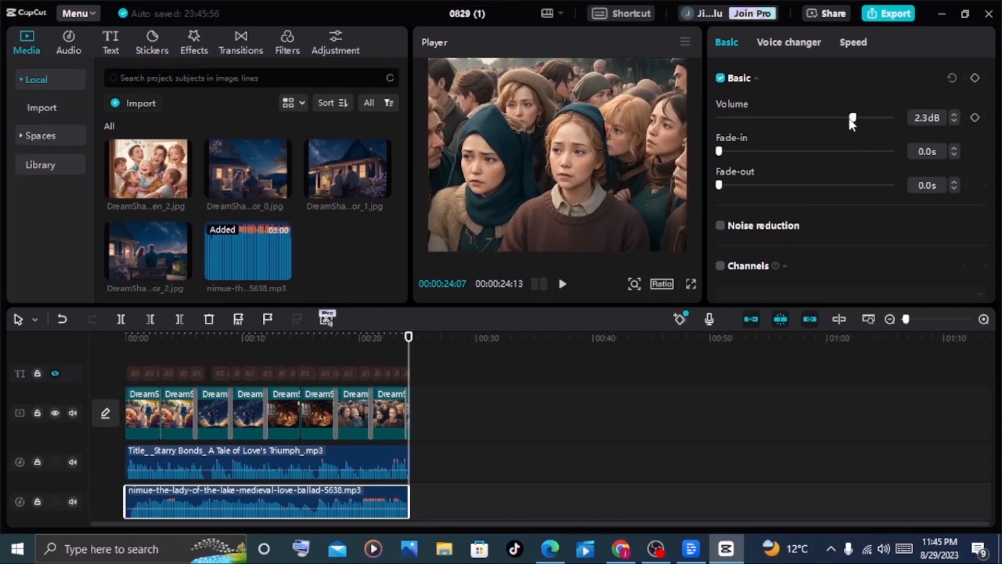
pyautogui.moveTo(852, 117); pyautogui.dragTo(829, 117)
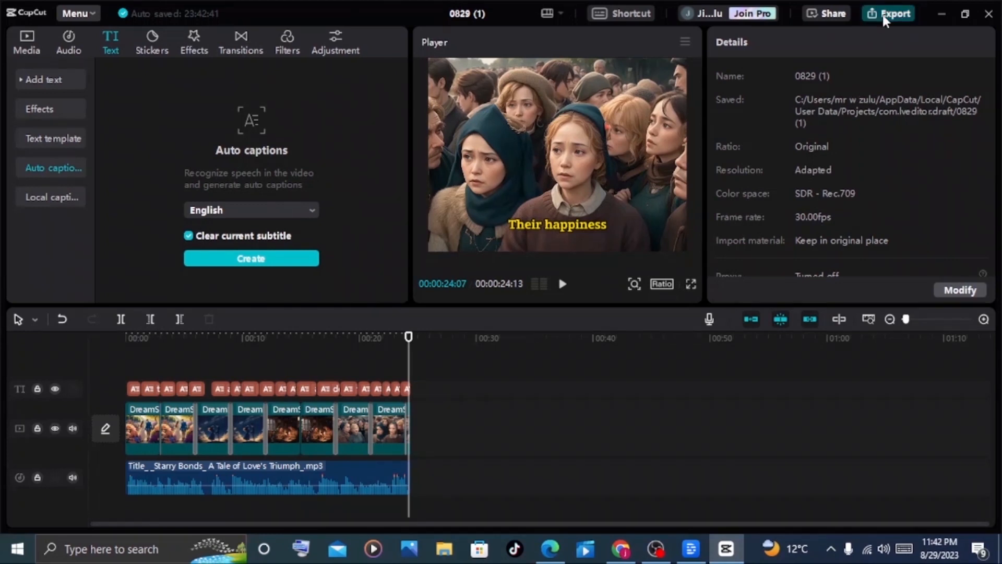
# Title the 1080p MP4 export LOVE with Export audio unticked.
pyautogui.click(888, 13)
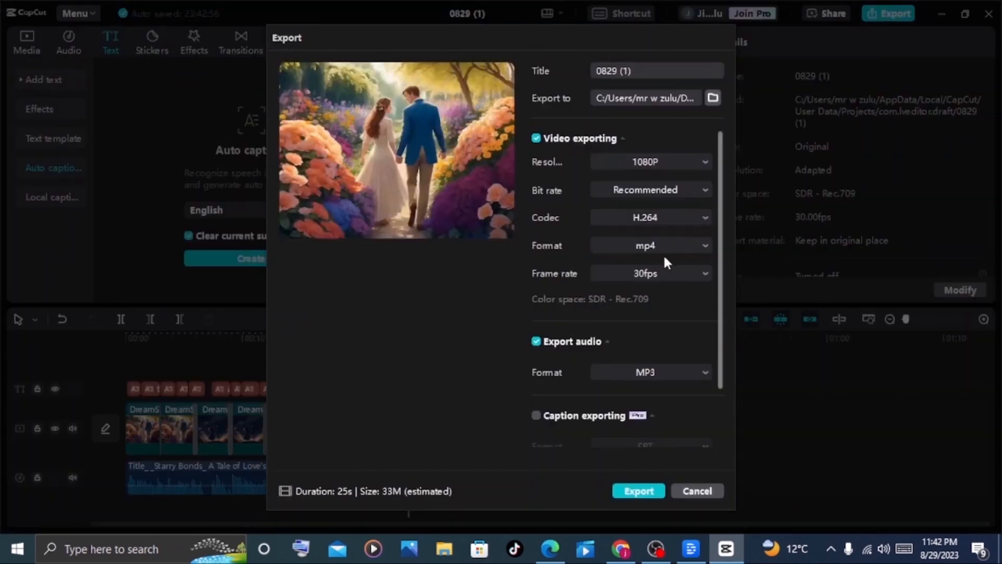
pyautogui.moveTo(663, 255)
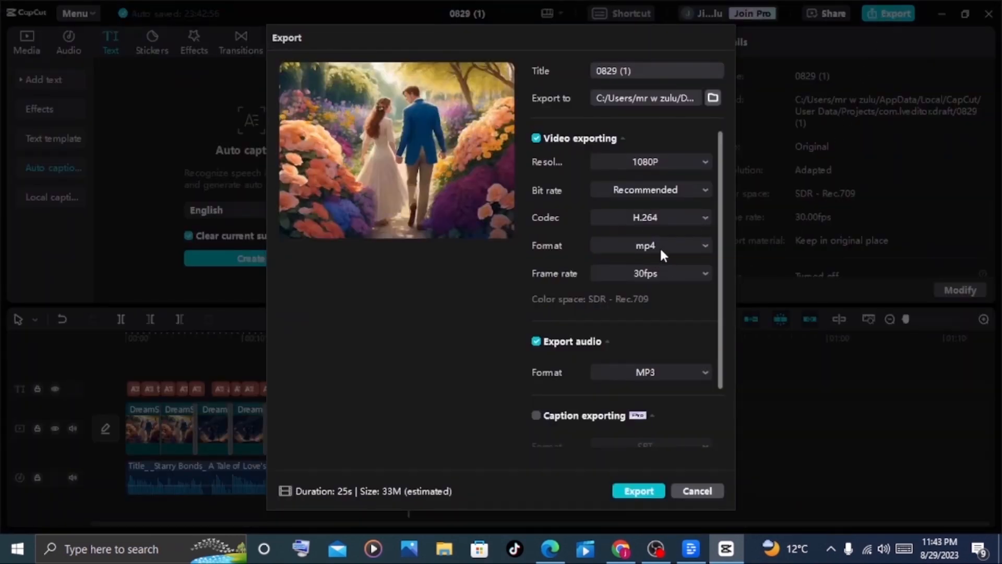
pyautogui.click(646, 70)
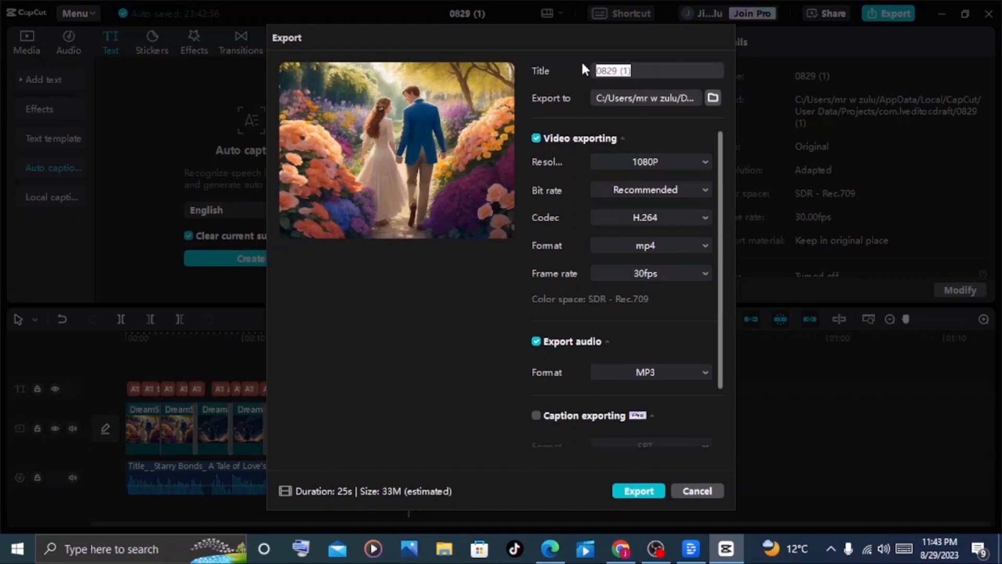
pyautogui.write('LOVE')
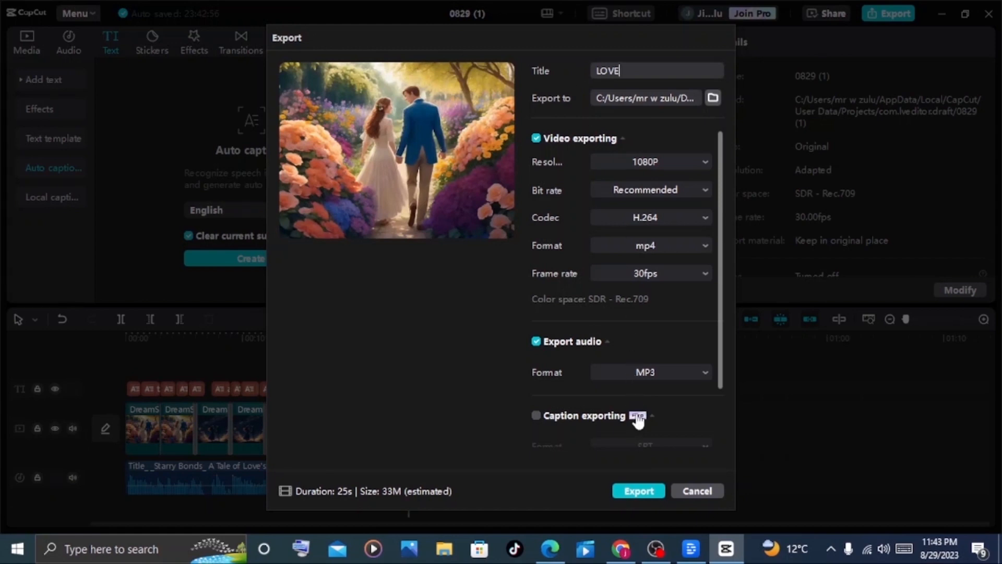
pyautogui.moveTo(638, 416)
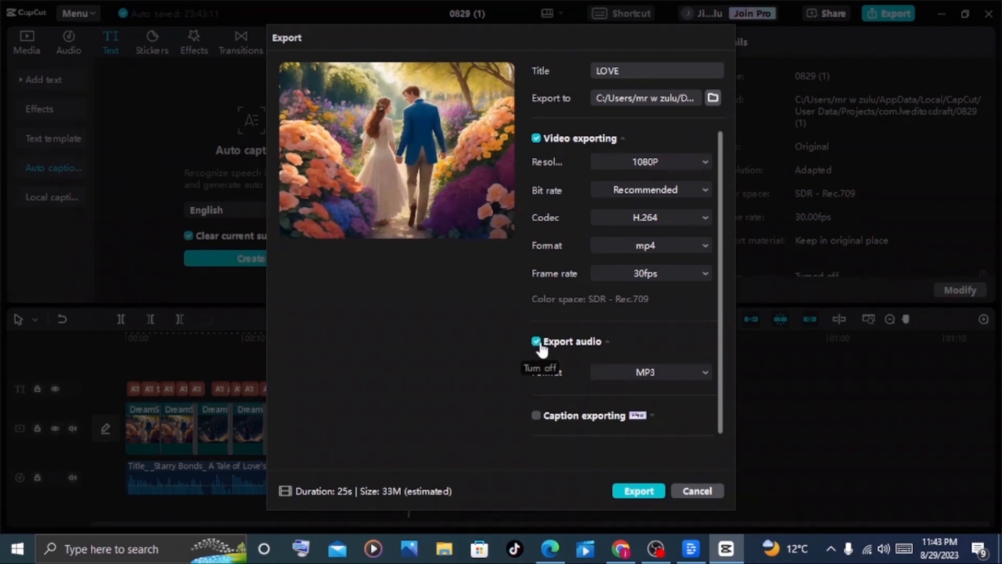
pyautogui.click(536, 341)
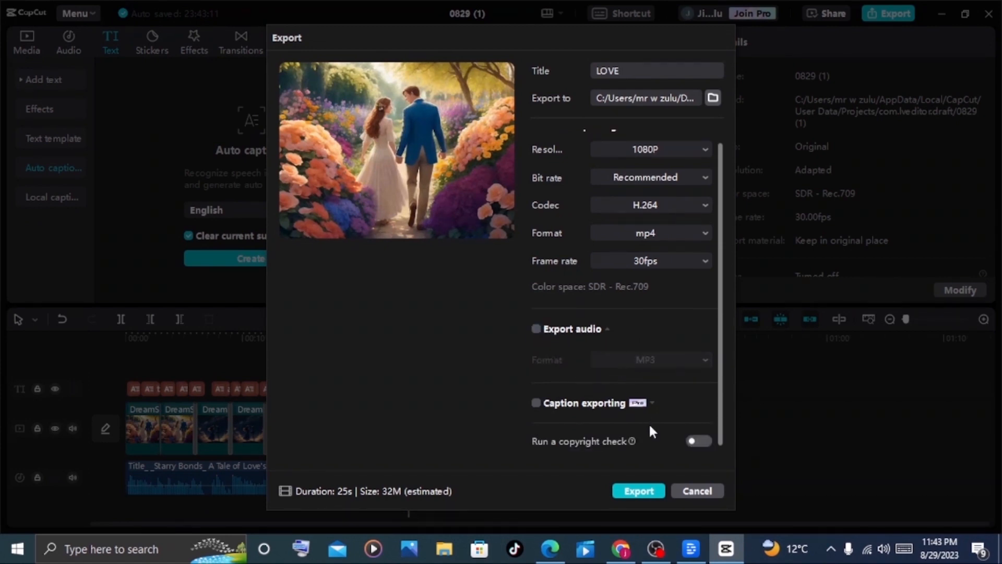